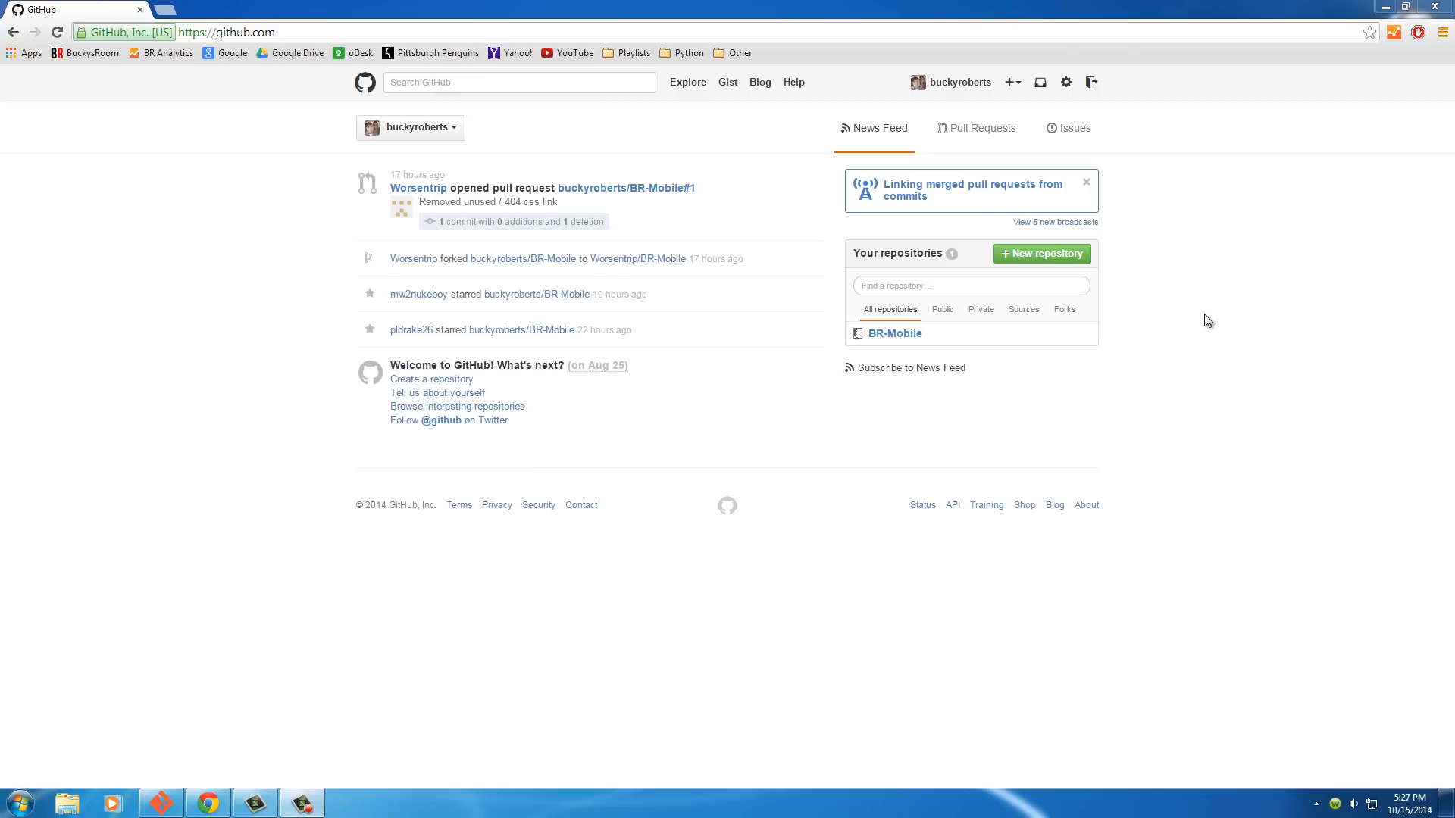
mouse_move(179, 355)
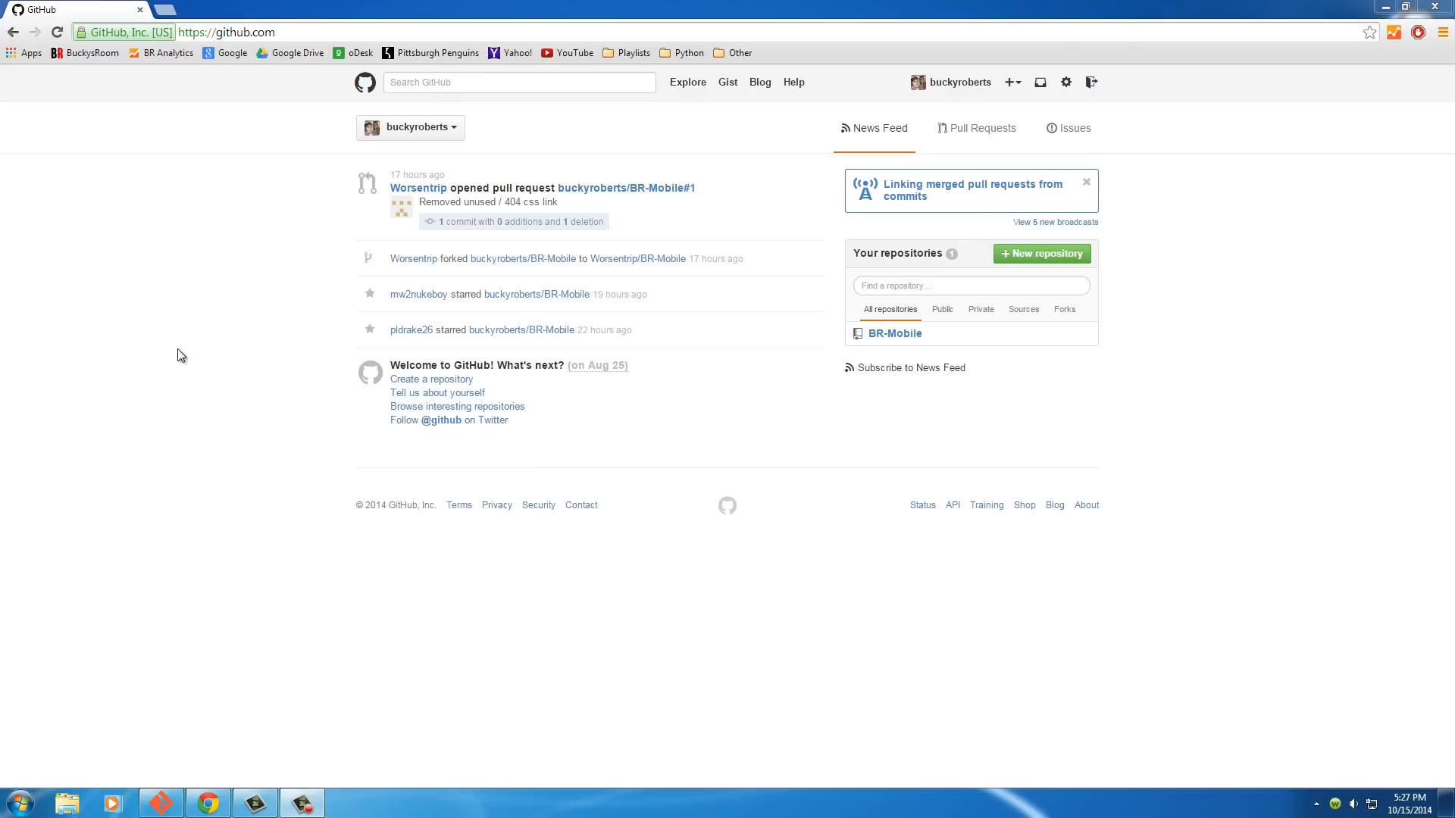
Switch between the GitHub dashboard and the desktop, checking the BRM folder
left_click(227, 34)
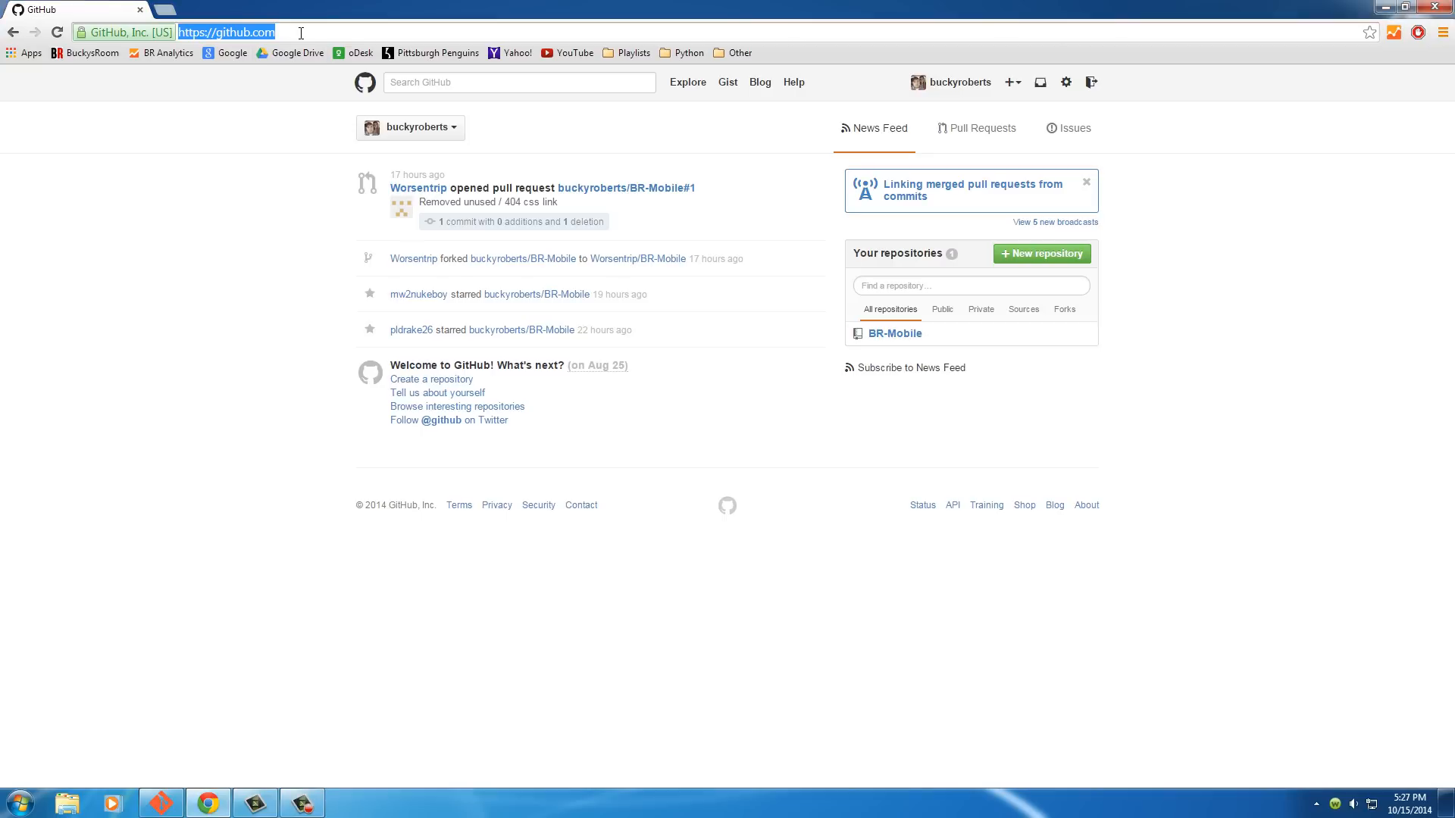
left_click(255, 224)
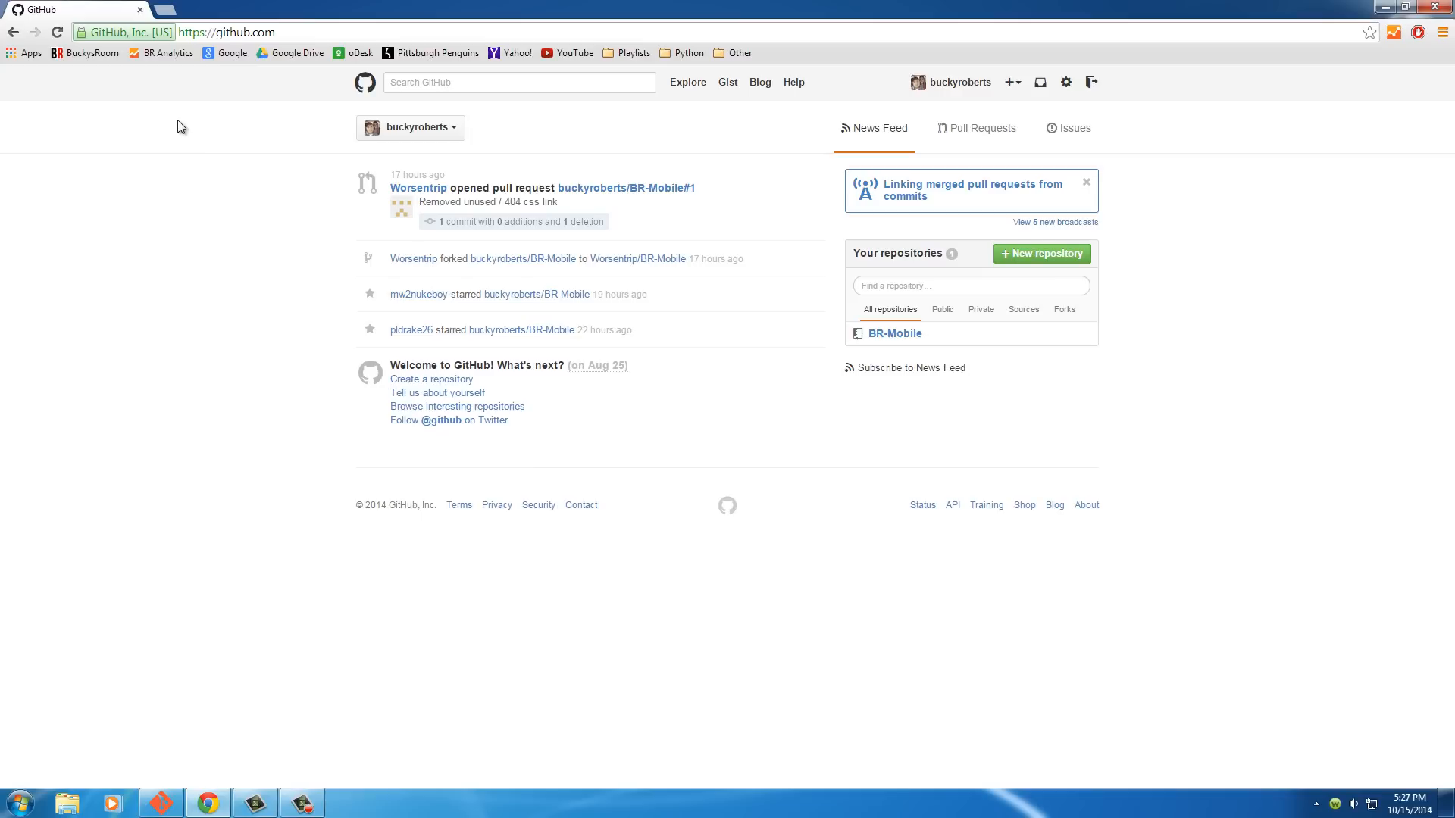
left_click(231, 30)
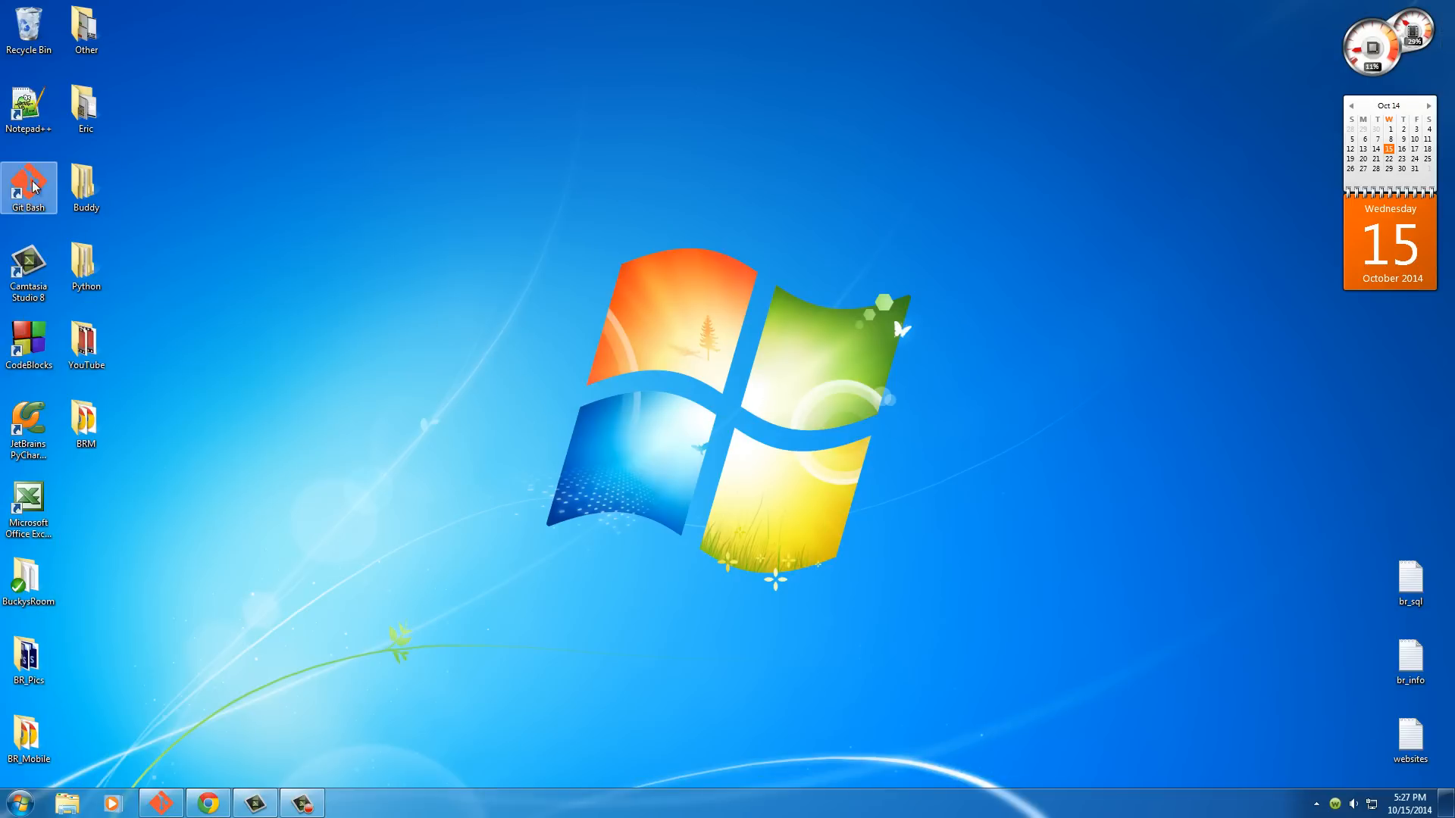
left_click(209, 804)
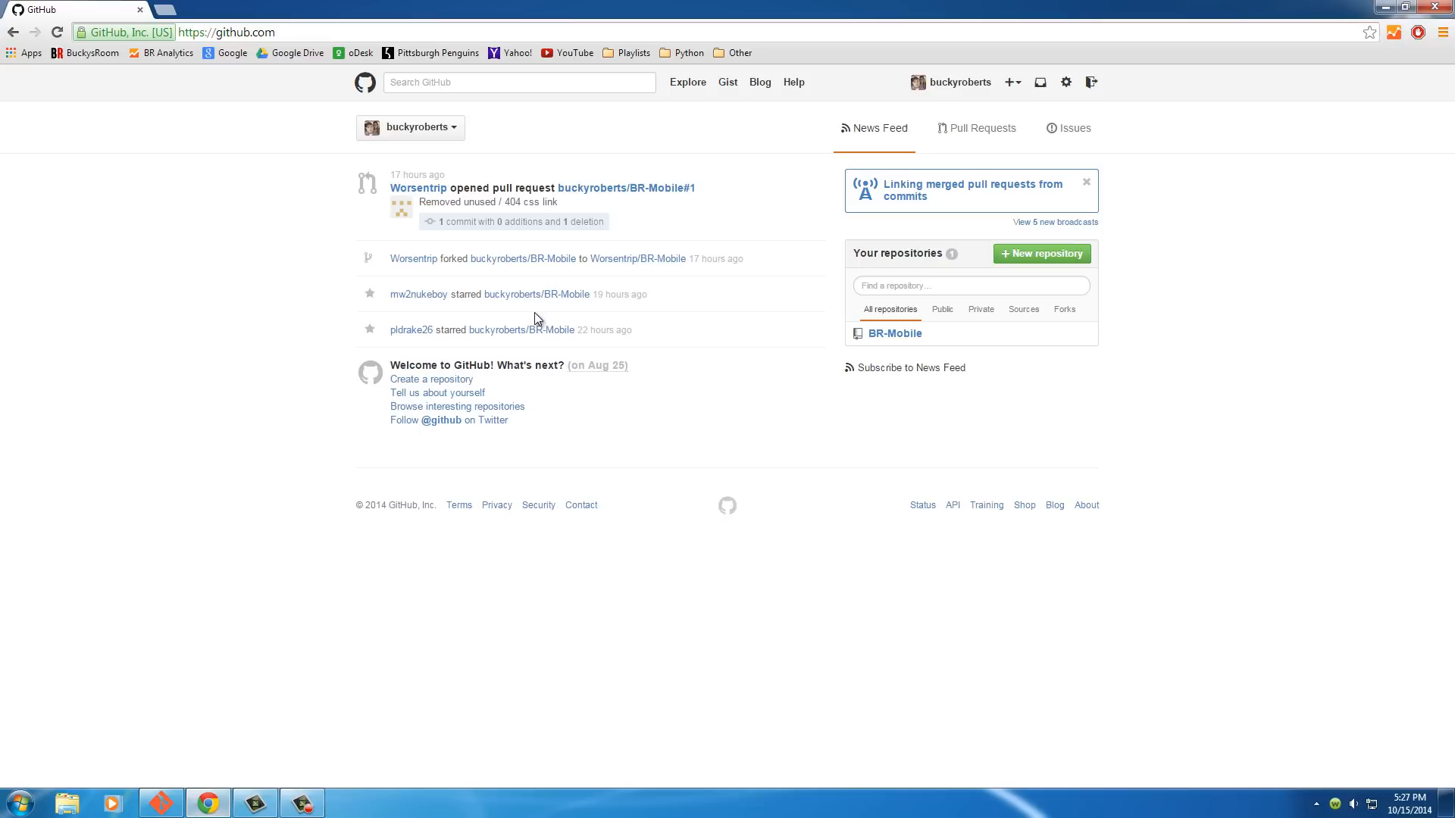
mouse_move(82, 224)
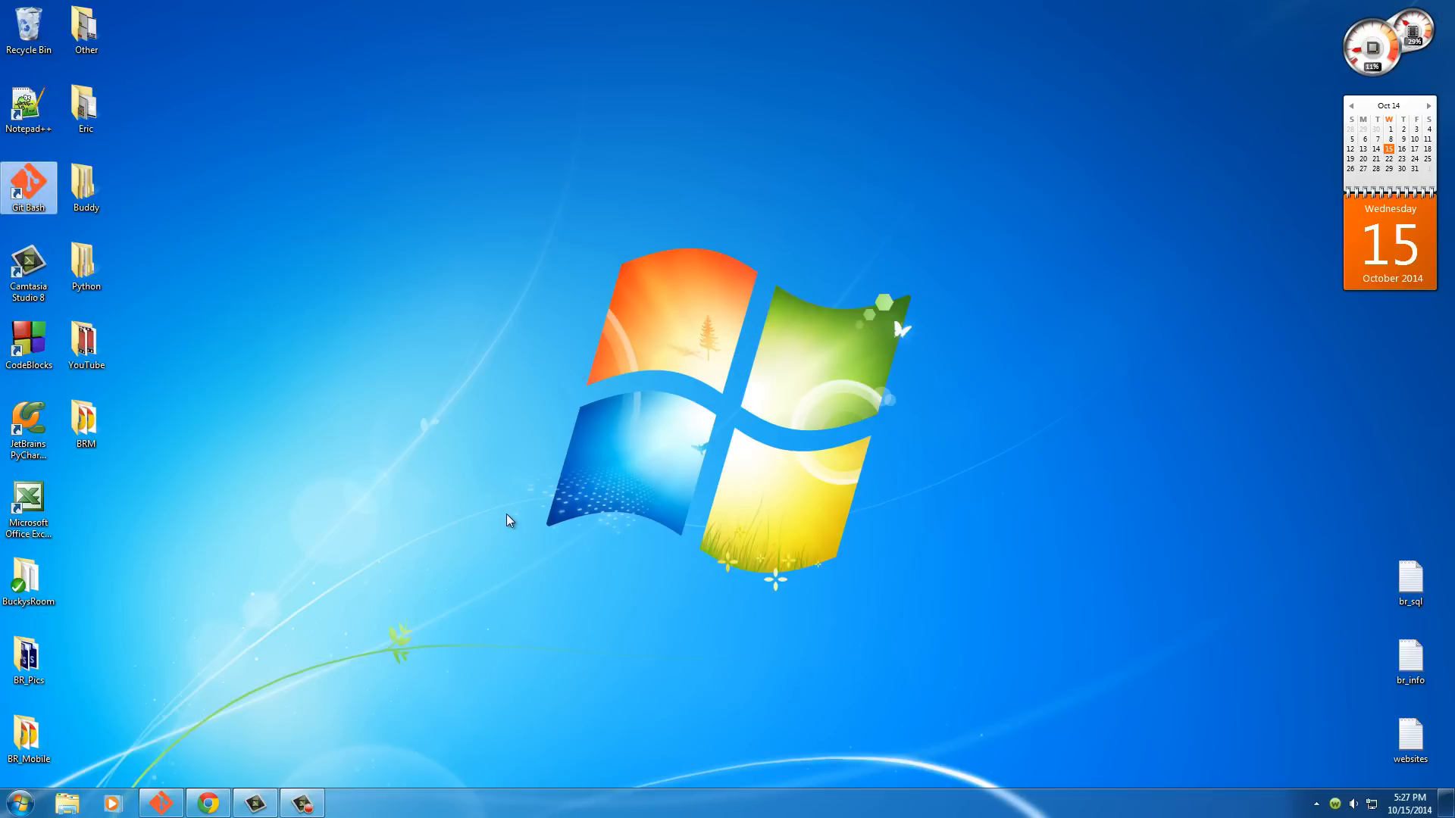
mouse_move(430, 371)
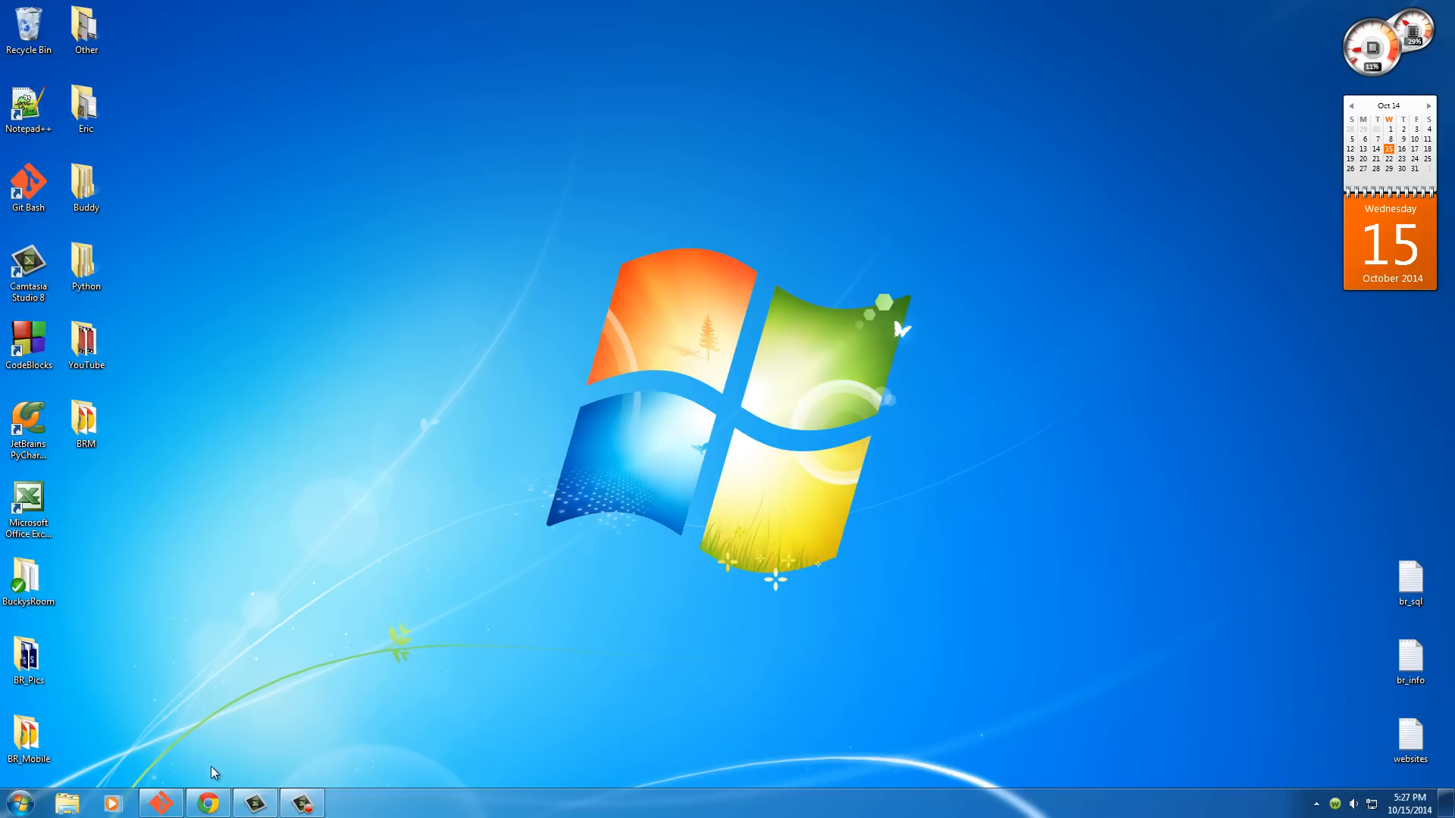
left_click(85, 421)
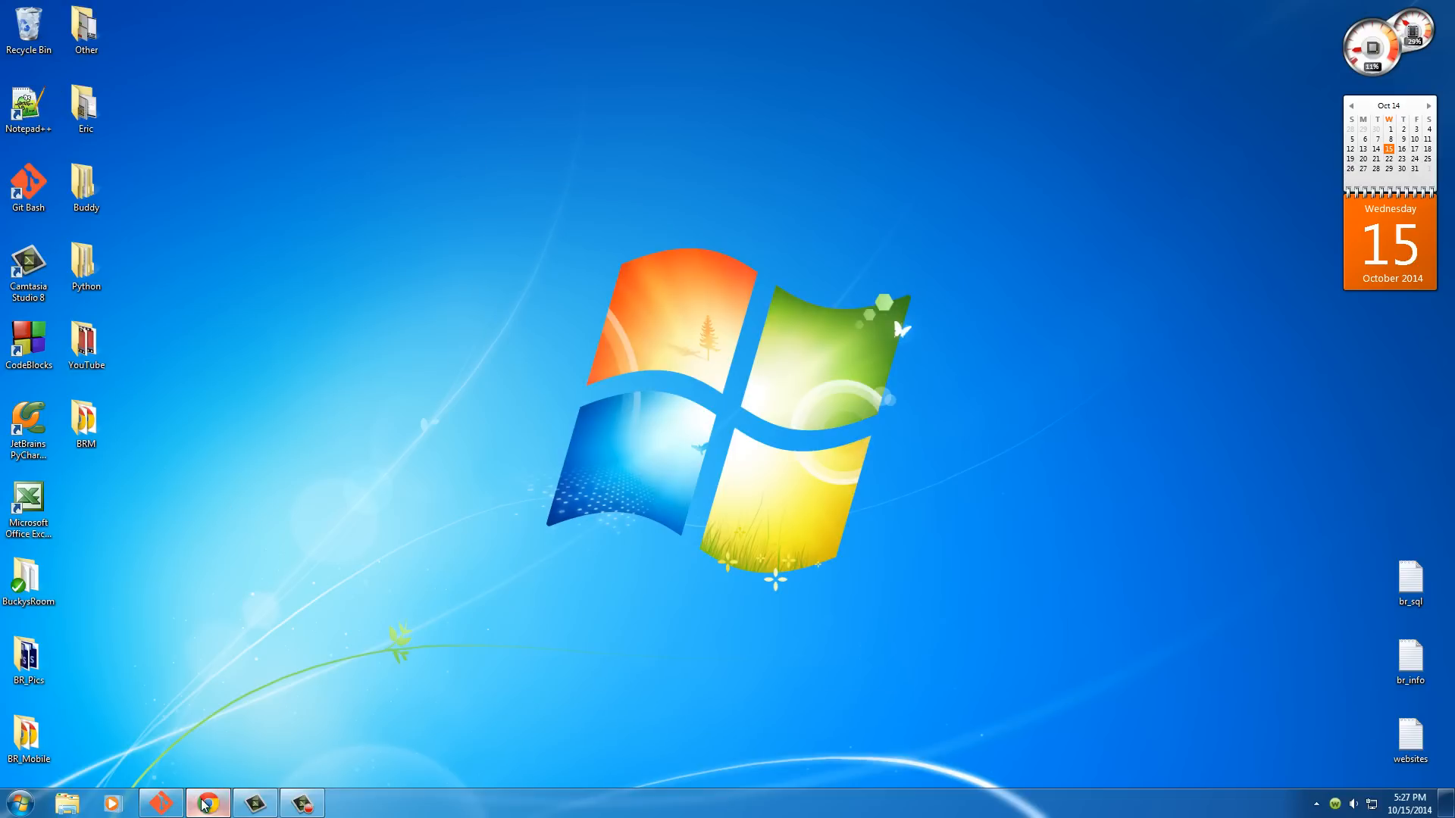
left_click(200, 803)
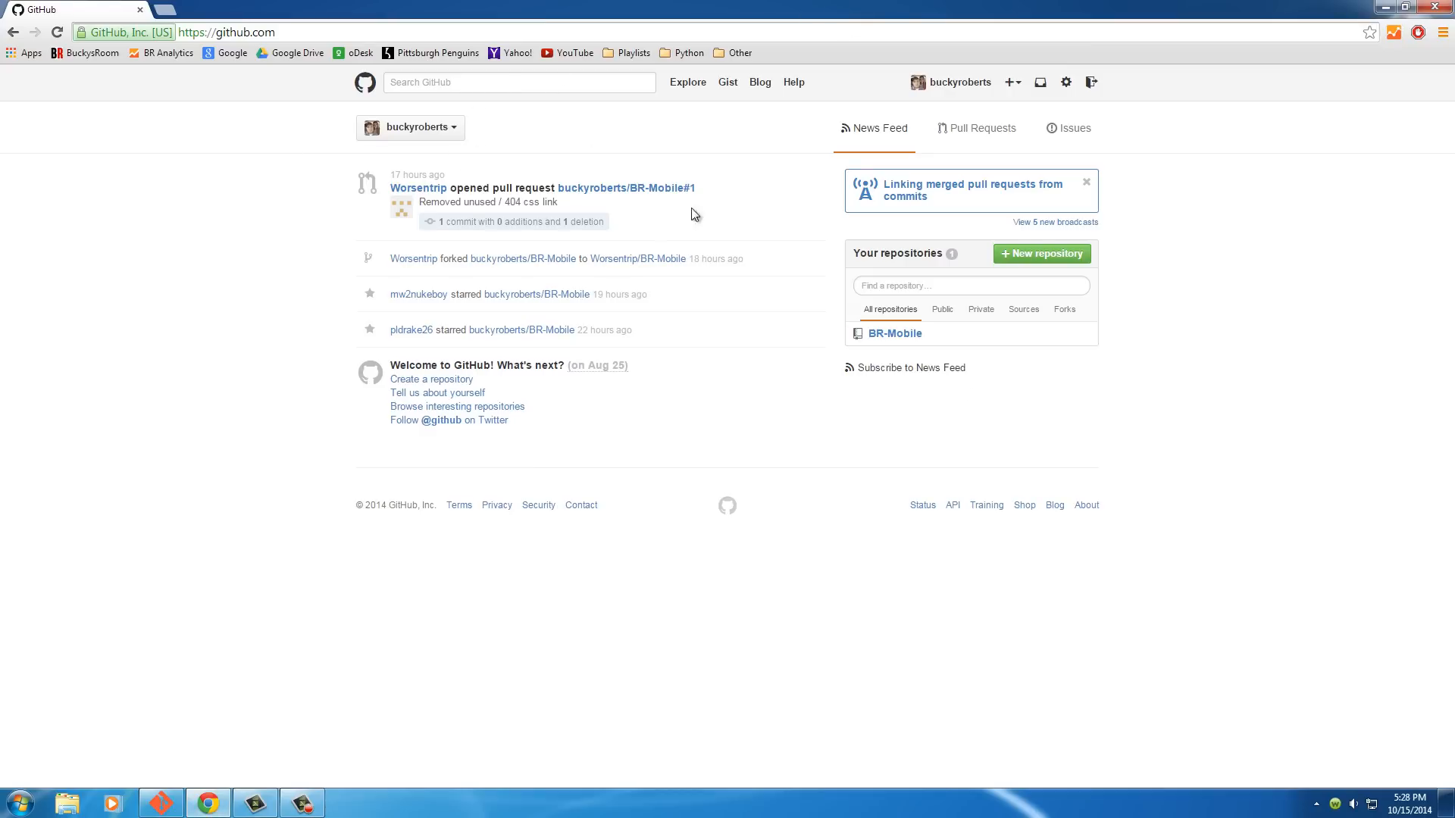
Open the BR-Mobile repository and return to its file list after viewing a file
left_click(894, 333)
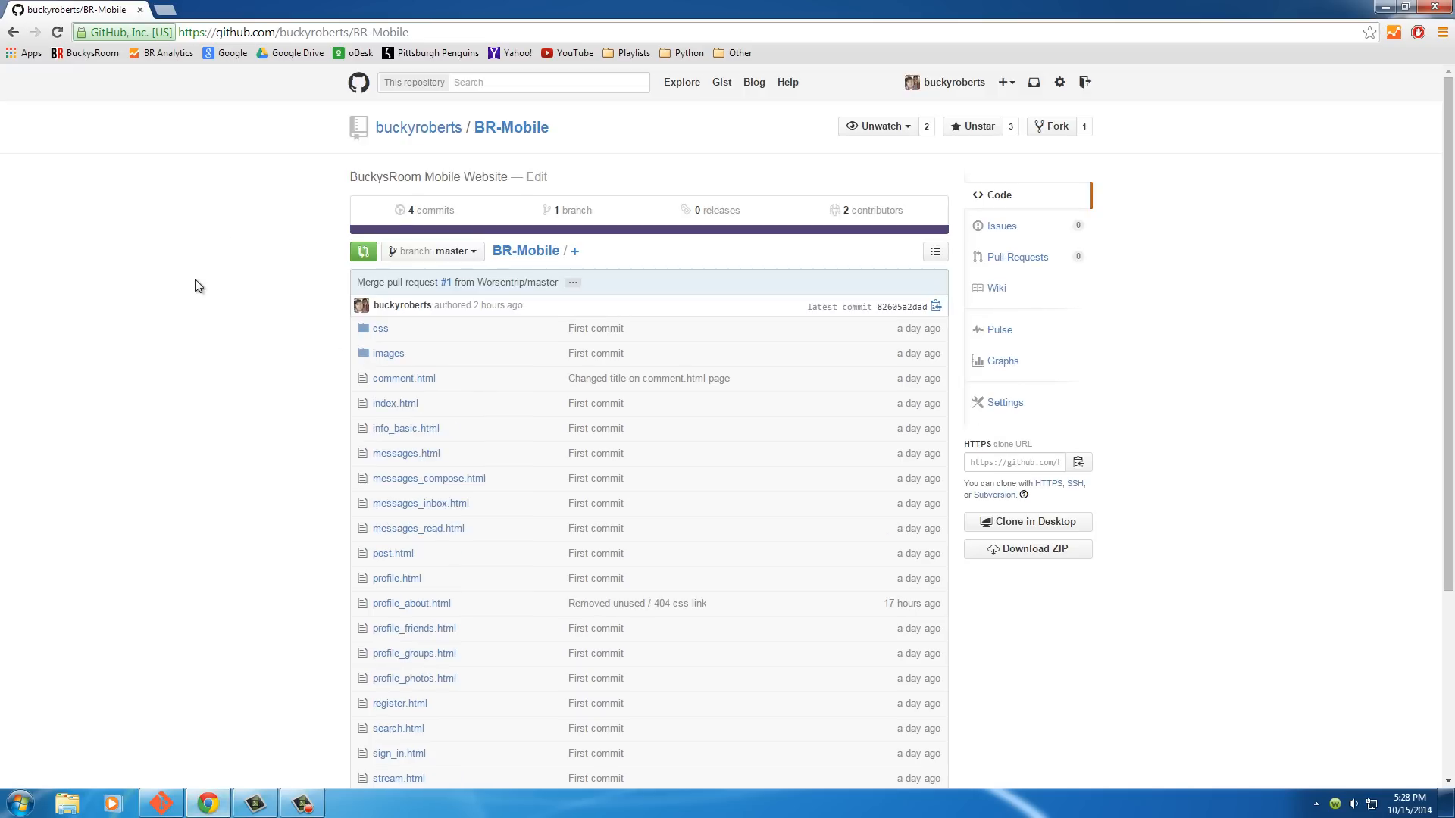
mouse_move(183, 294)
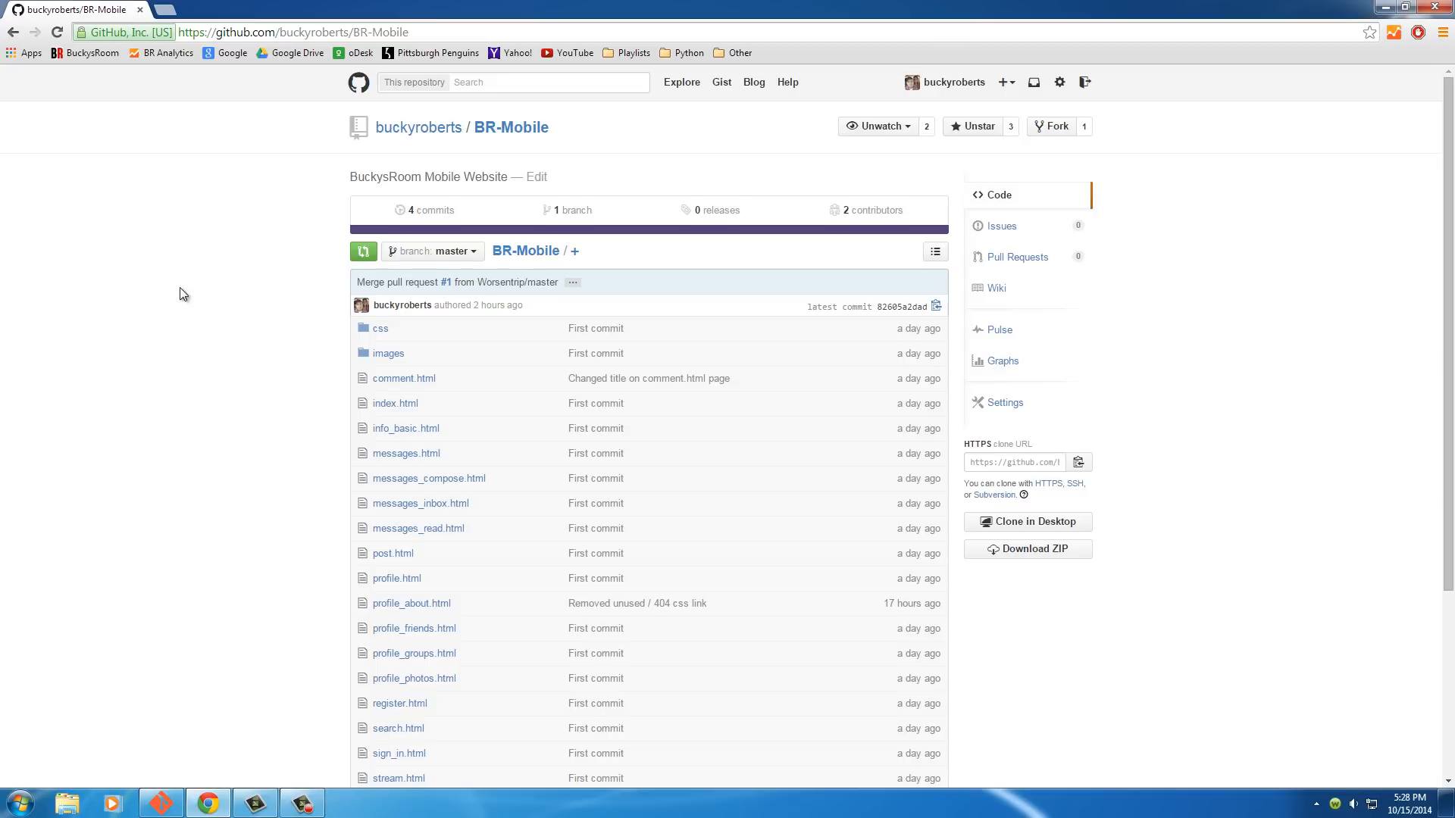
scroll("down", 3)
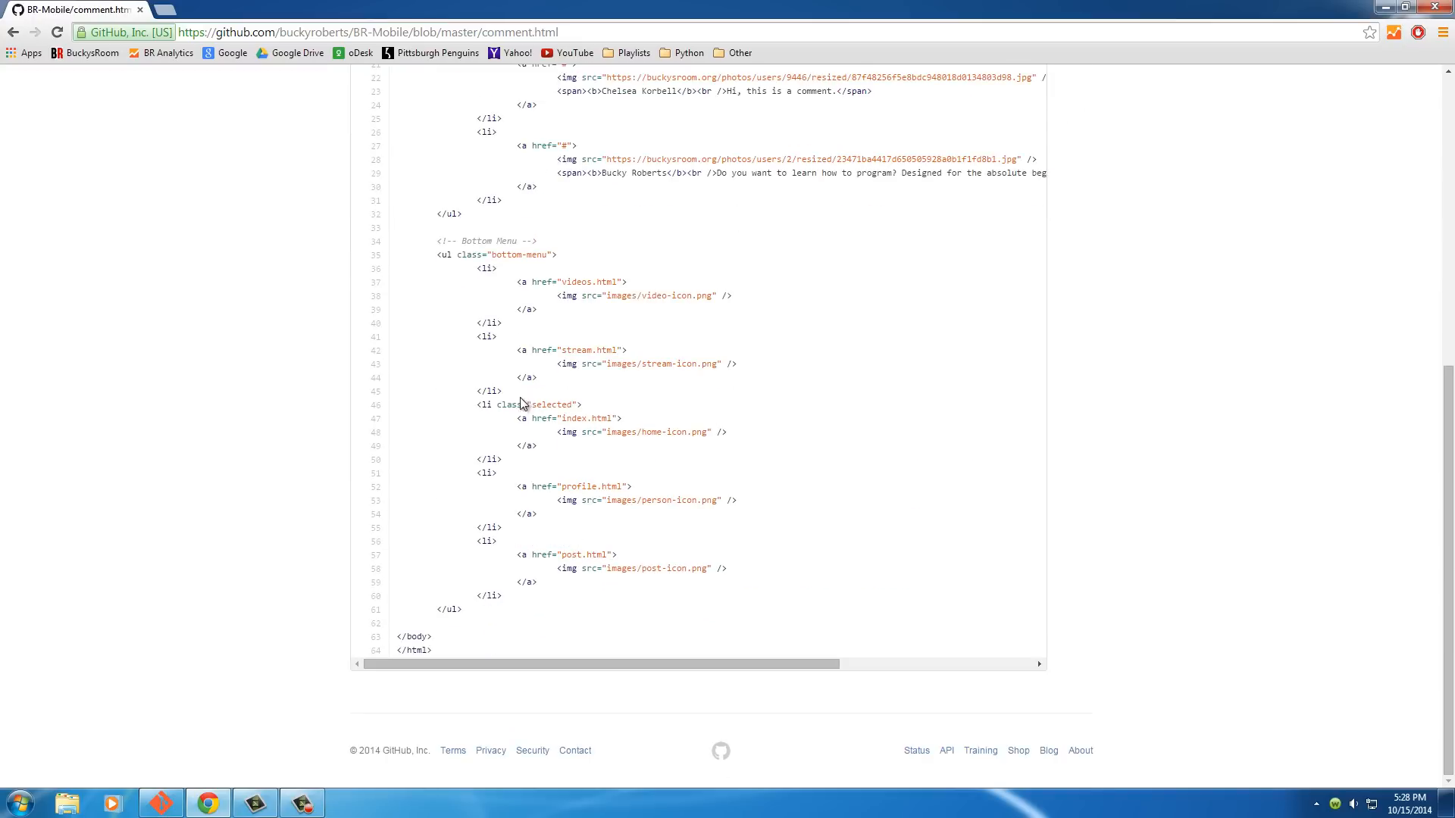
left_click(12, 33)
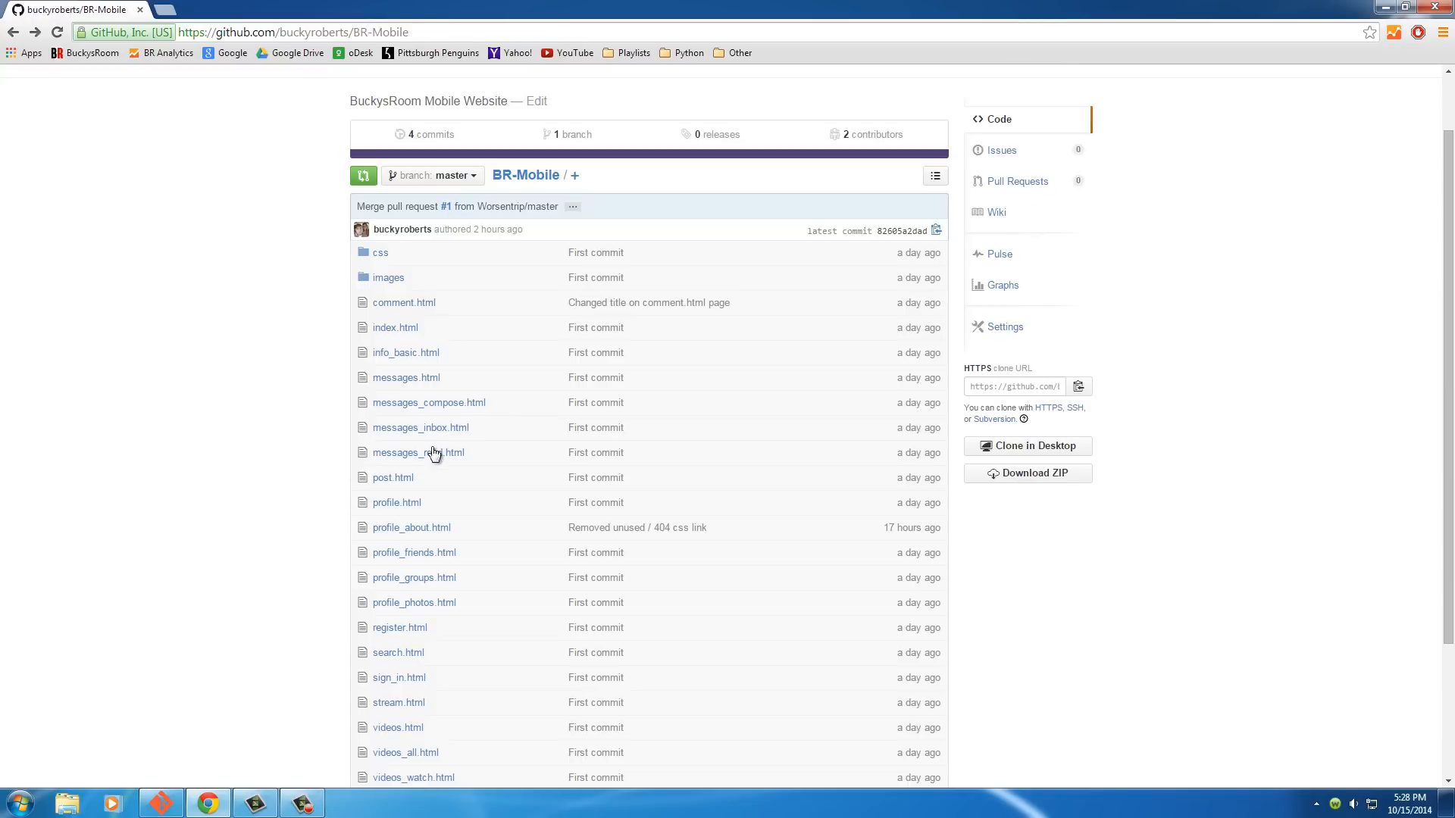
mouse_move(273, 399)
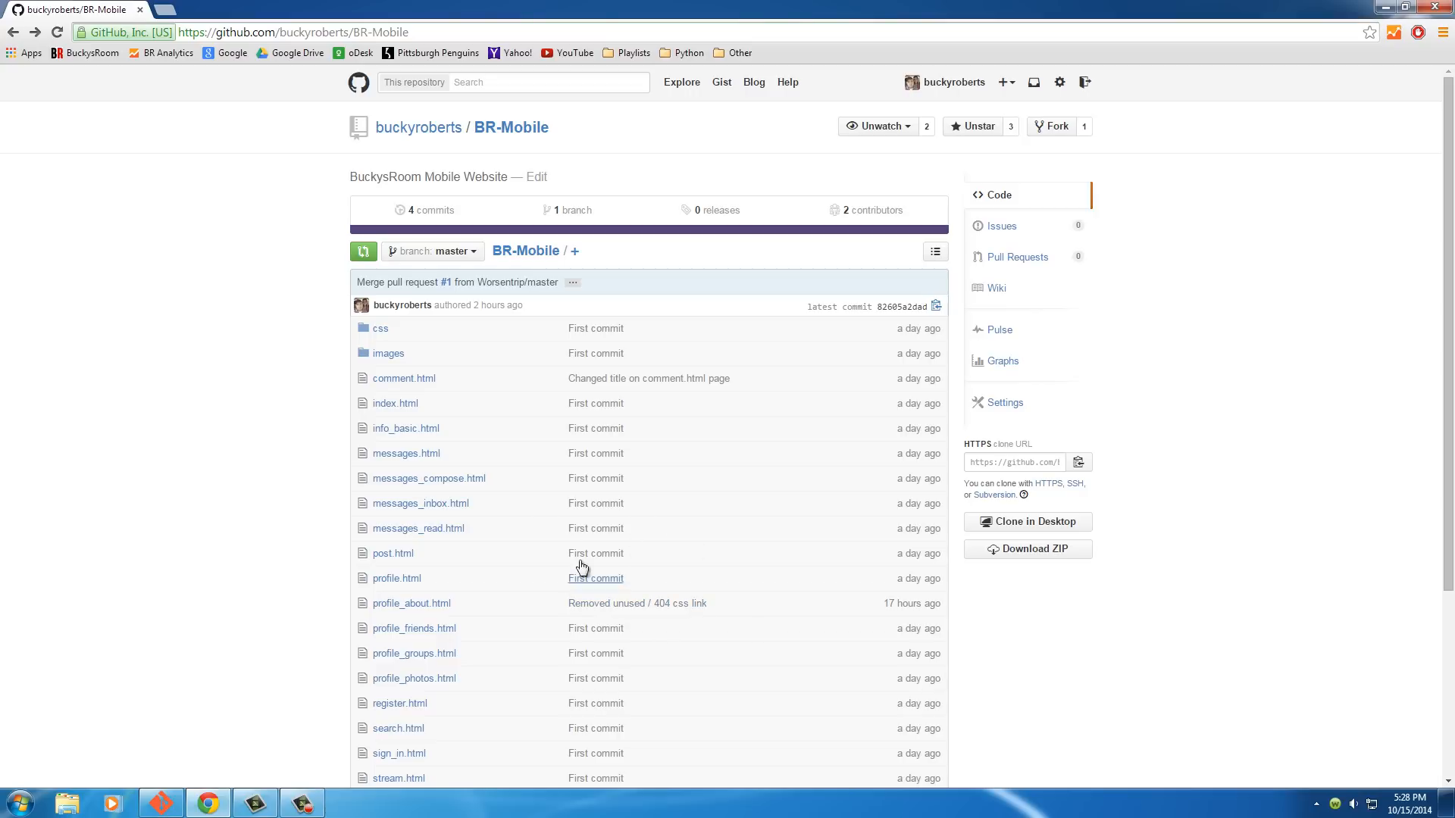
mouse_move(1292, 97)
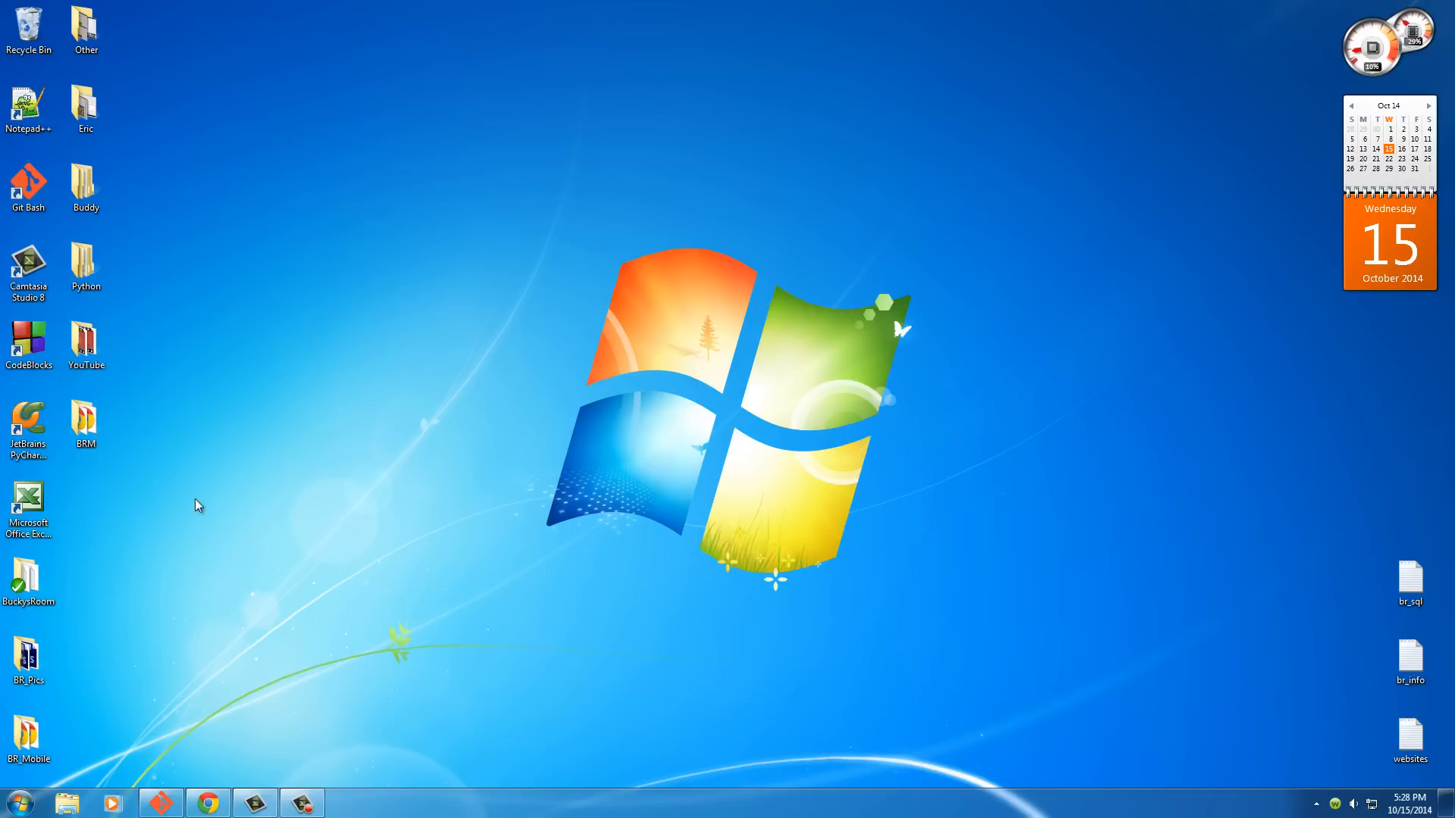
left_click(85, 418)
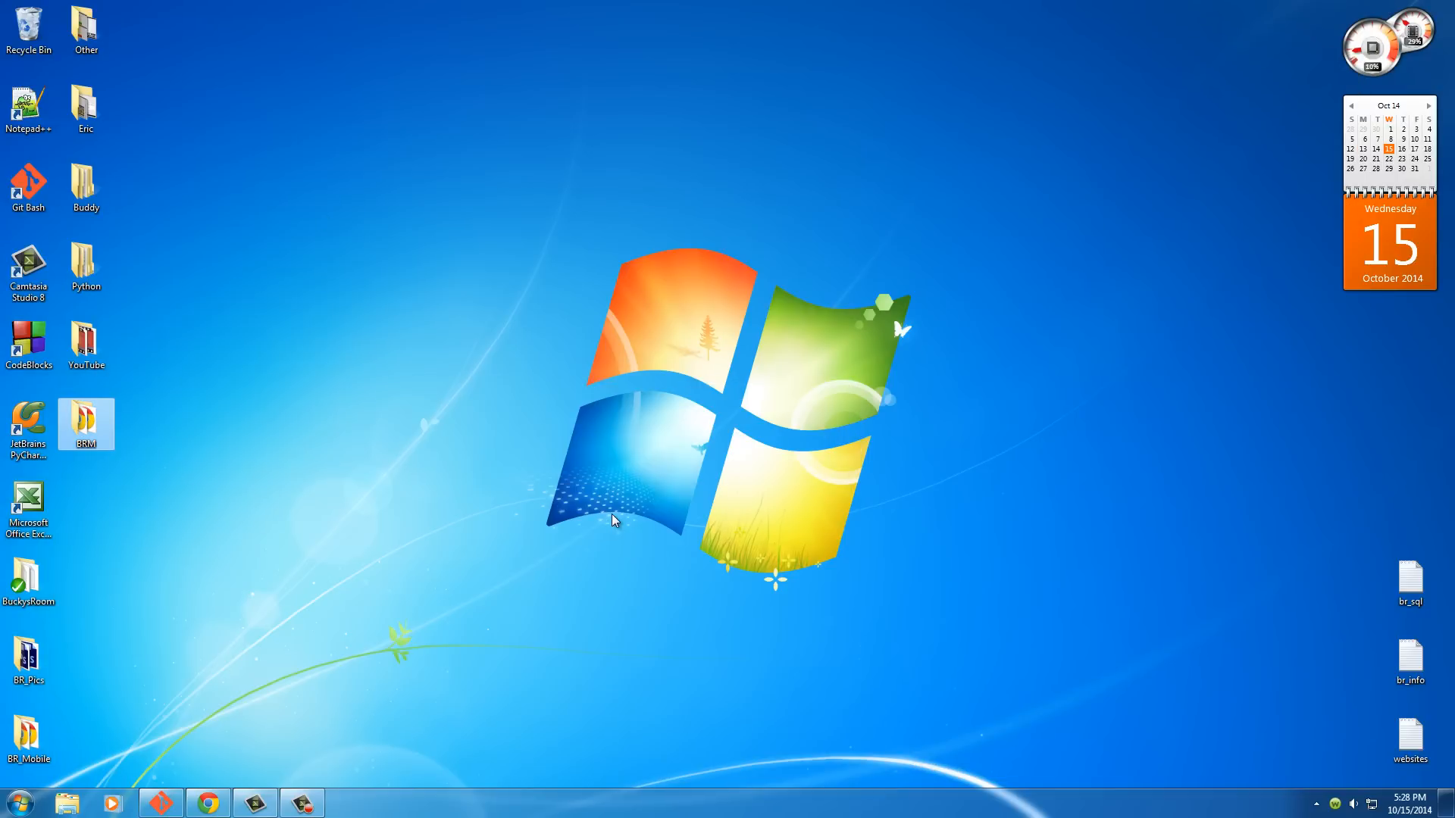
mouse_move(577, 483)
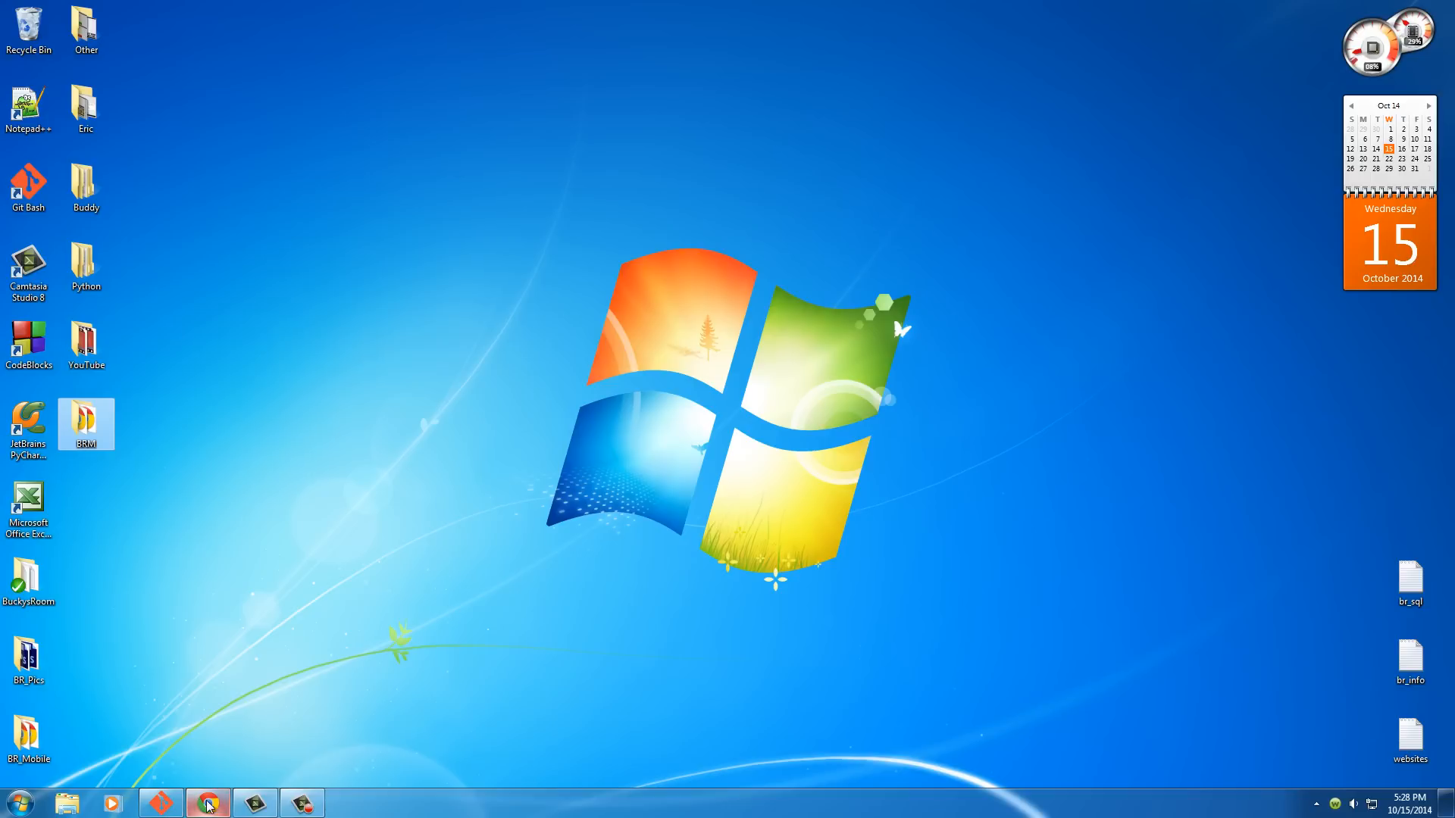
left_click(209, 803)
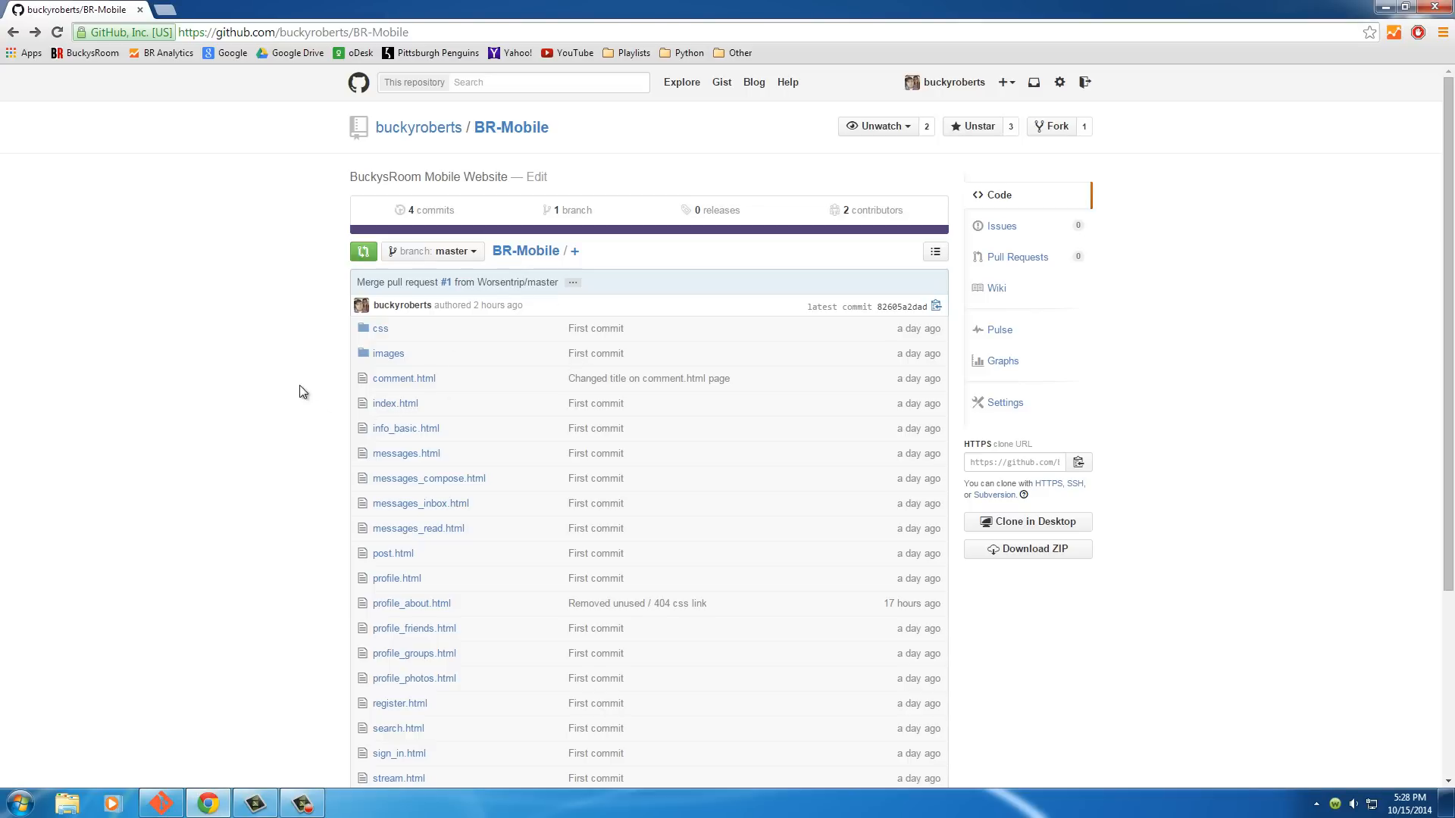
scroll("down", 3)
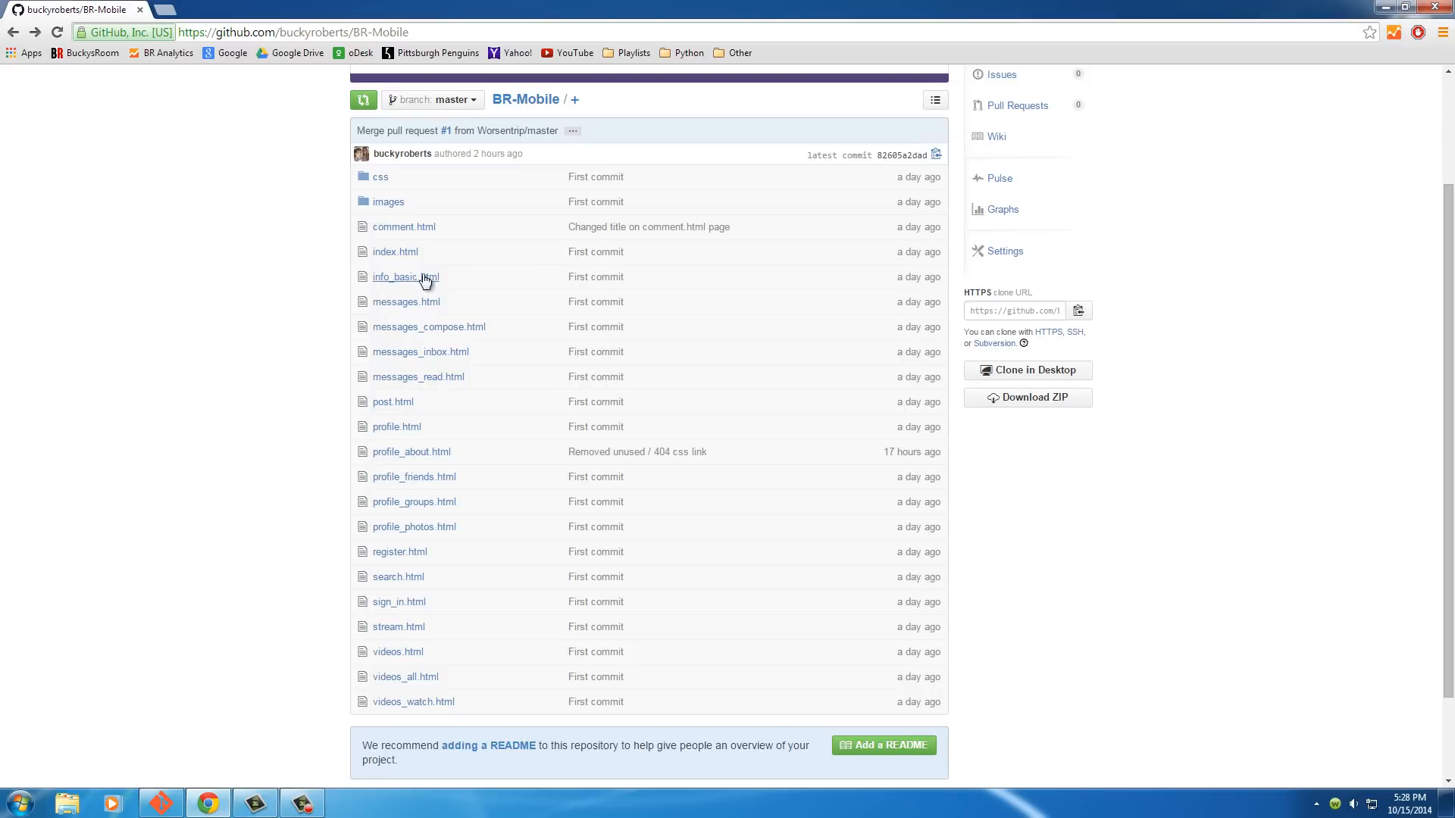
mouse_move(663, 440)
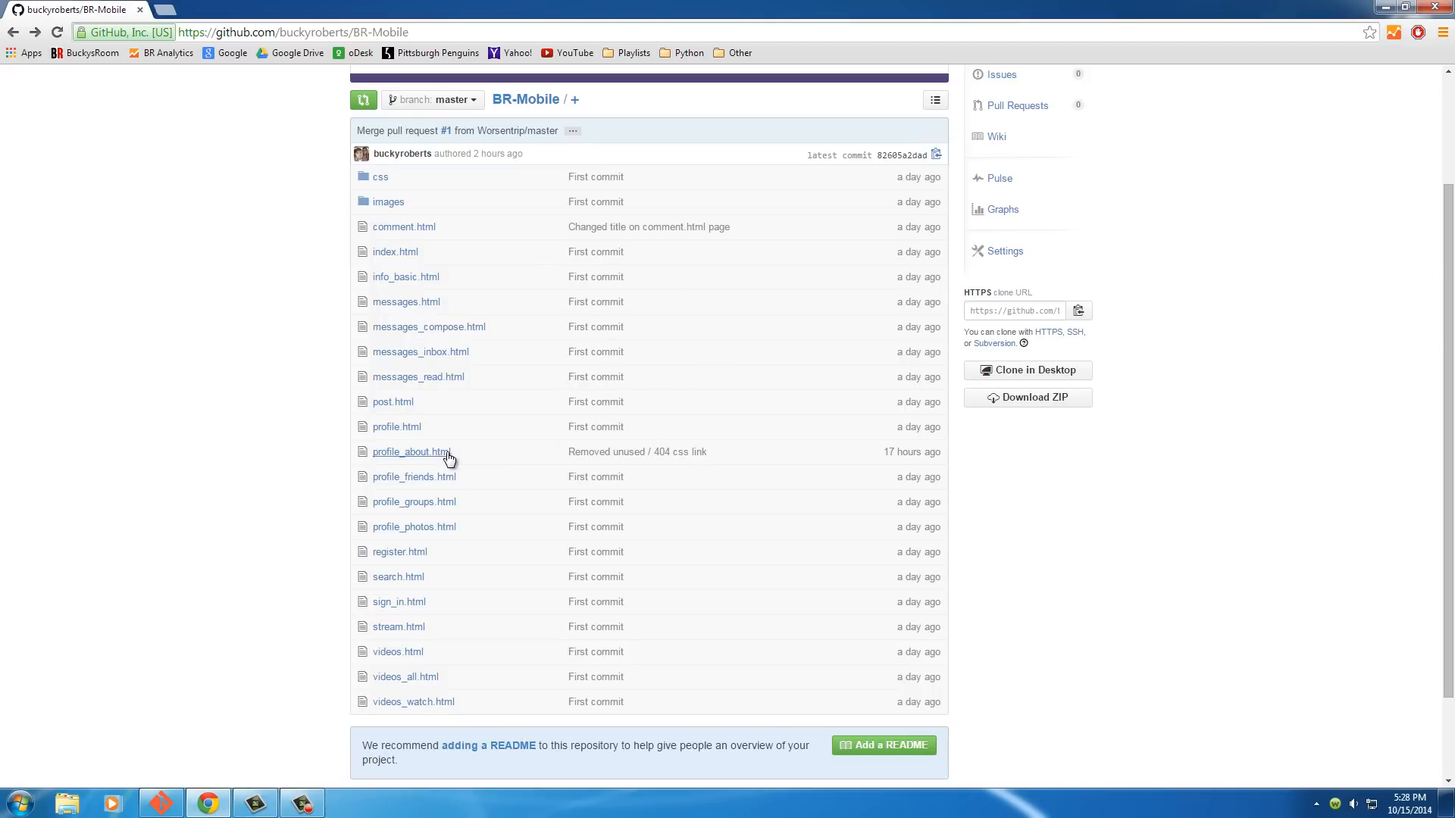
Open profile_about.html and select its stream.css stylesheet link line
left_click(410, 451)
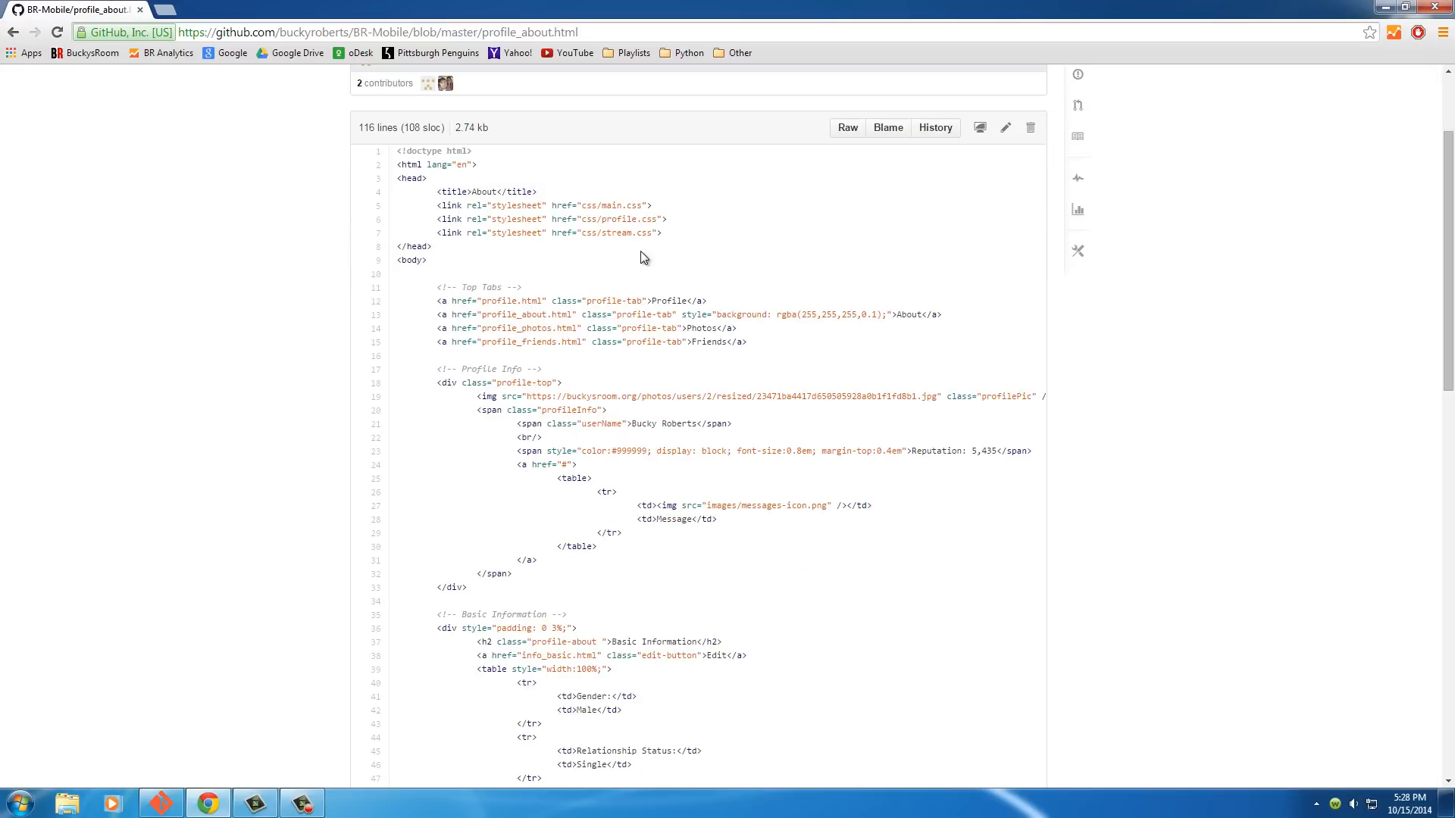
triple_click(546, 233)
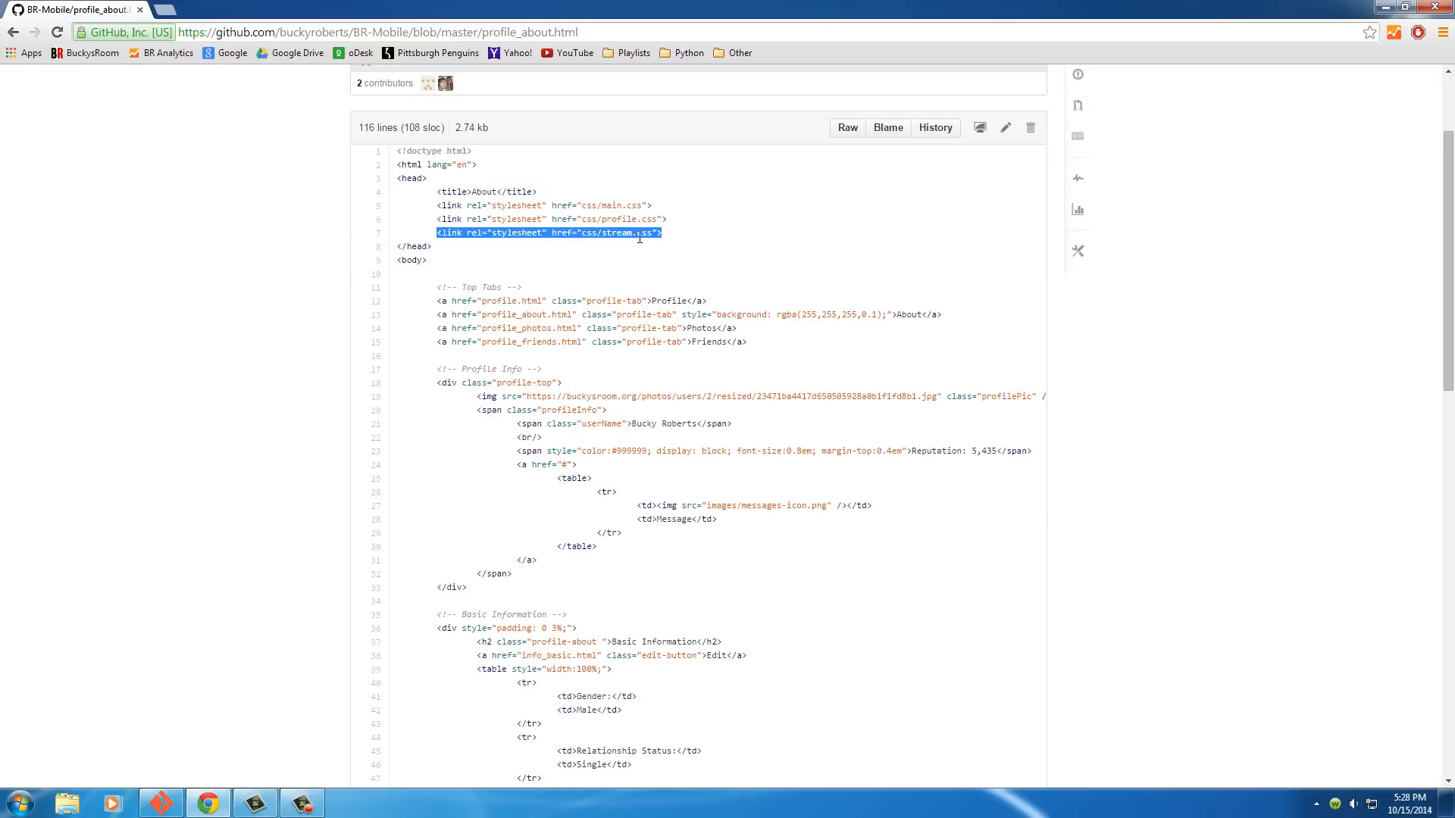
mouse_move(722, 253)
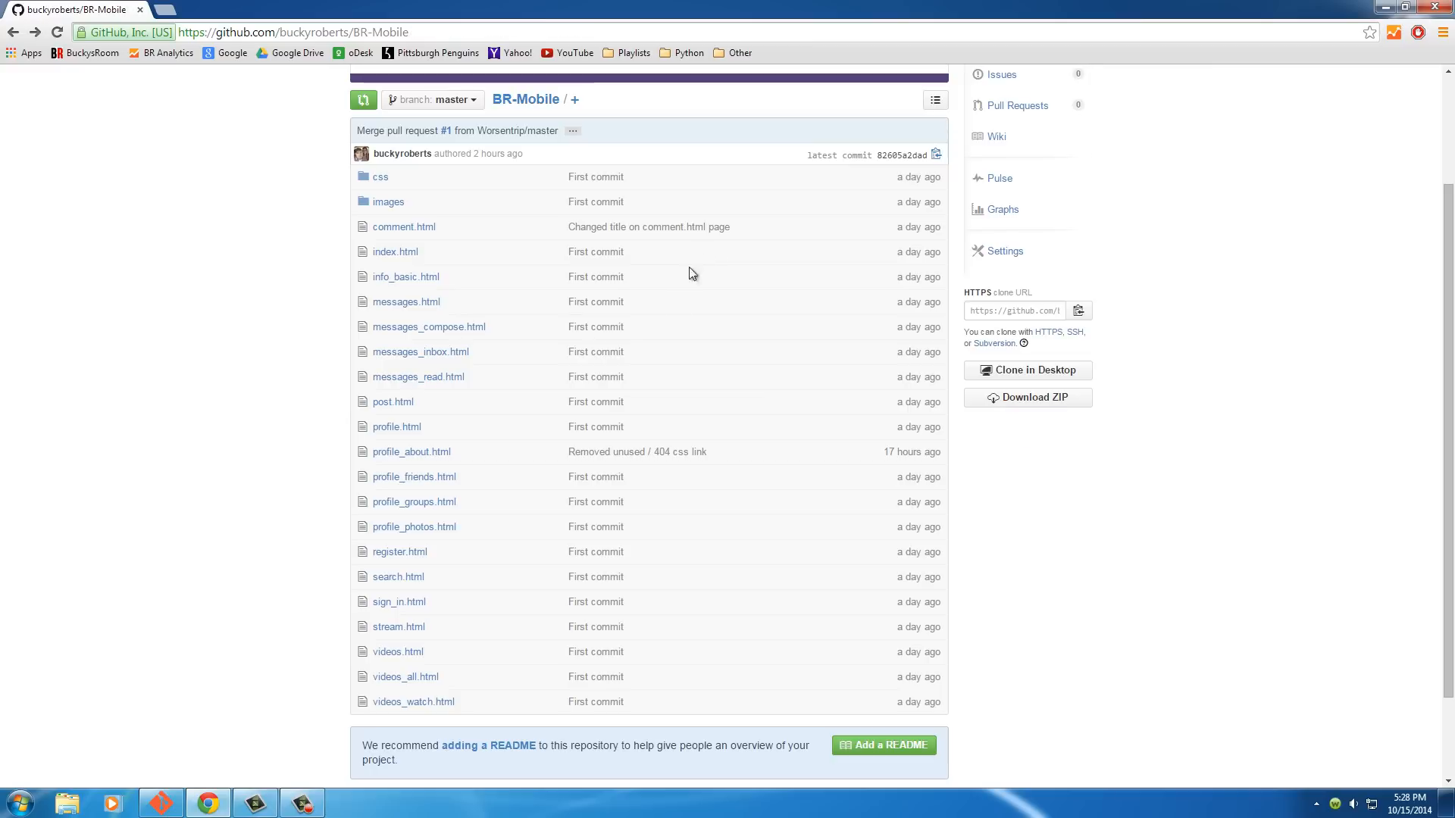
mouse_move(421, 456)
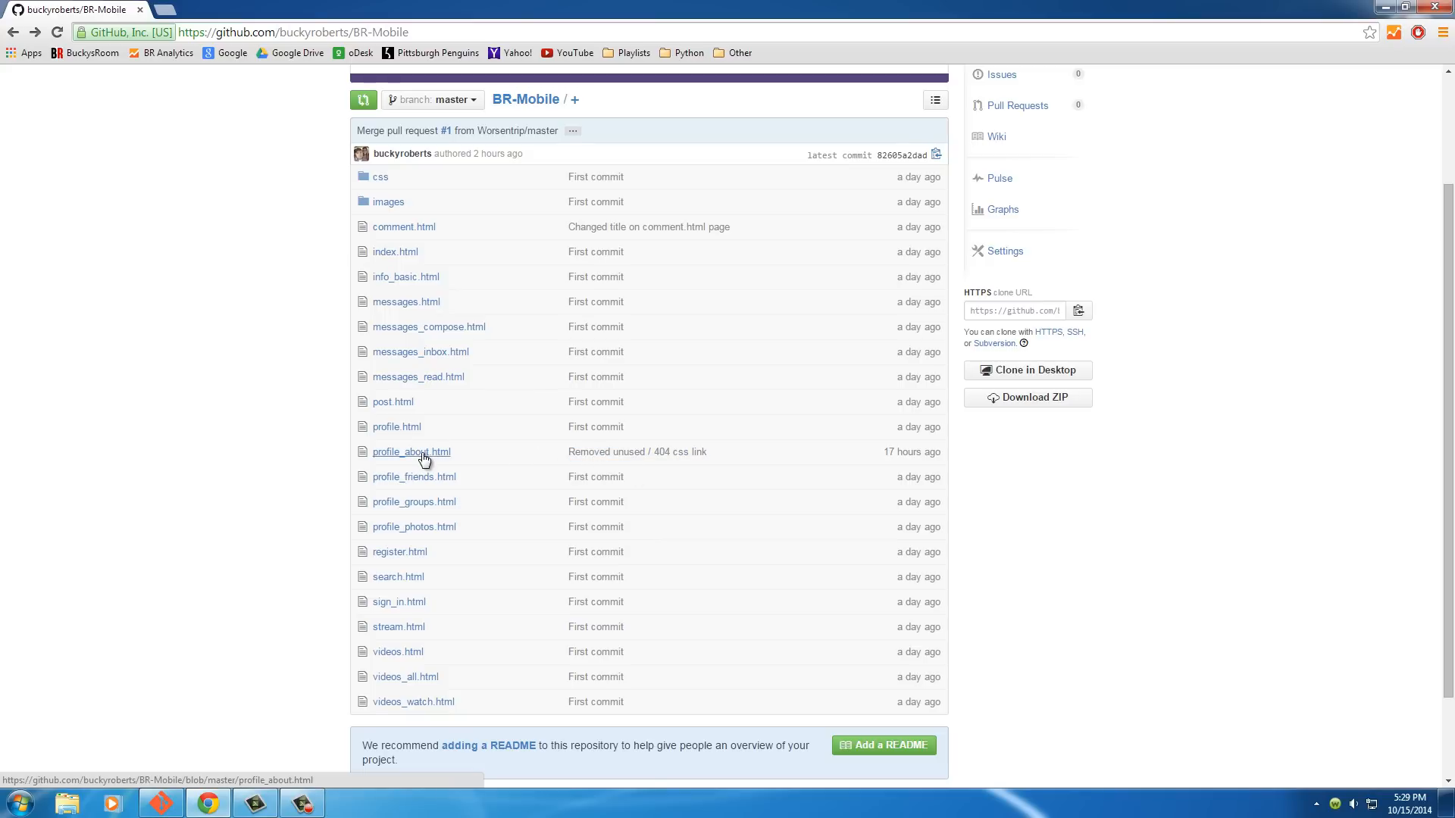
mouse_move(424, 458)
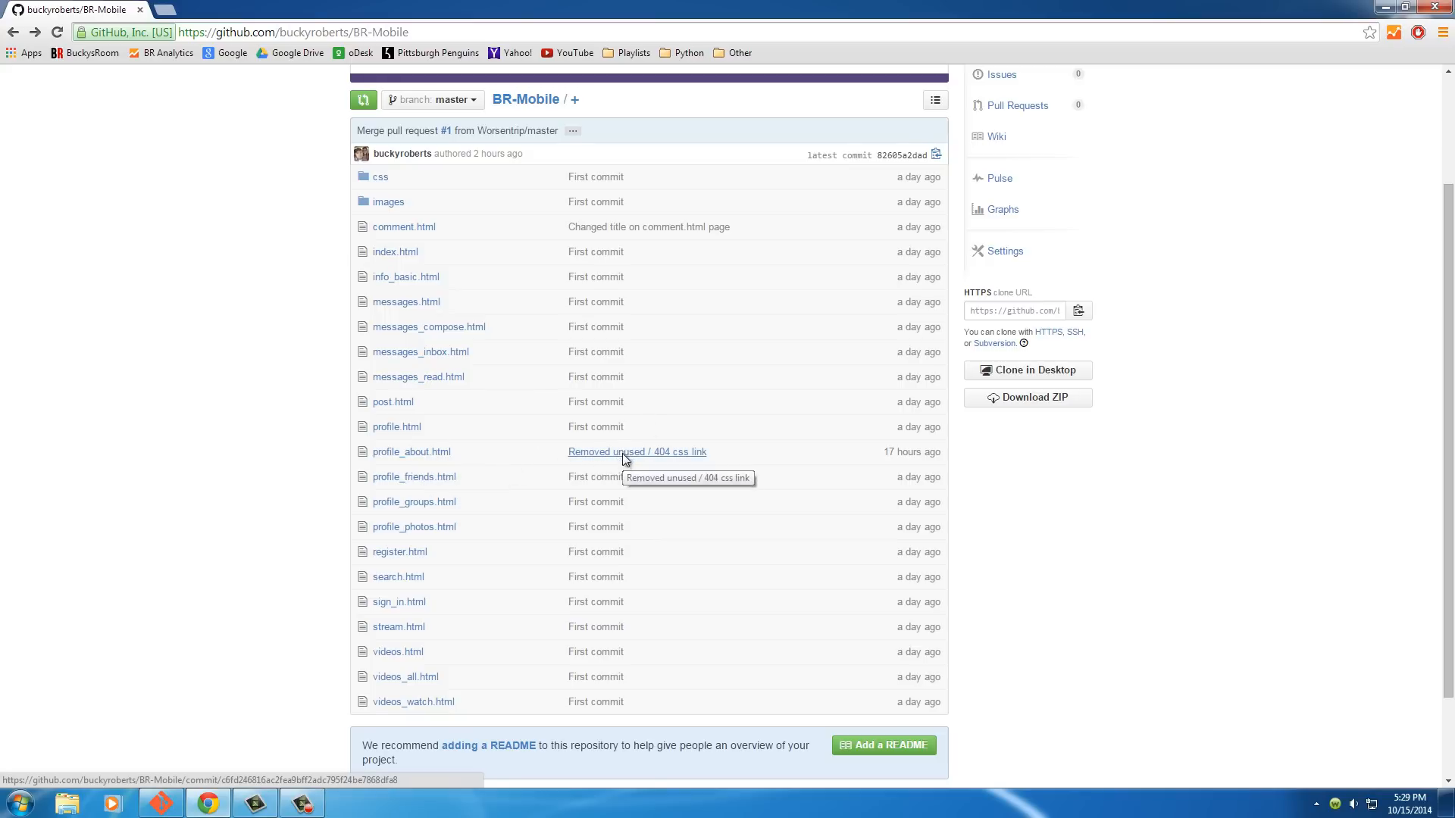
left_click(636, 452)
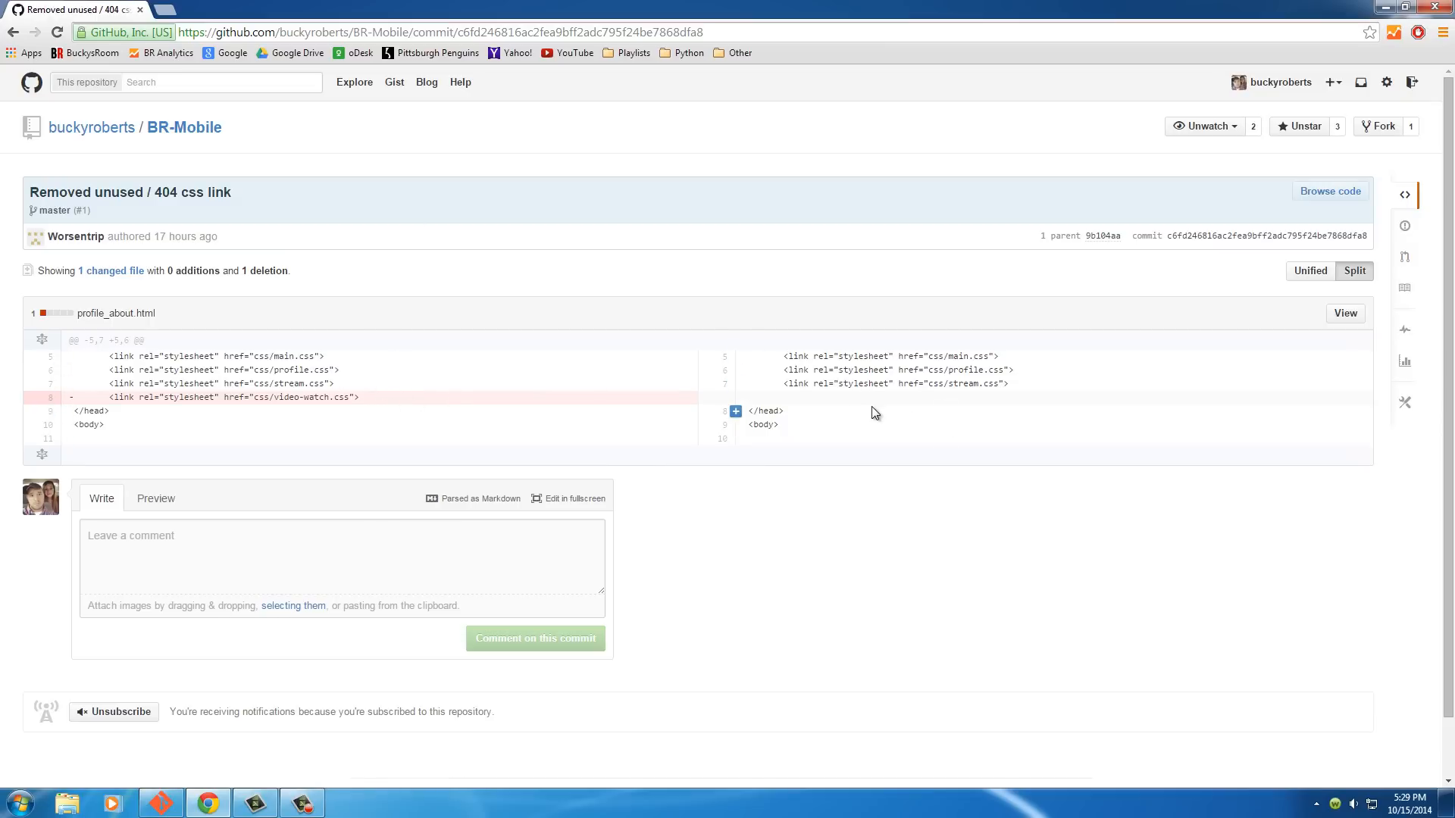
mouse_move(188, 424)
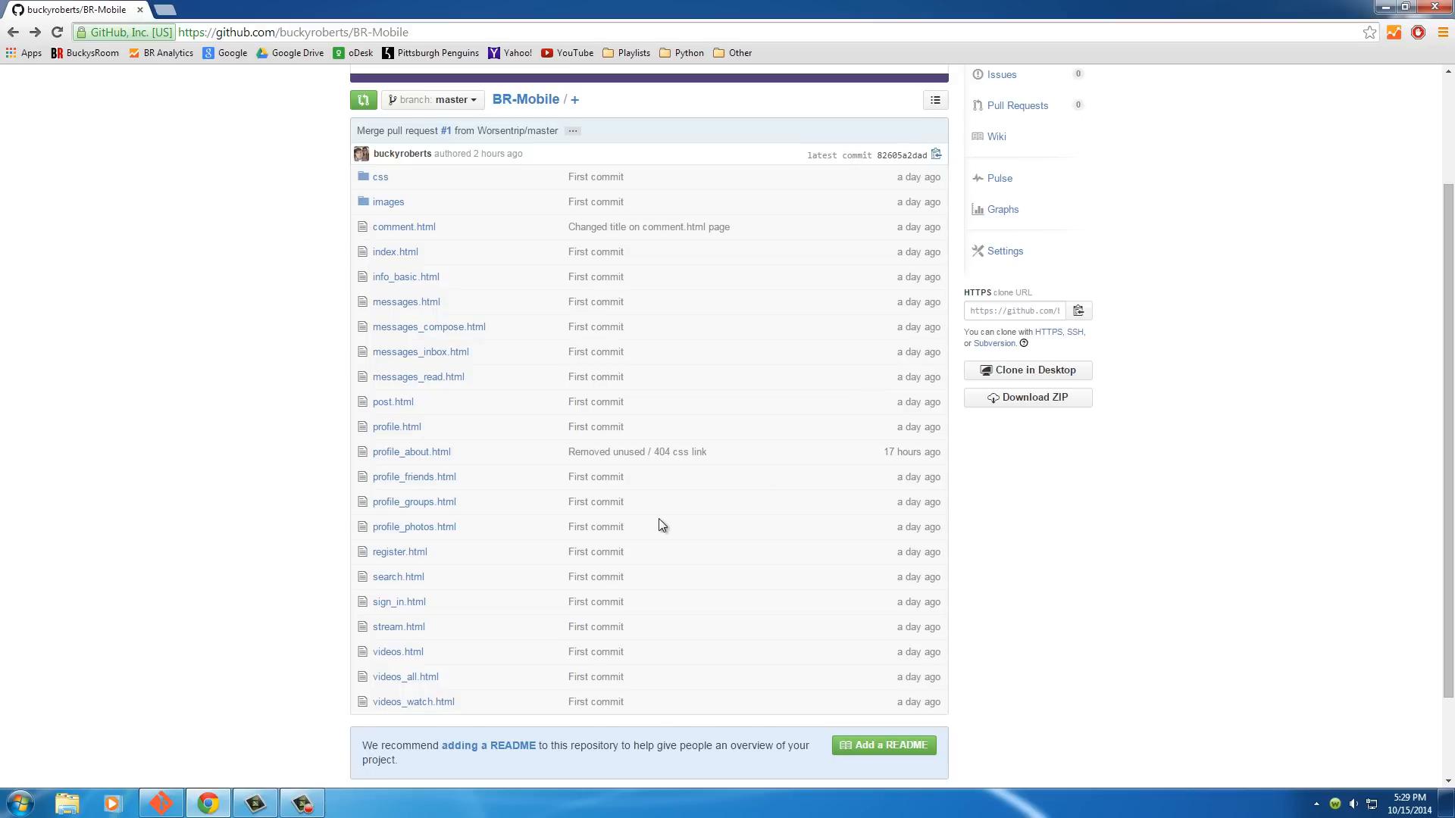
scroll("up", 3)
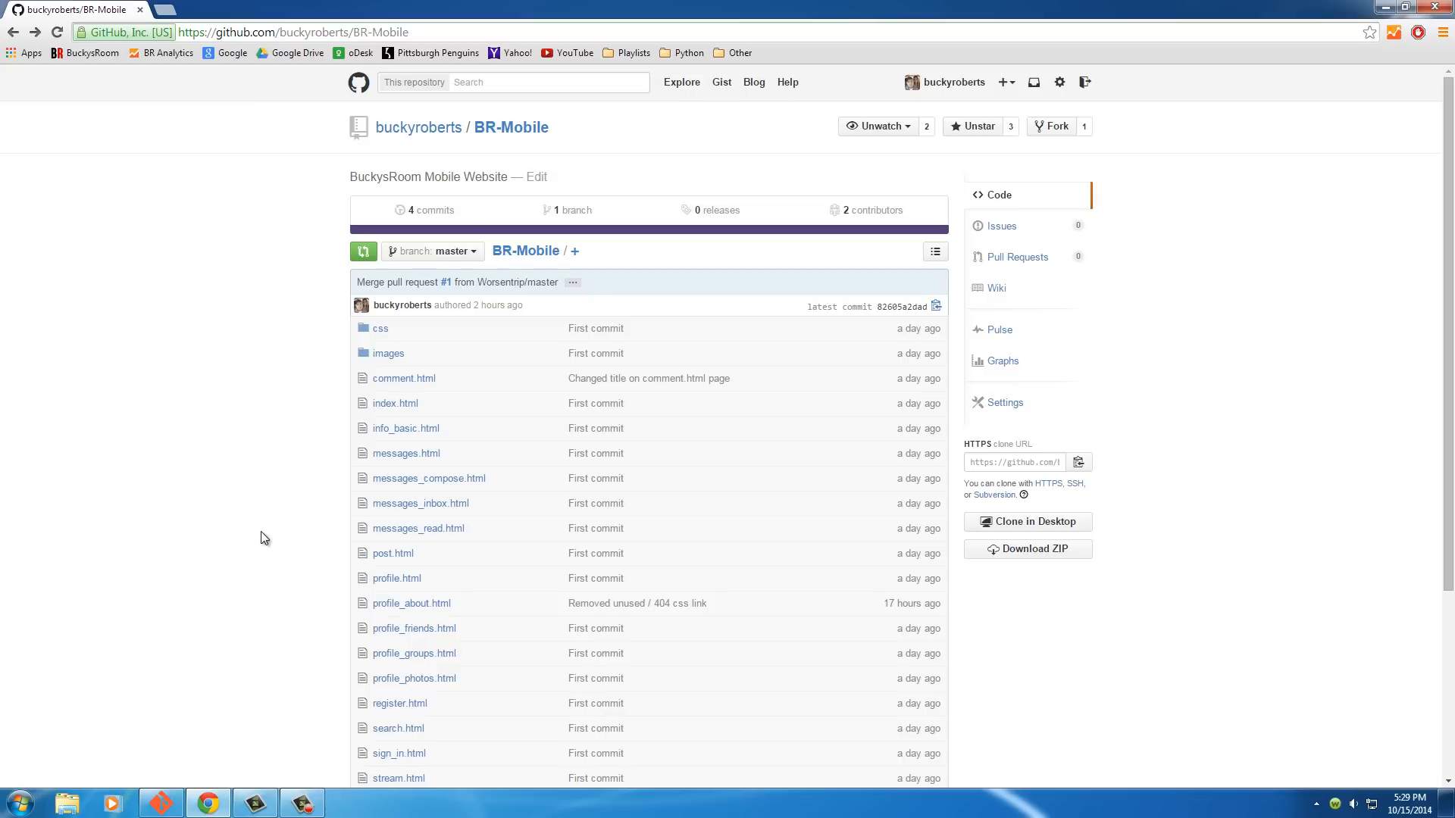
mouse_move(128, 539)
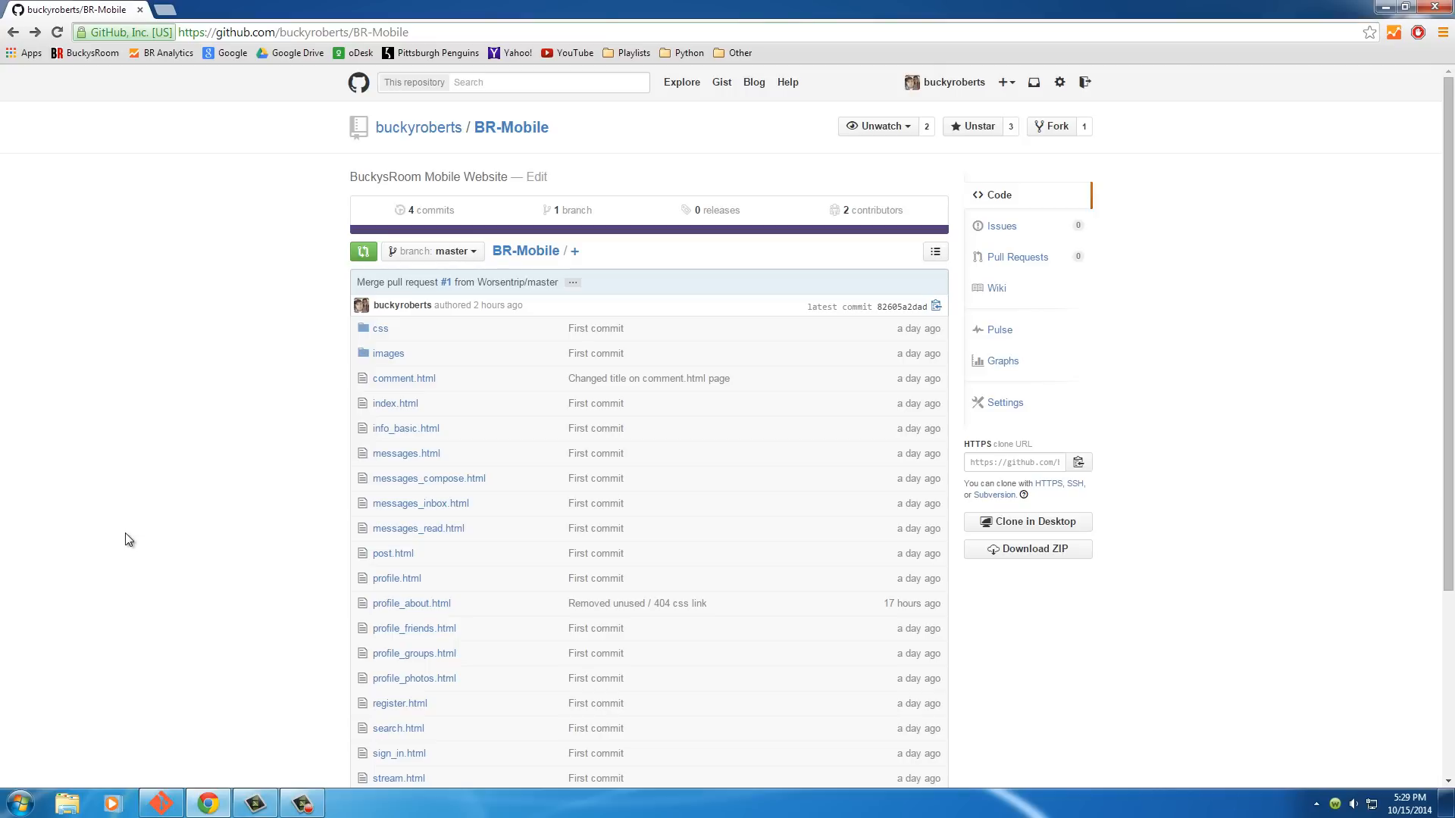
left_click(356, 82)
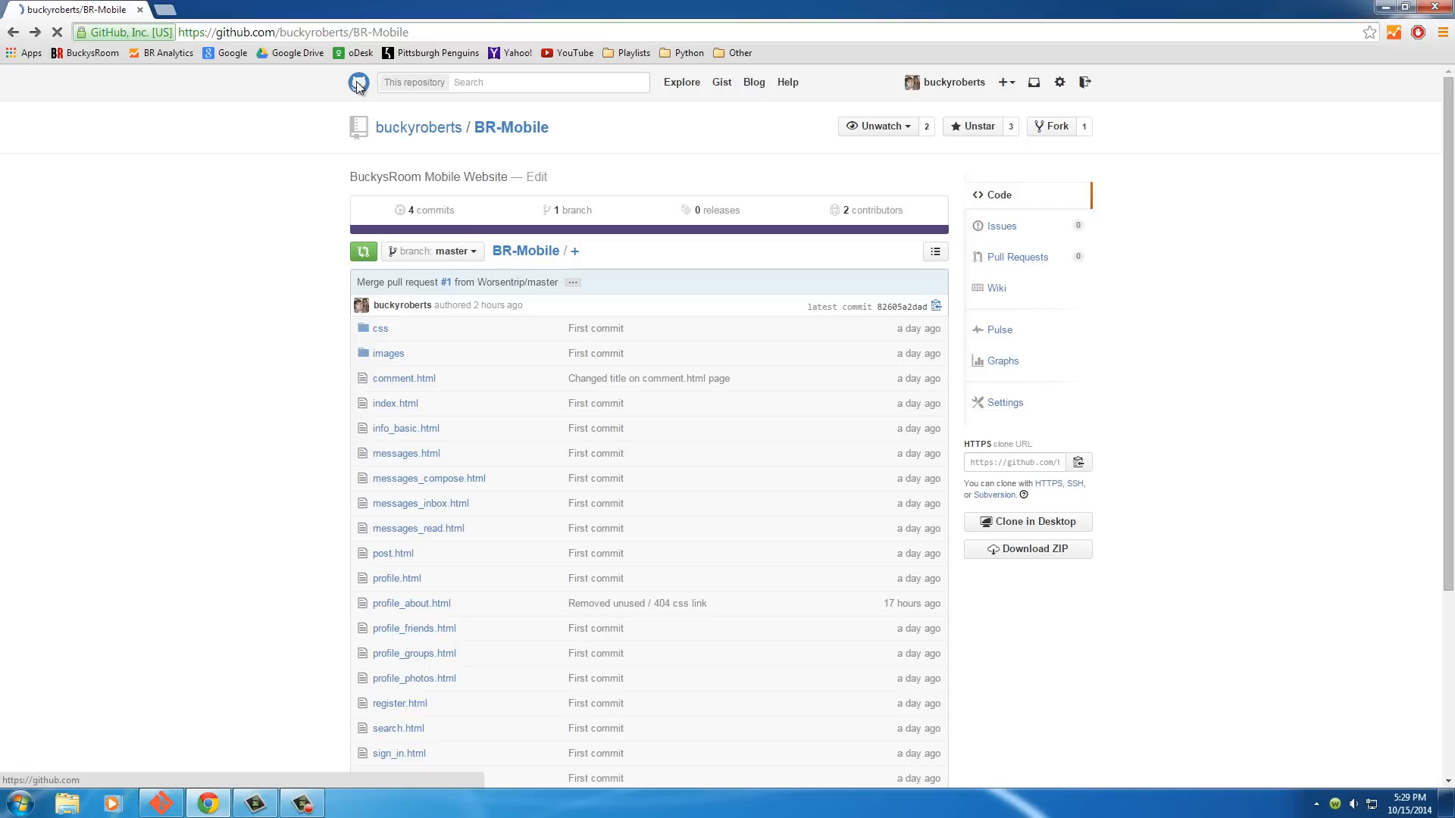
left_click(358, 82)
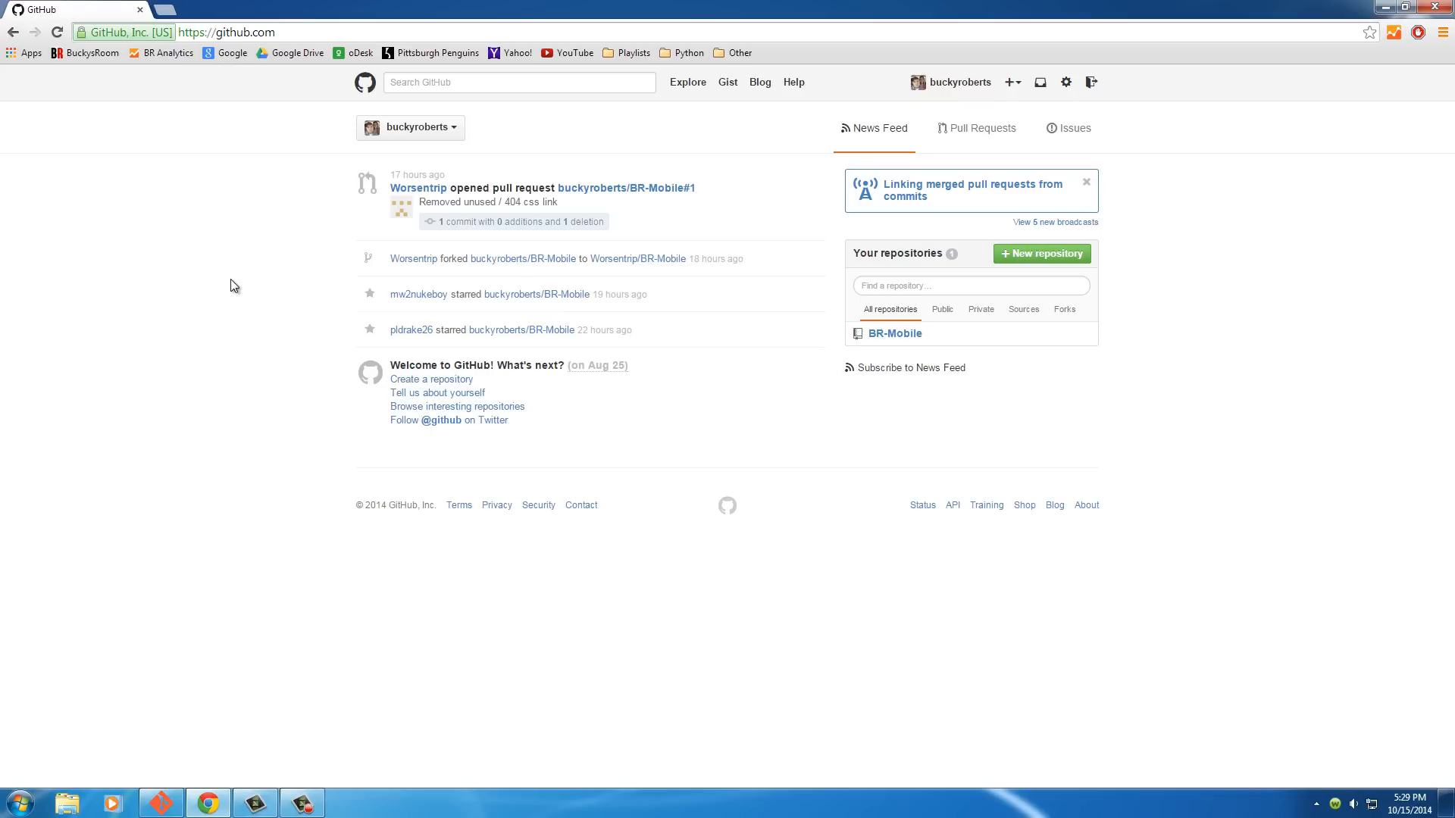
mouse_move(641, 560)
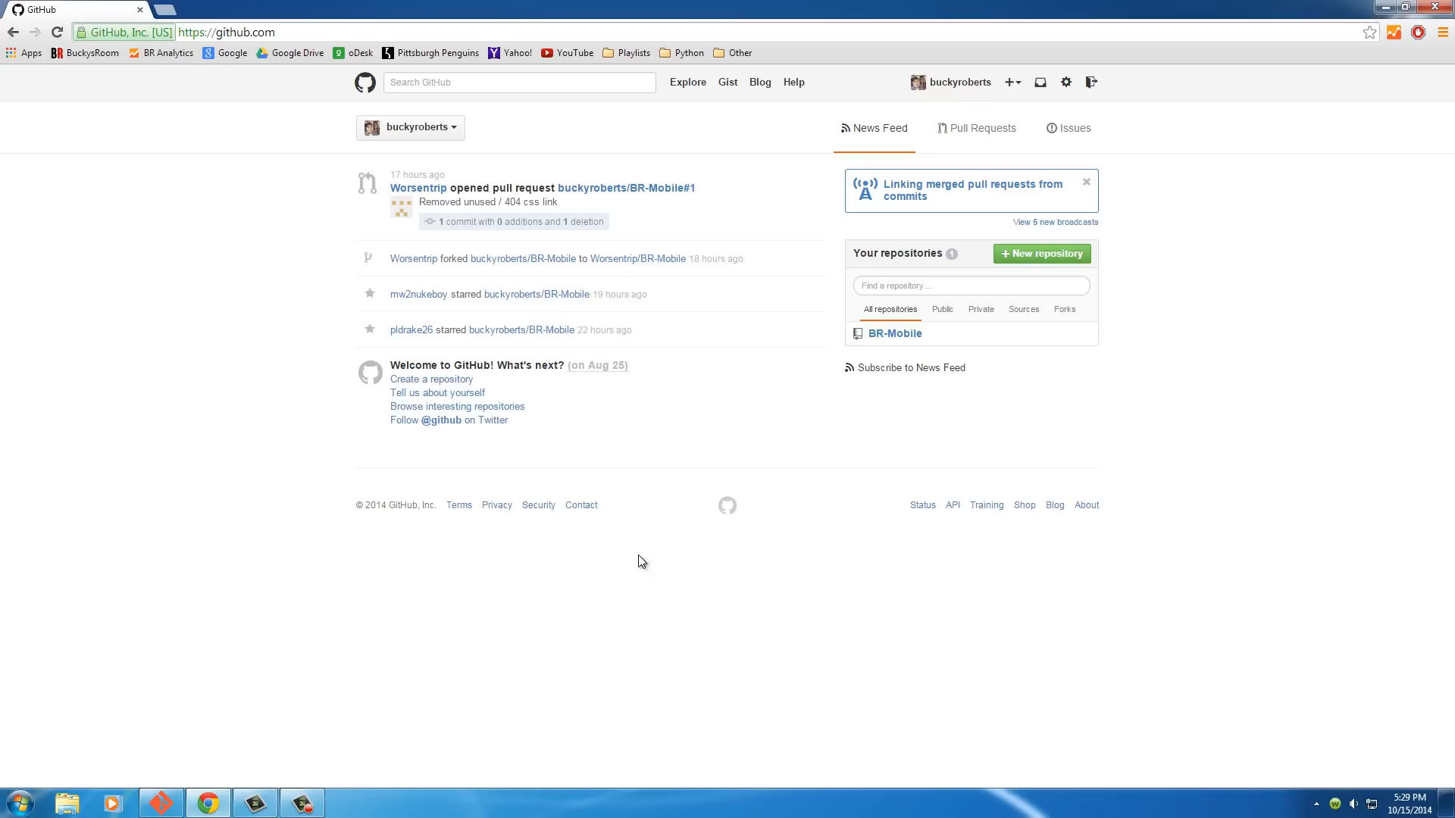
mouse_move(1021, 733)
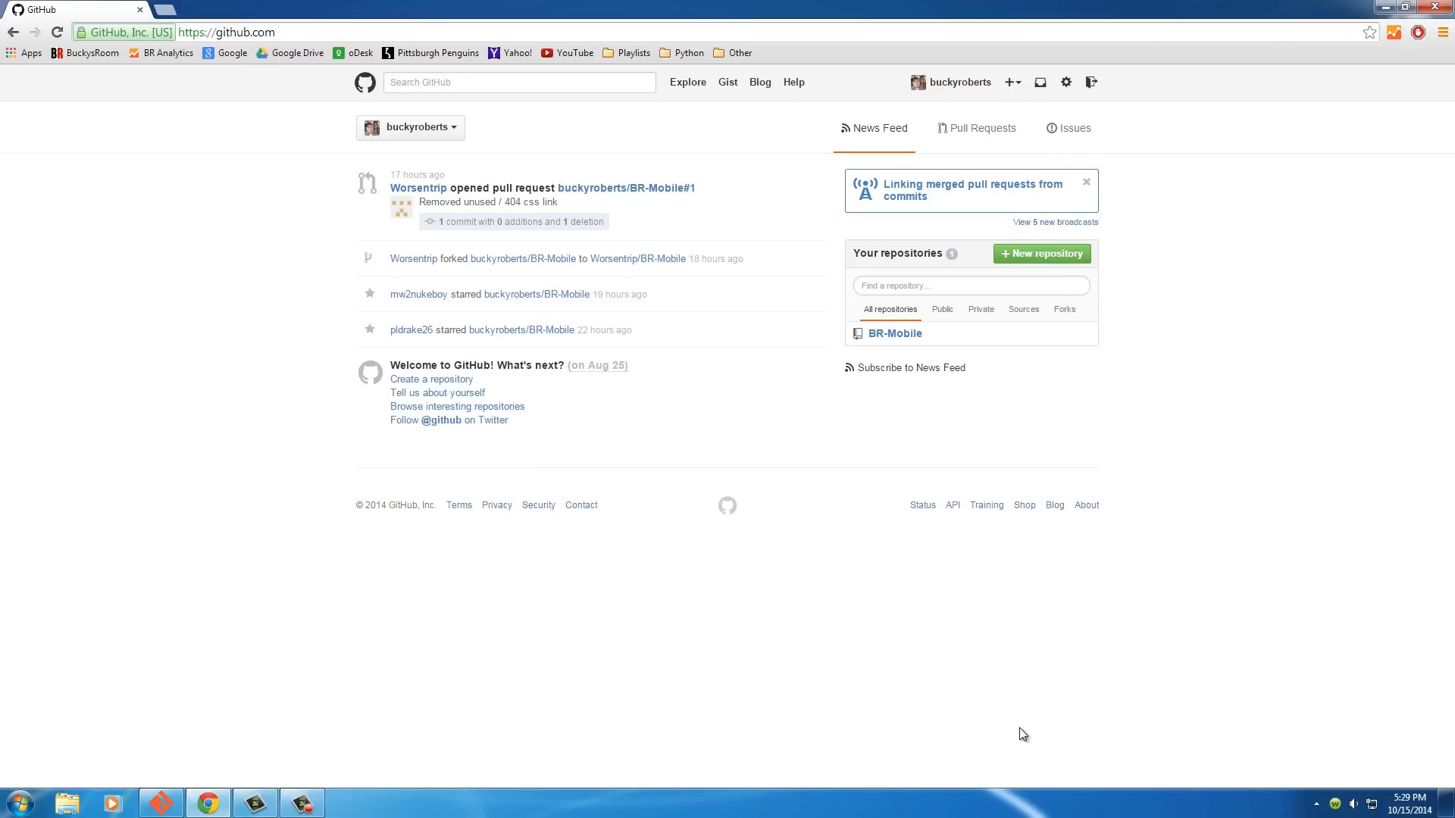
mouse_move(747, 470)
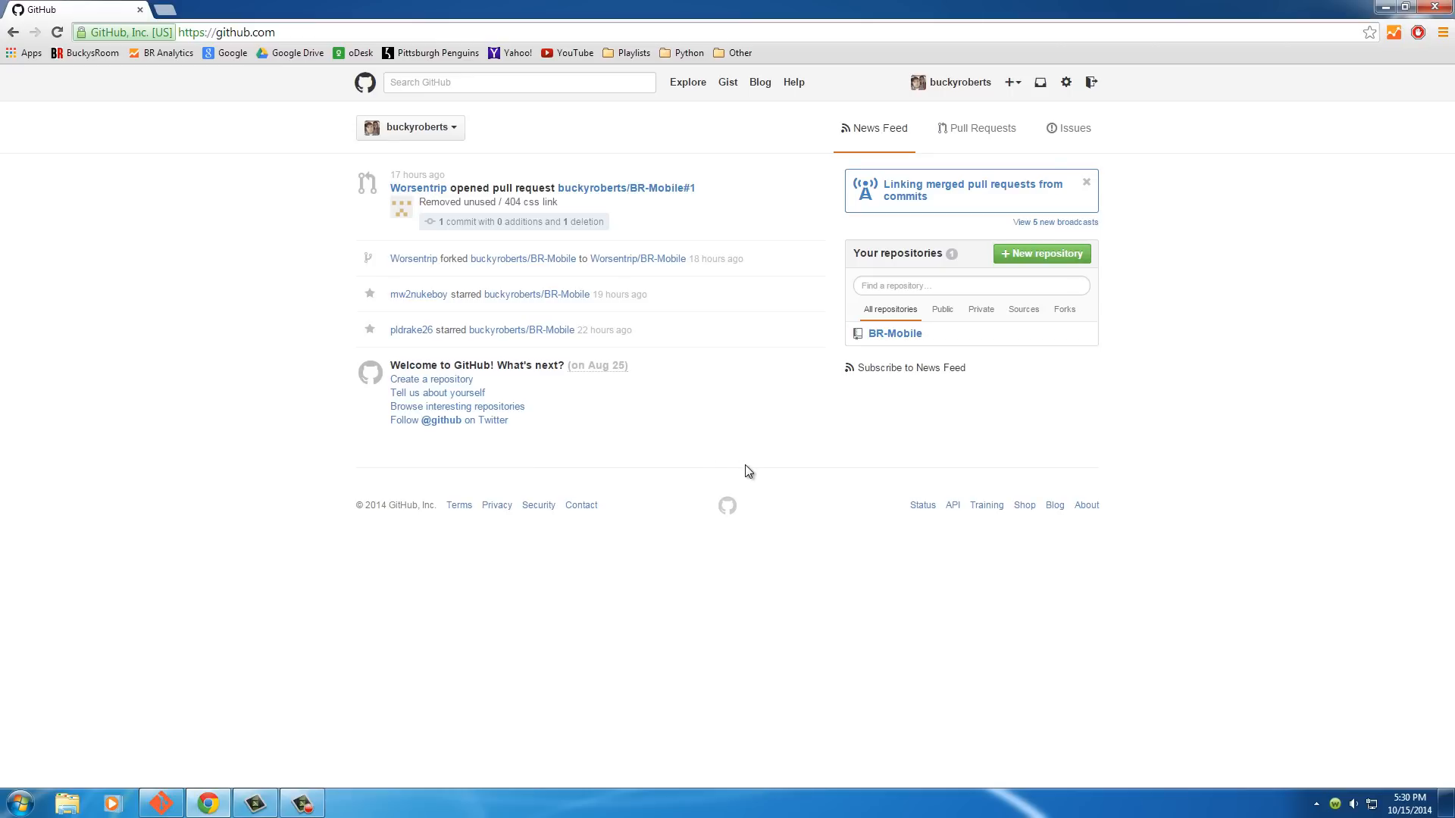
mouse_move(506, 122)
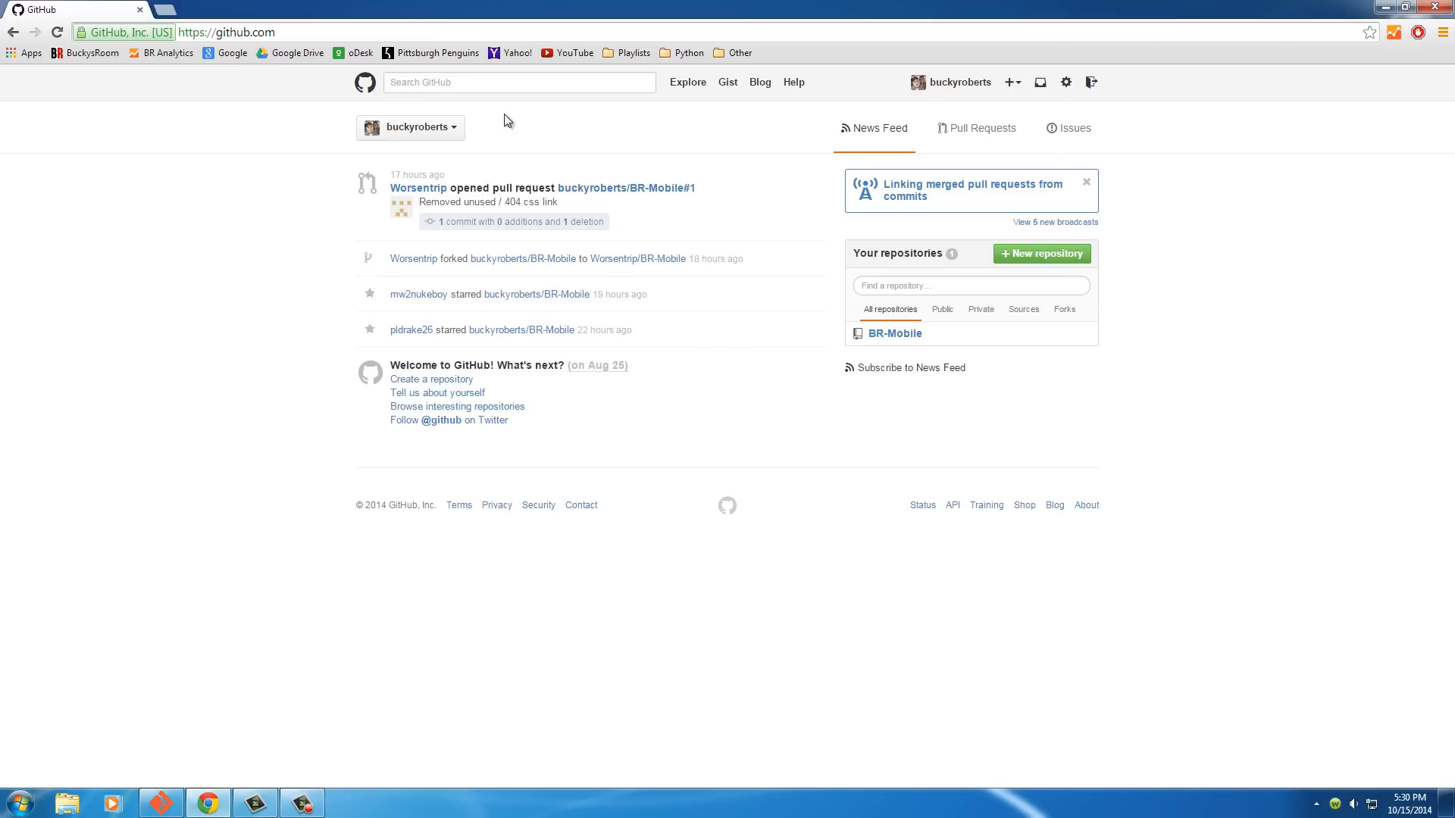
left_click(227, 31)
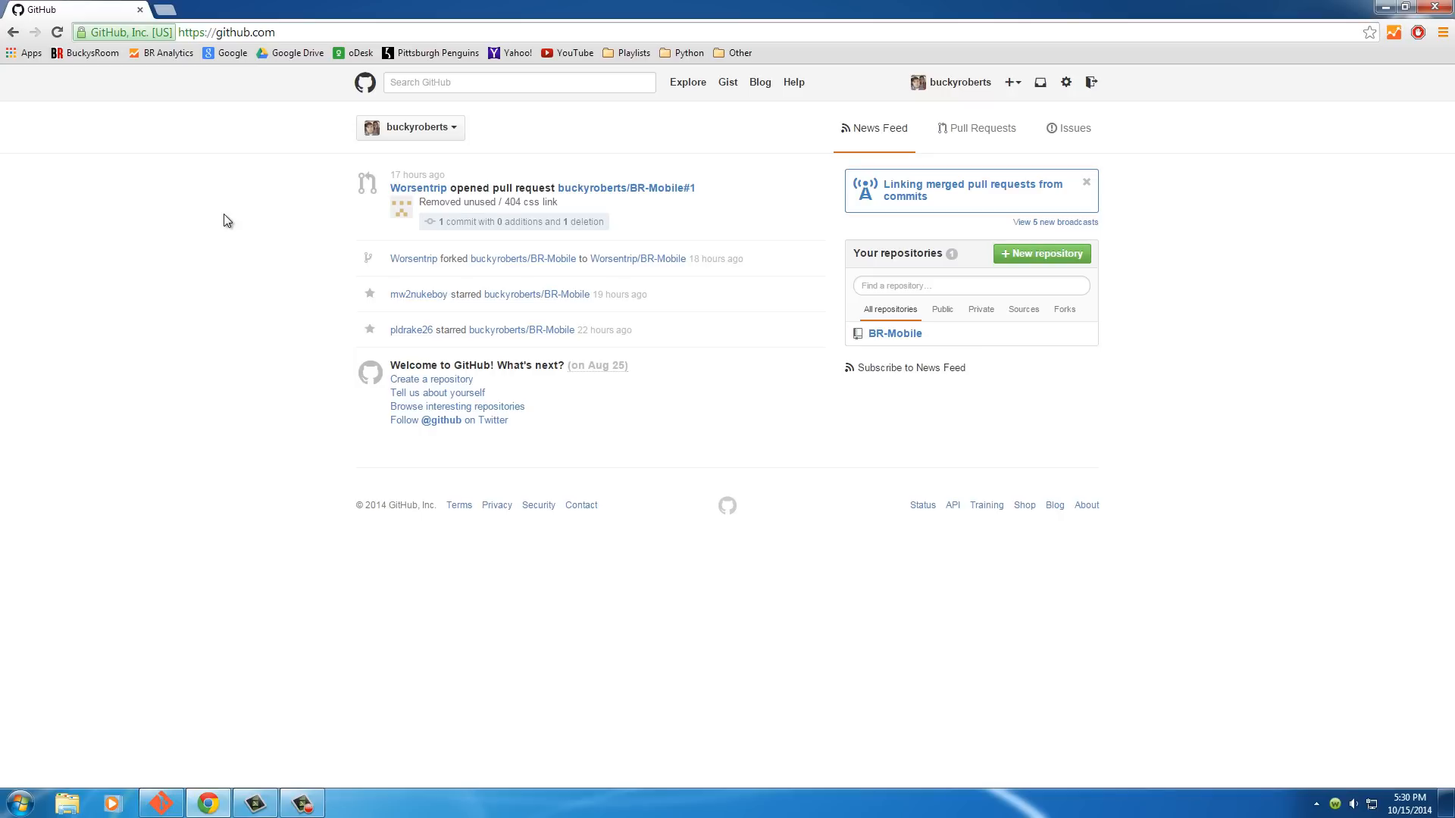
mouse_move(1112, 148)
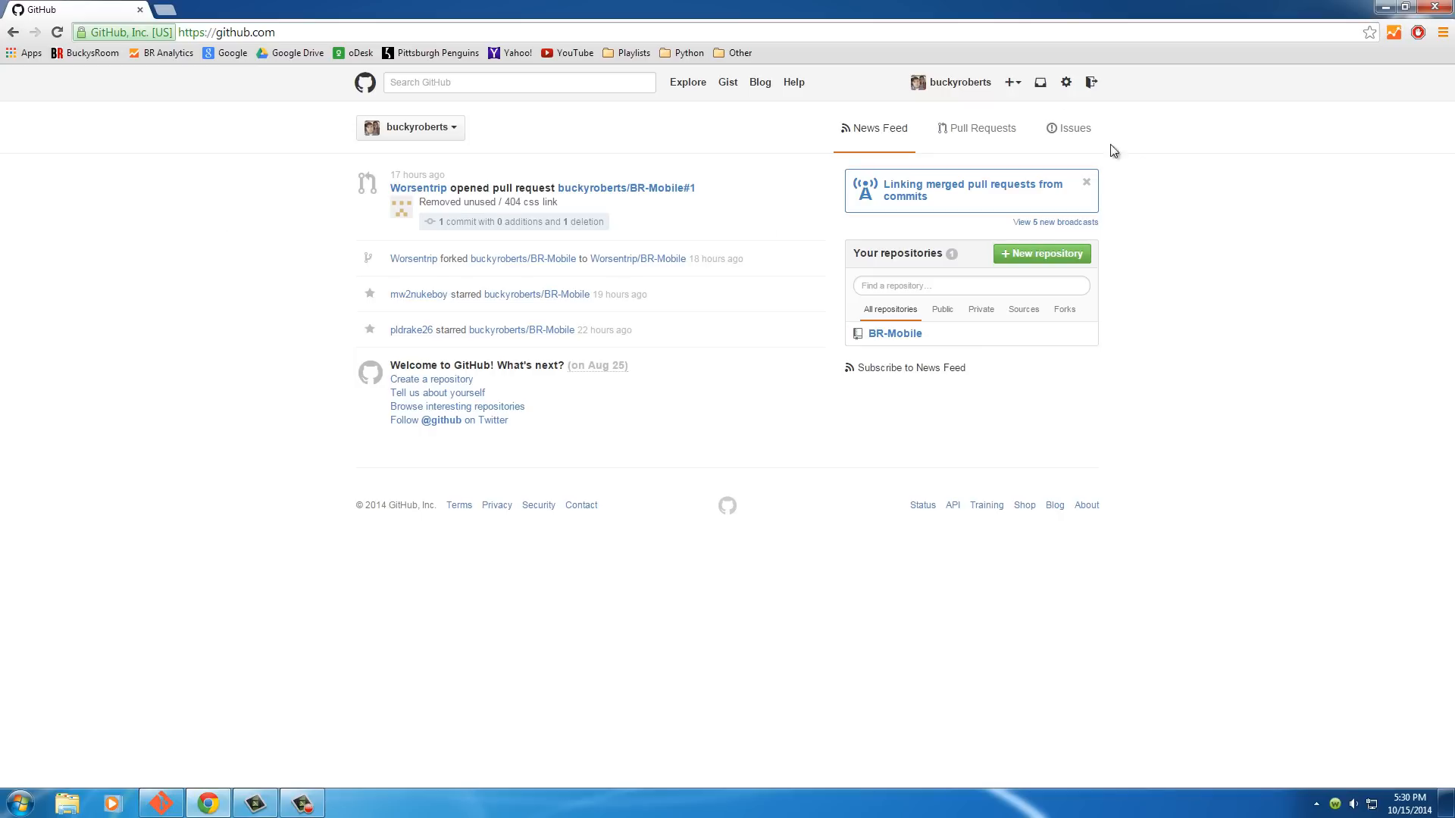
Start a new repository and name it 'tutorials'
left_click(1009, 82)
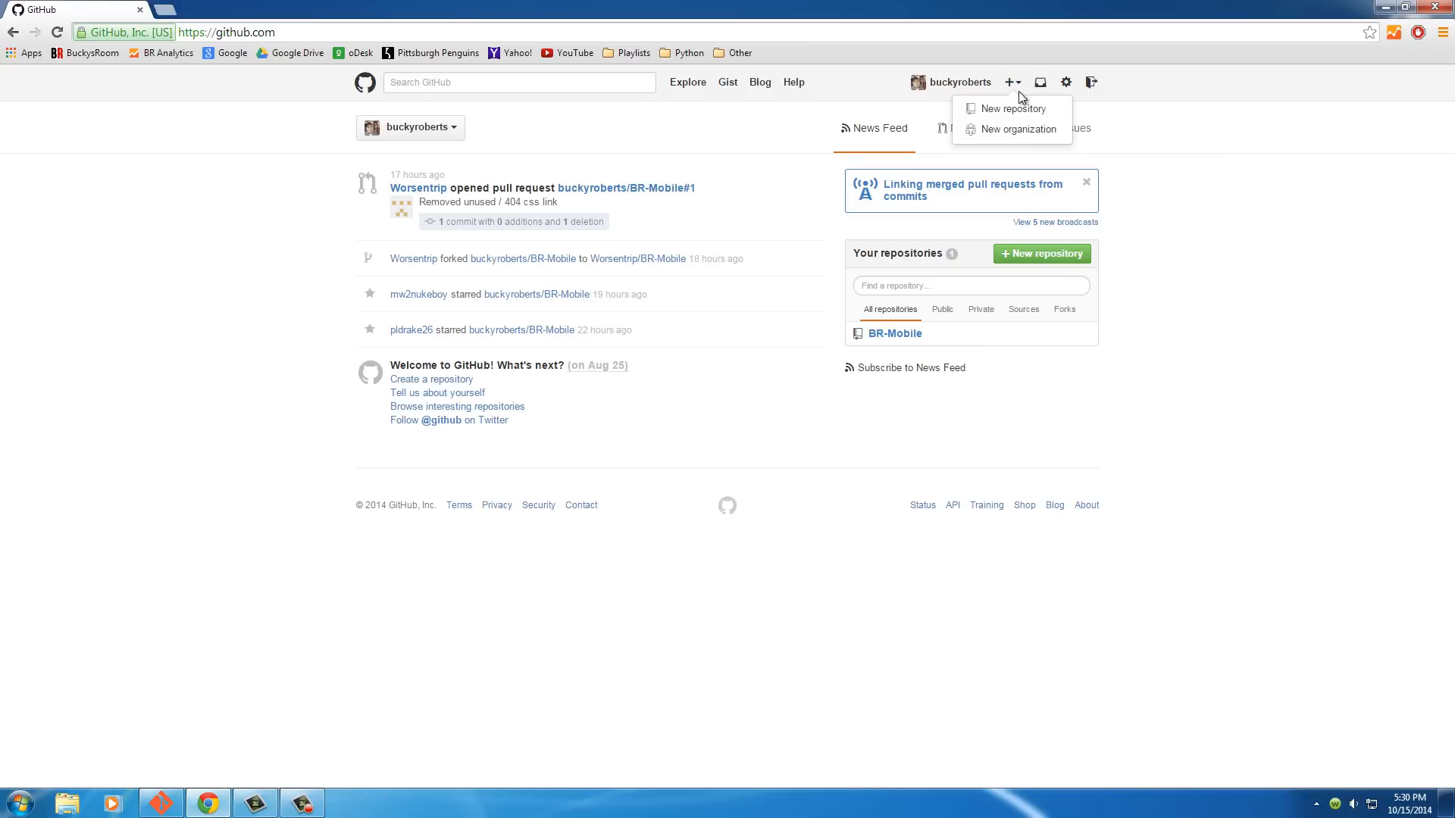
mouse_move(1013, 109)
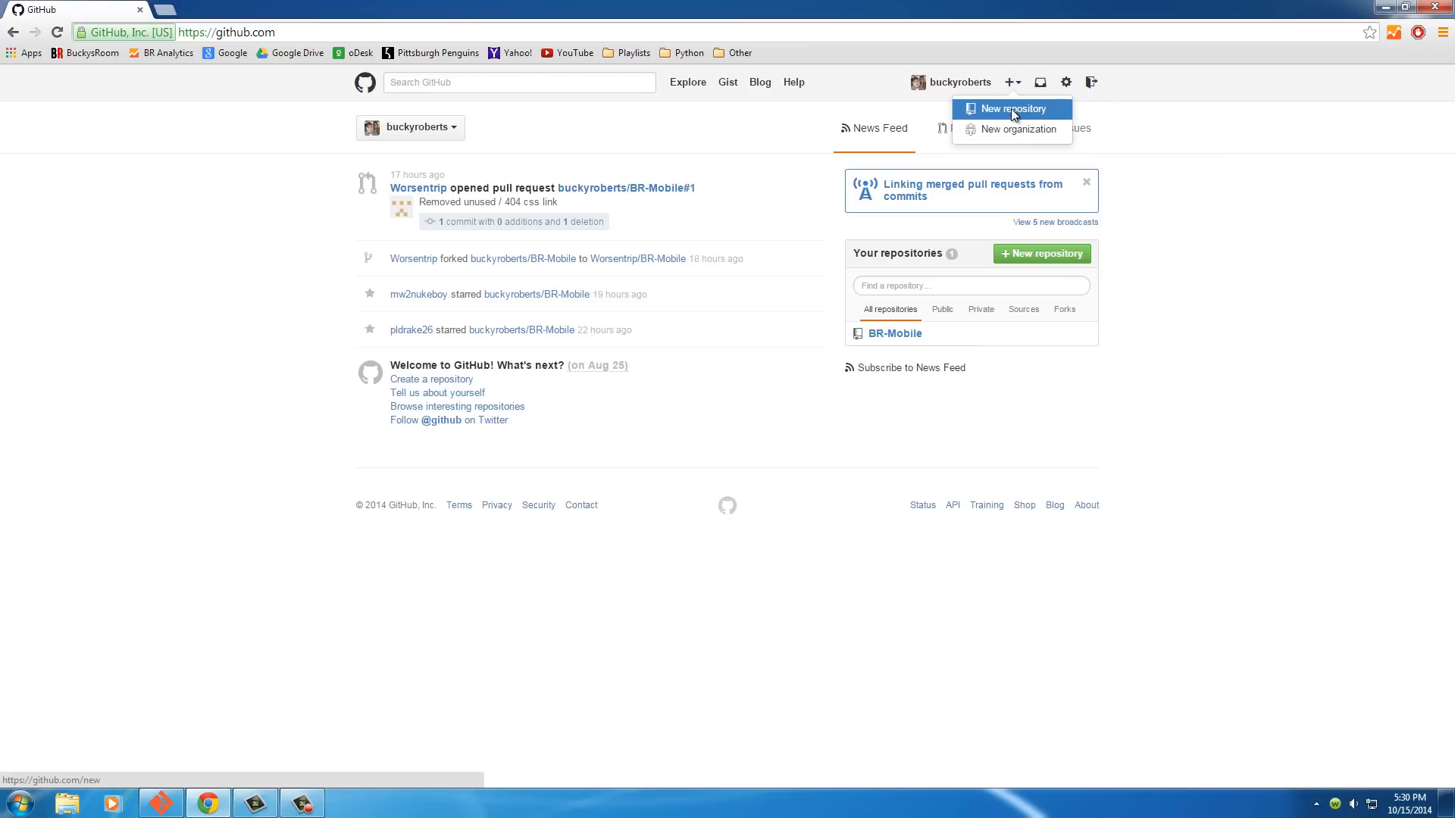
left_click(1014, 109)
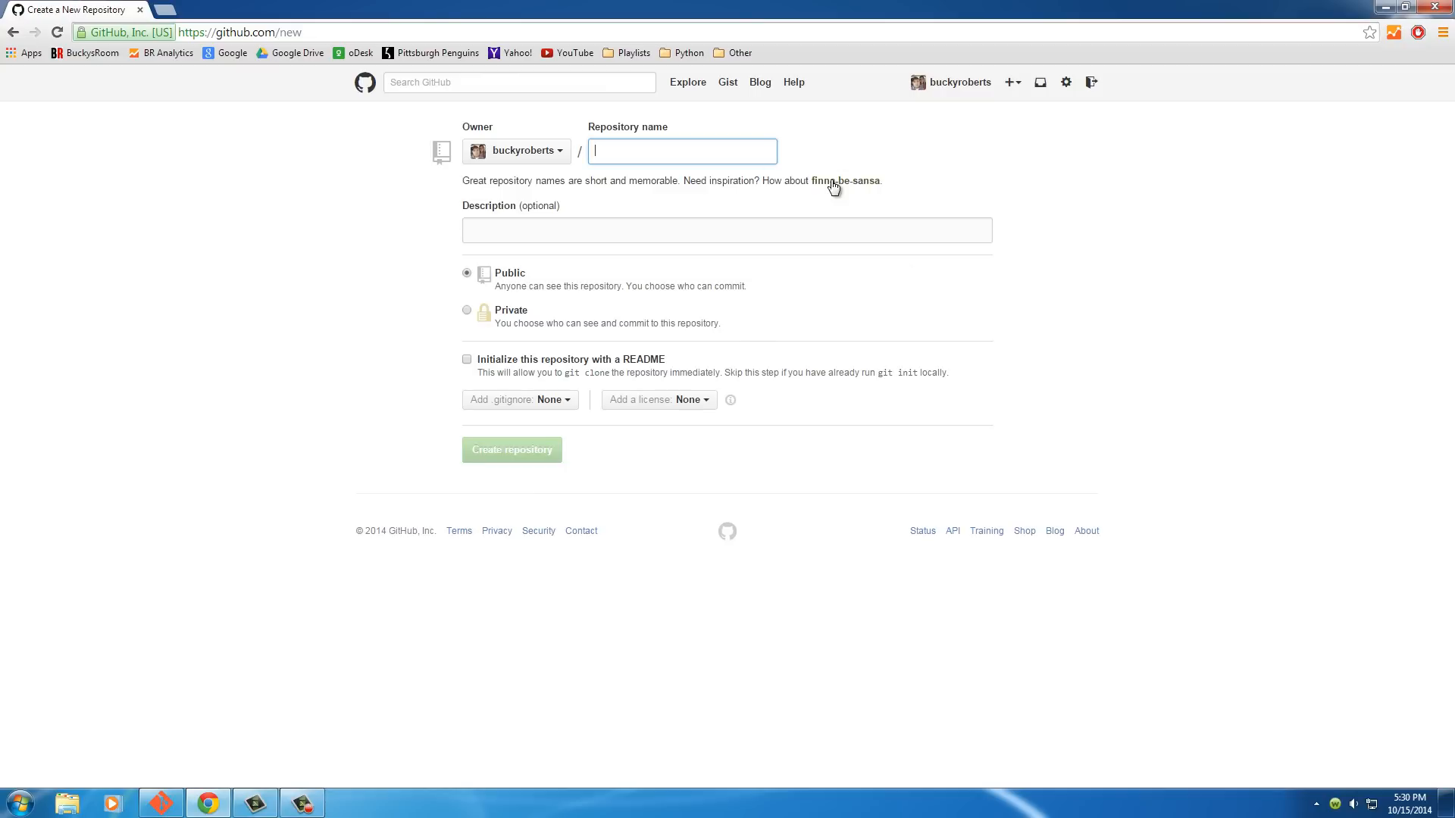
mouse_move(979, 182)
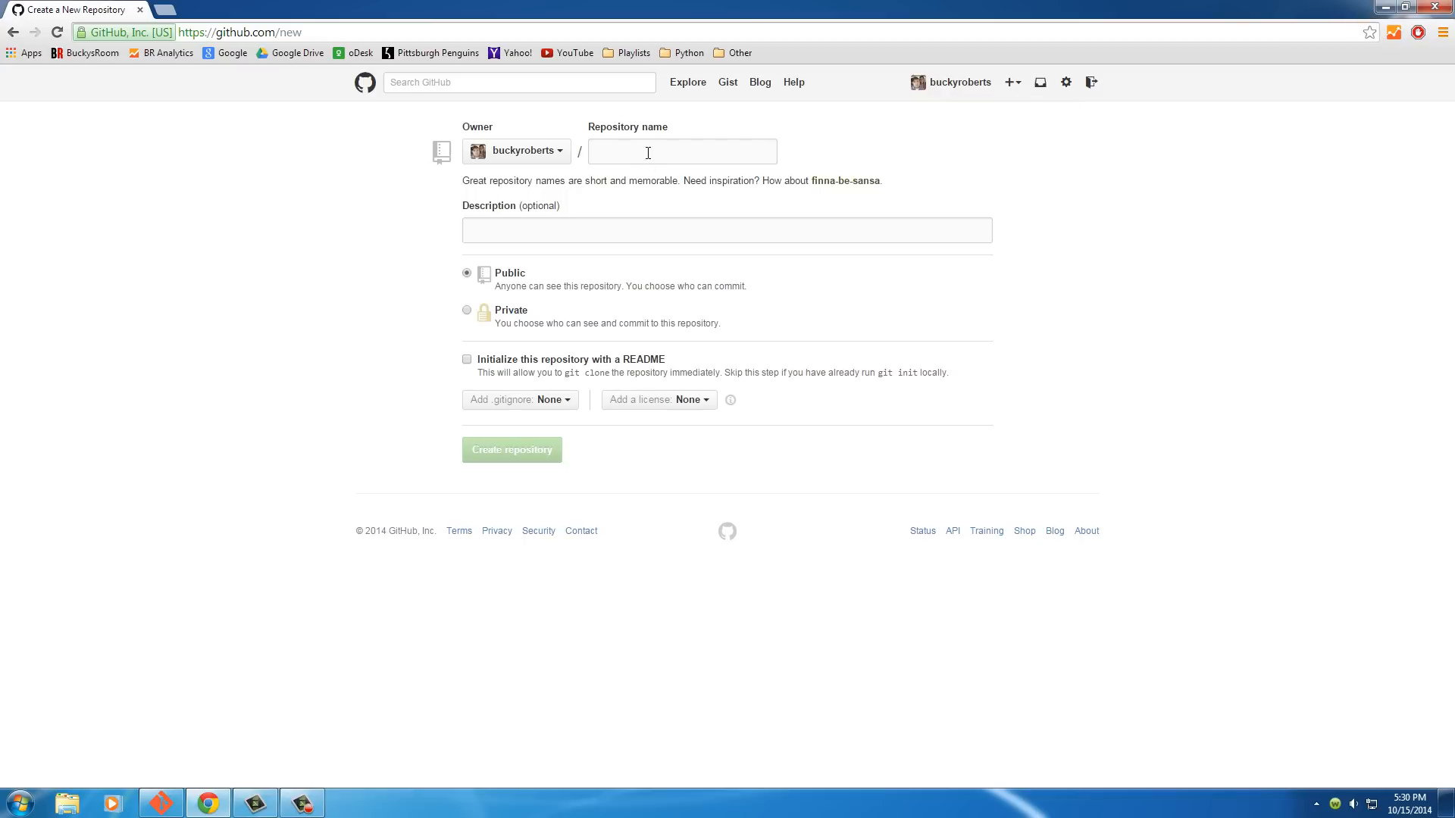
mouse_move(648, 152)
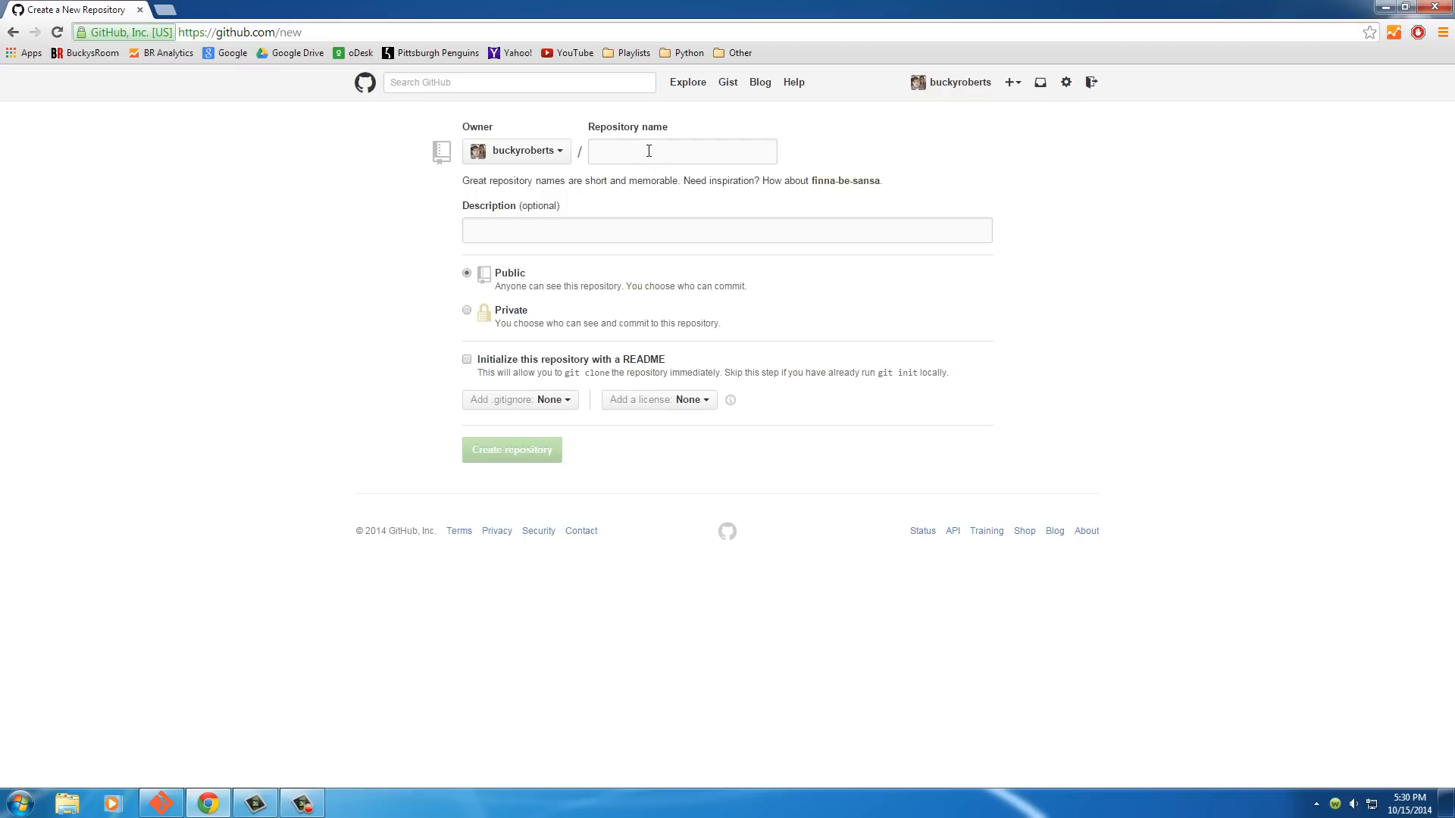
left_click(682, 150)
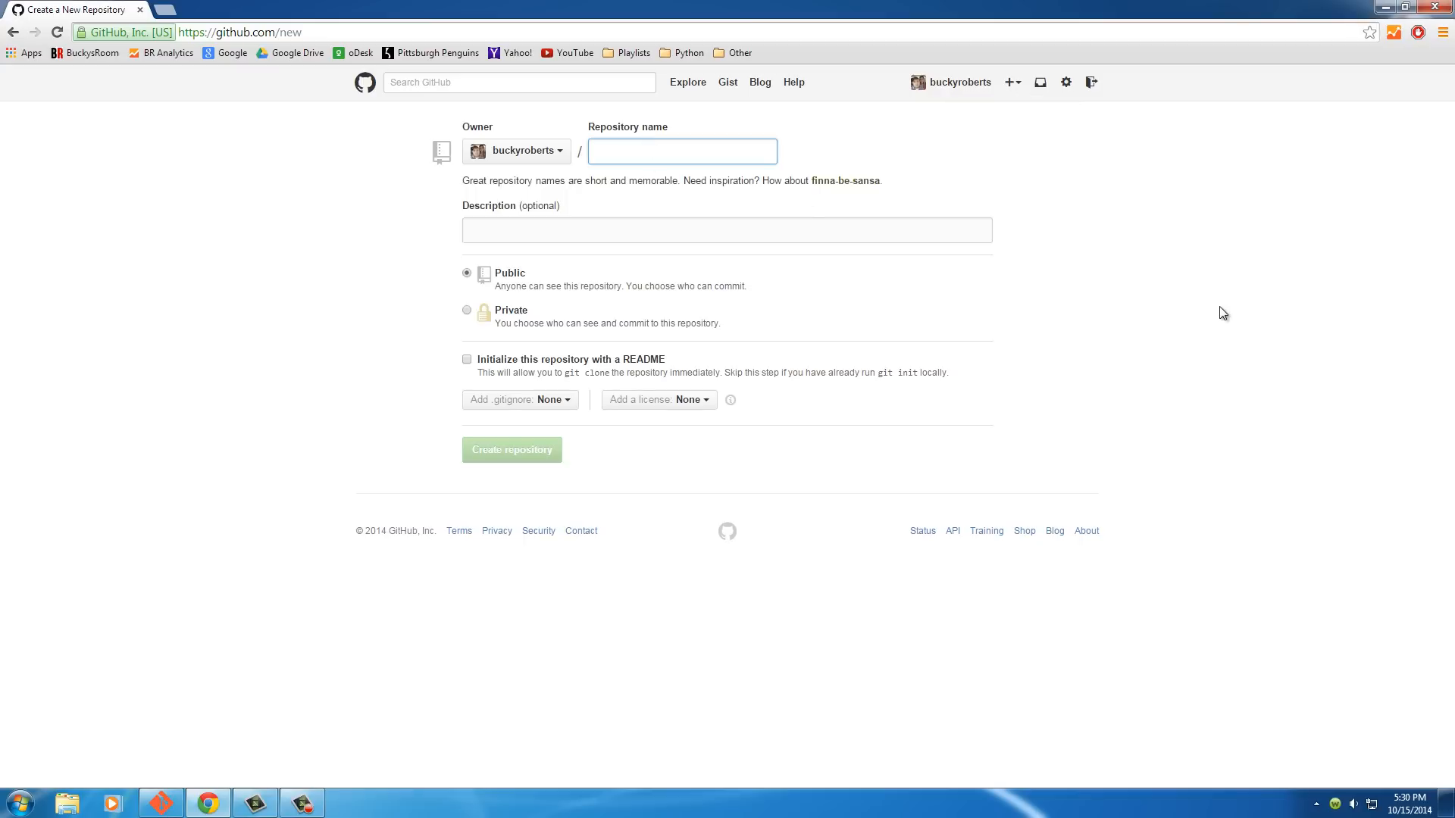
left_click(682, 150)
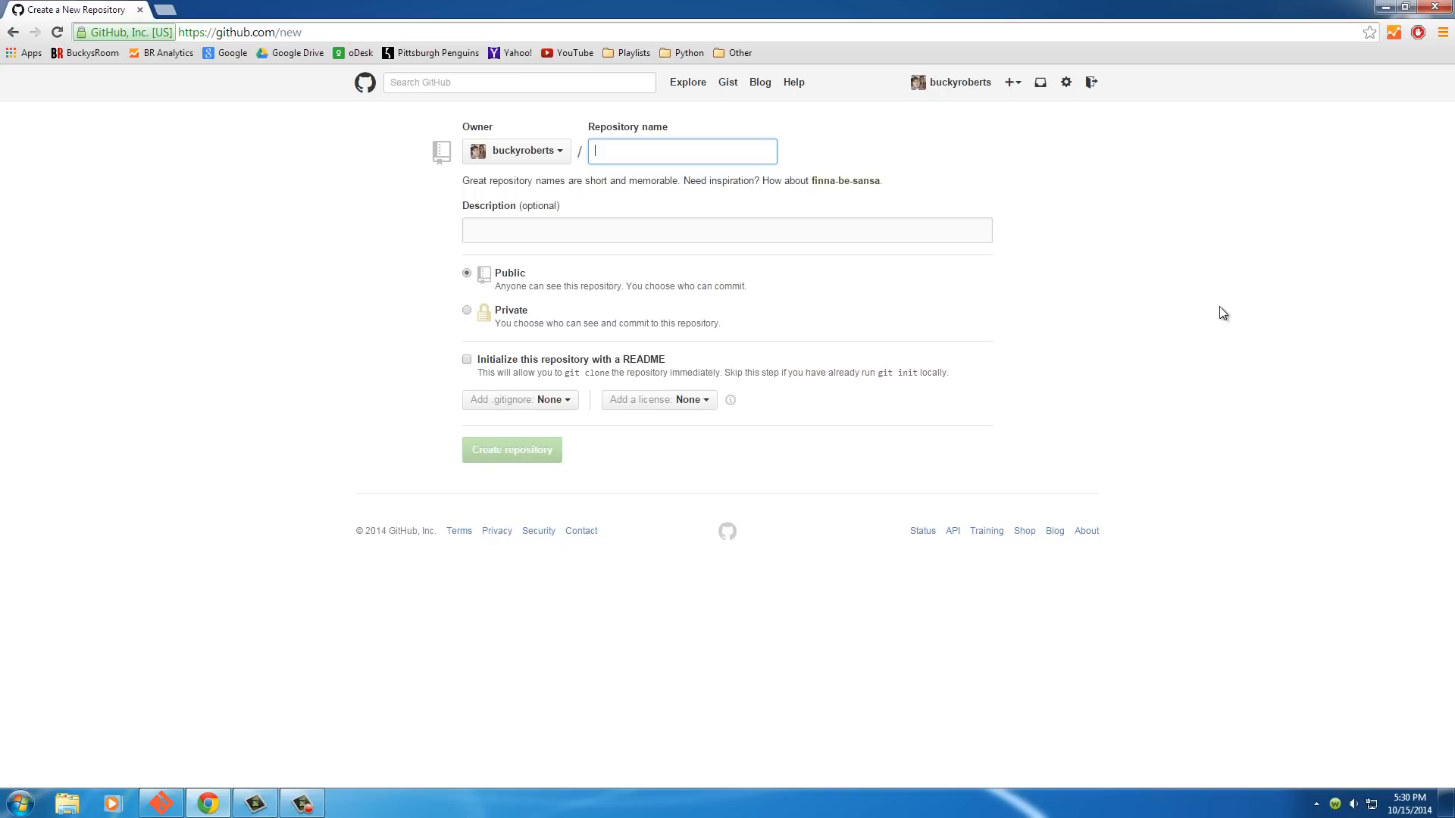
type("tutorials")
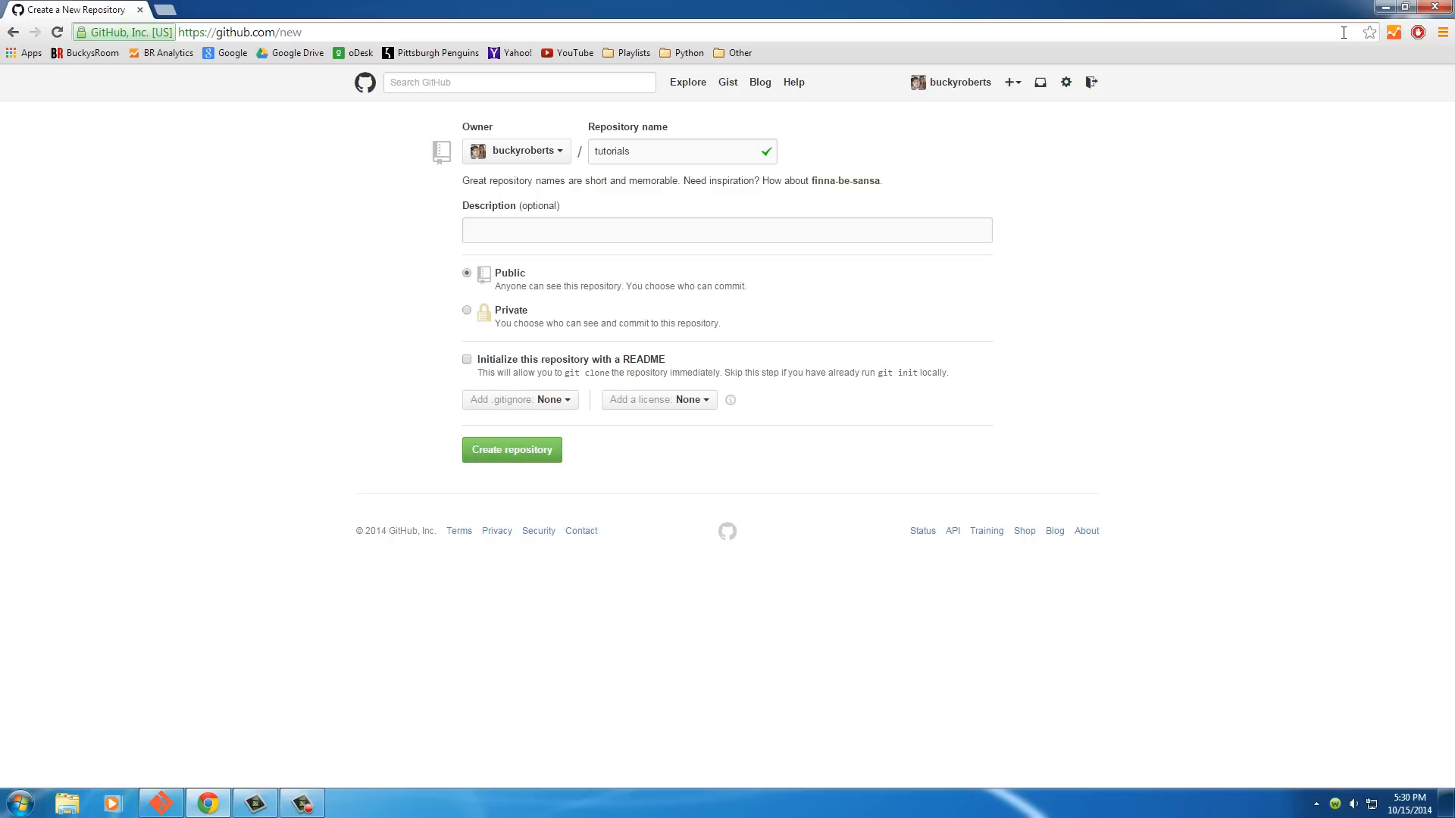
mouse_move(1197, 6)
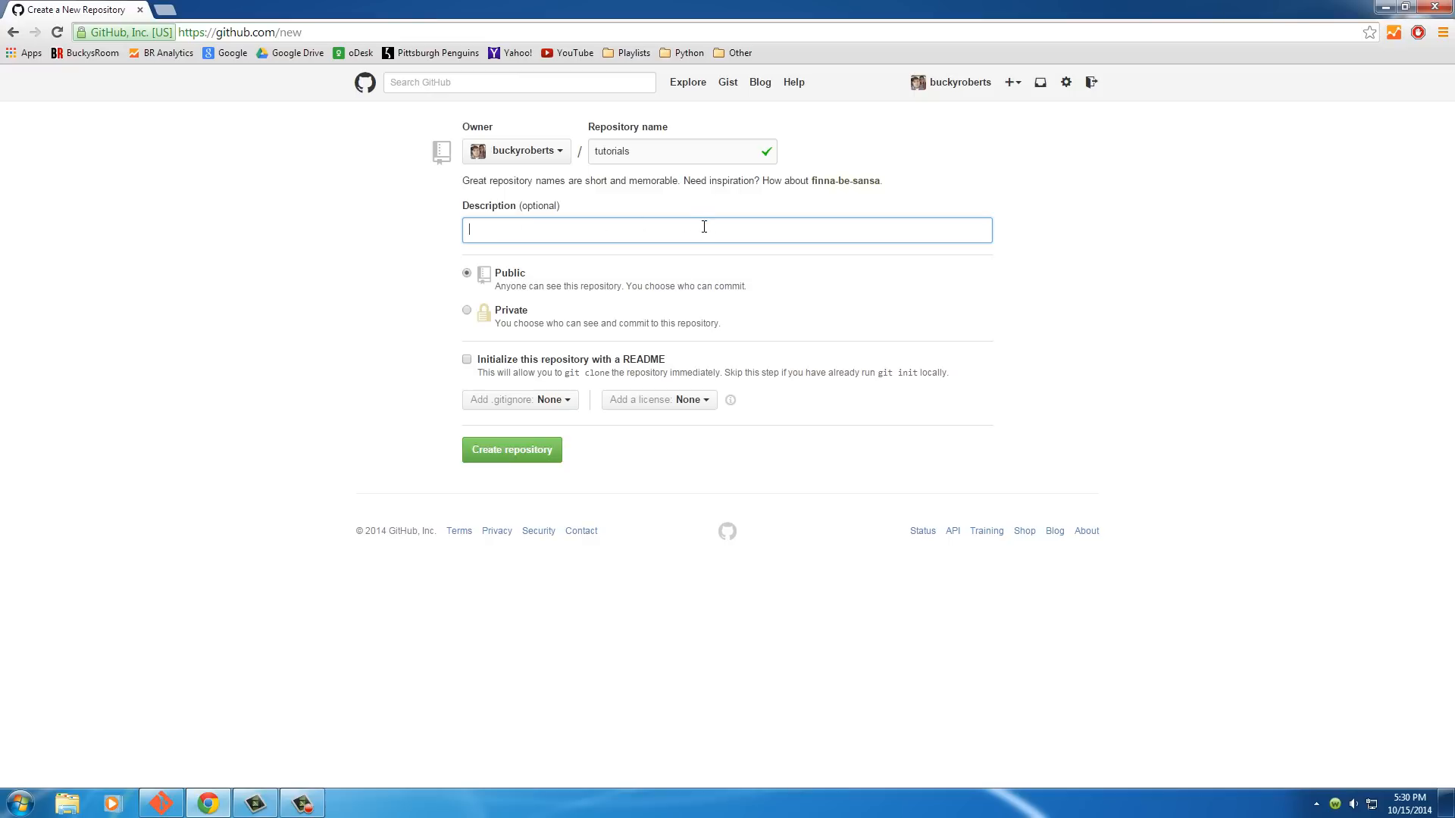
mouse_move(570, 288)
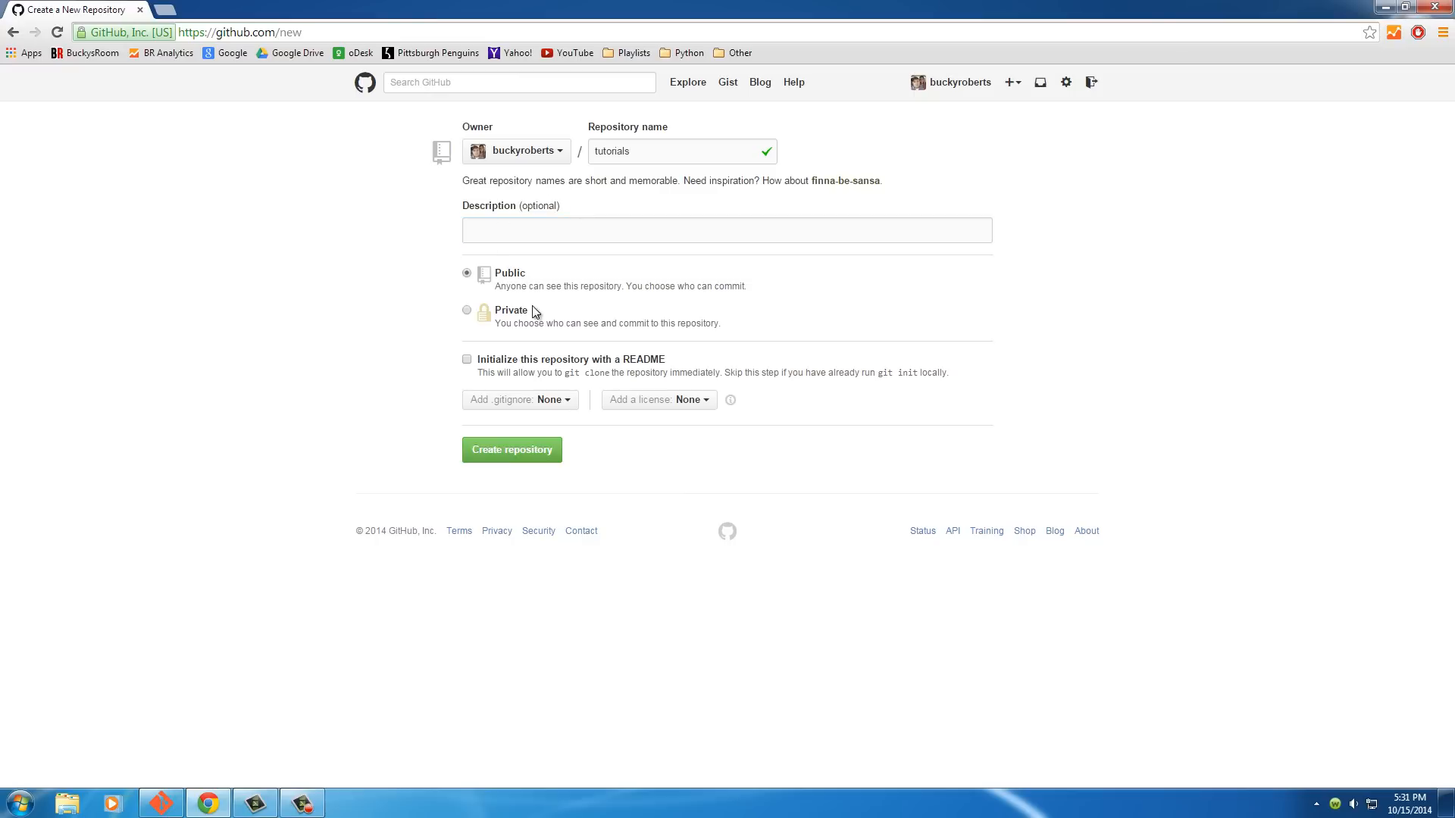
mouse_move(518, 319)
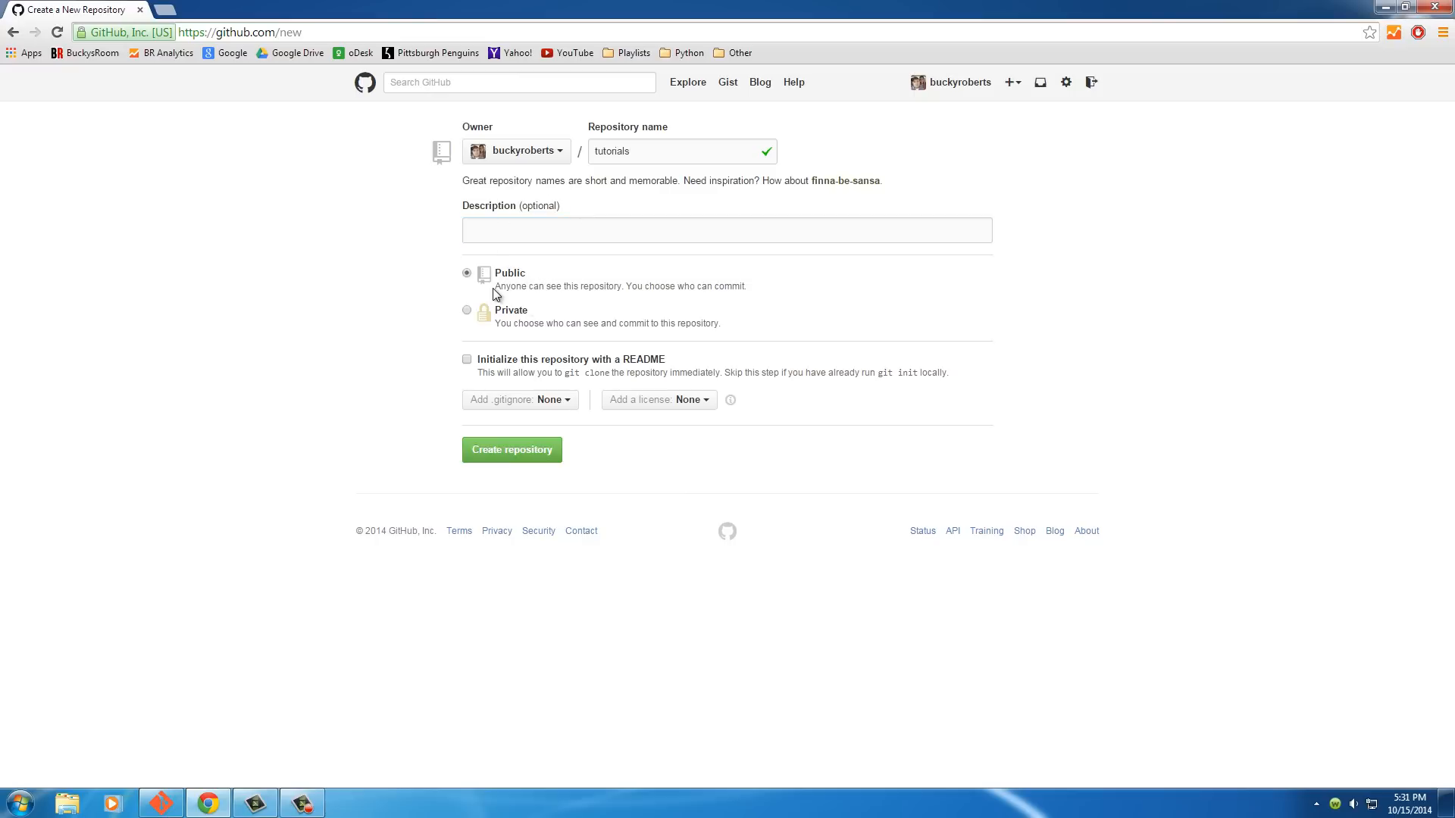
Set the new repository's visibility to Private, revealing the upgrade form
left_click_drag(494, 287, 746, 287)
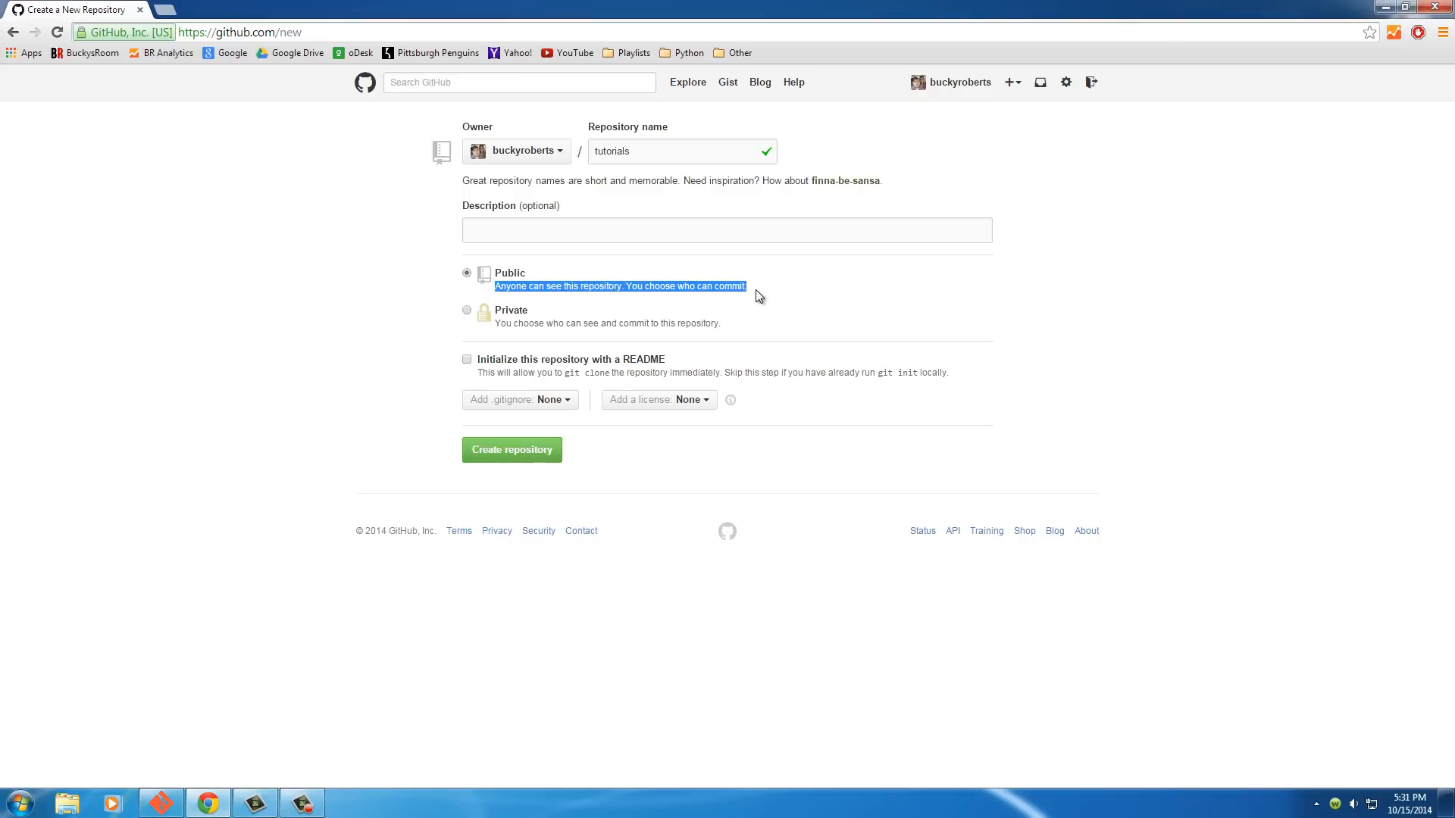
mouse_move(773, 289)
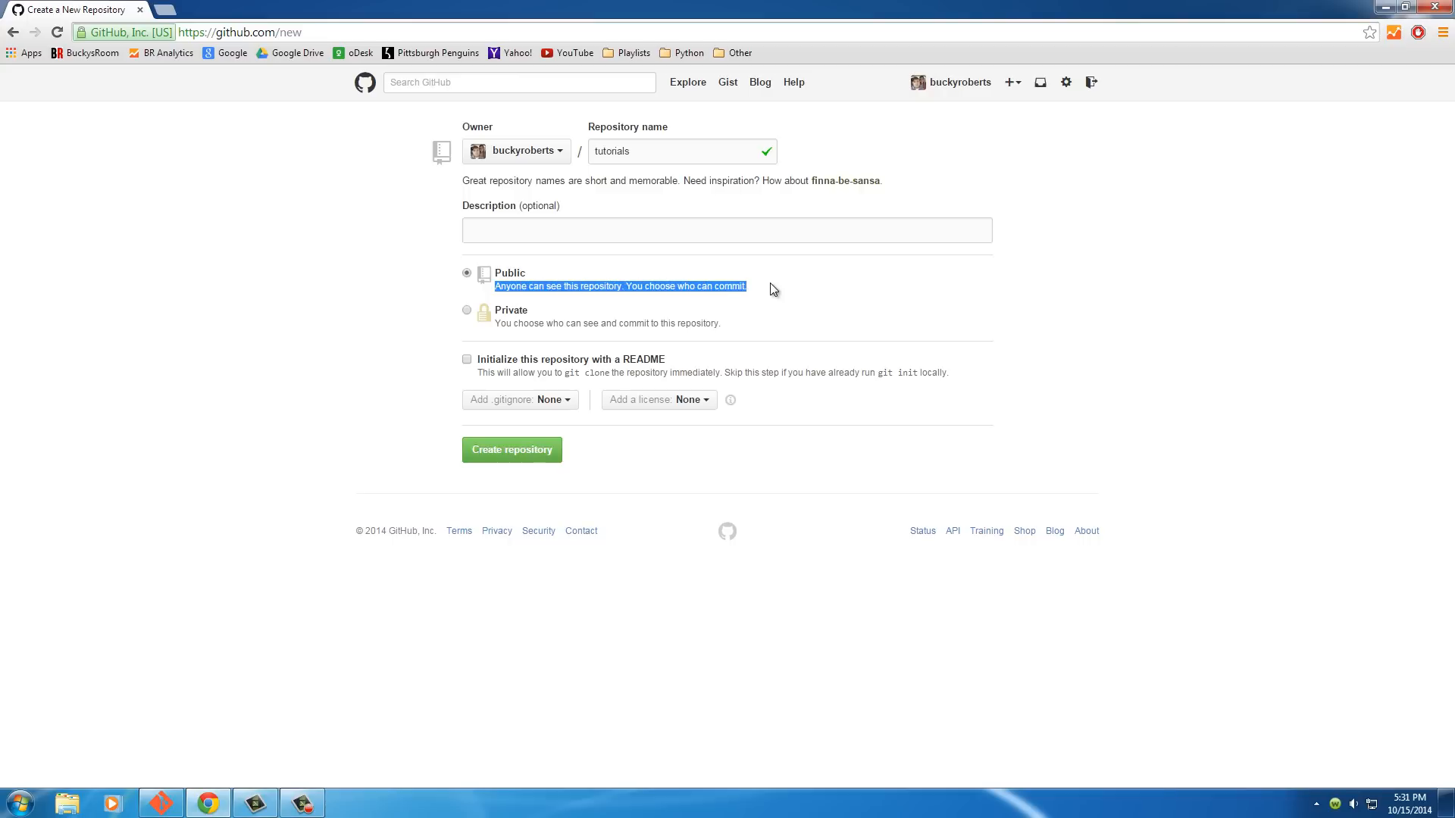
left_click(466, 309)
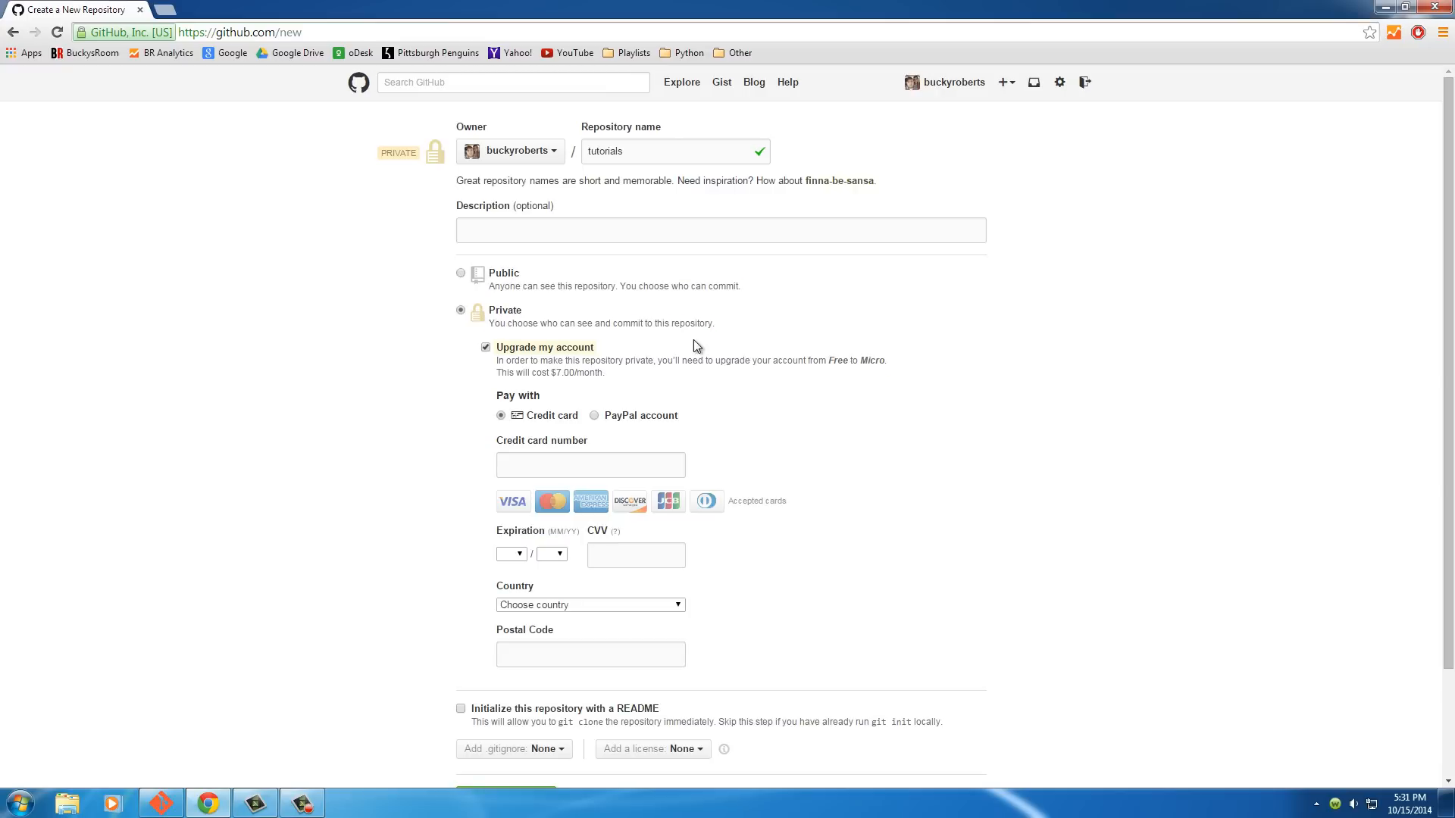
mouse_move(873, 377)
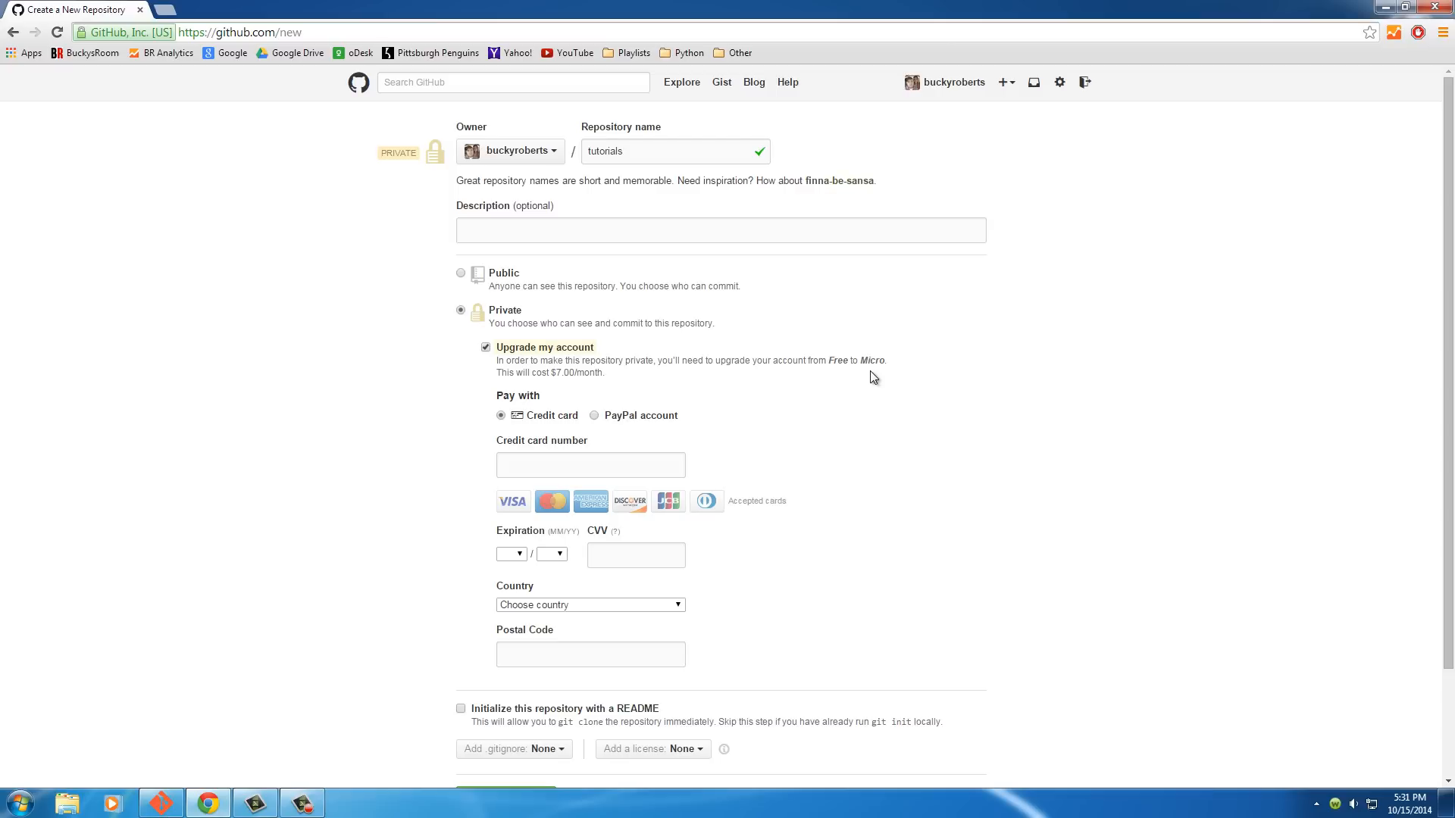
mouse_move(527, 419)
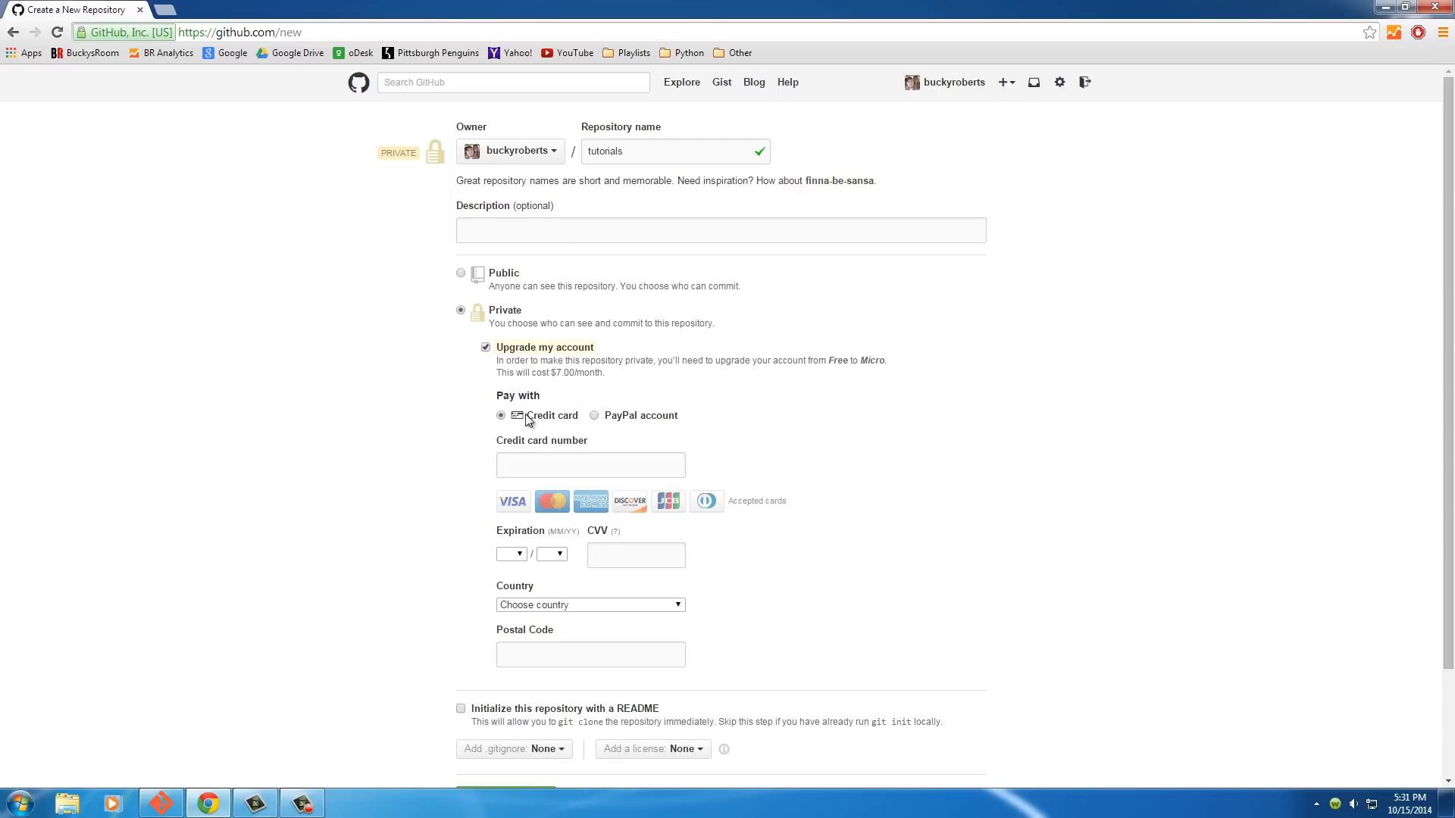
mouse_move(1252, 387)
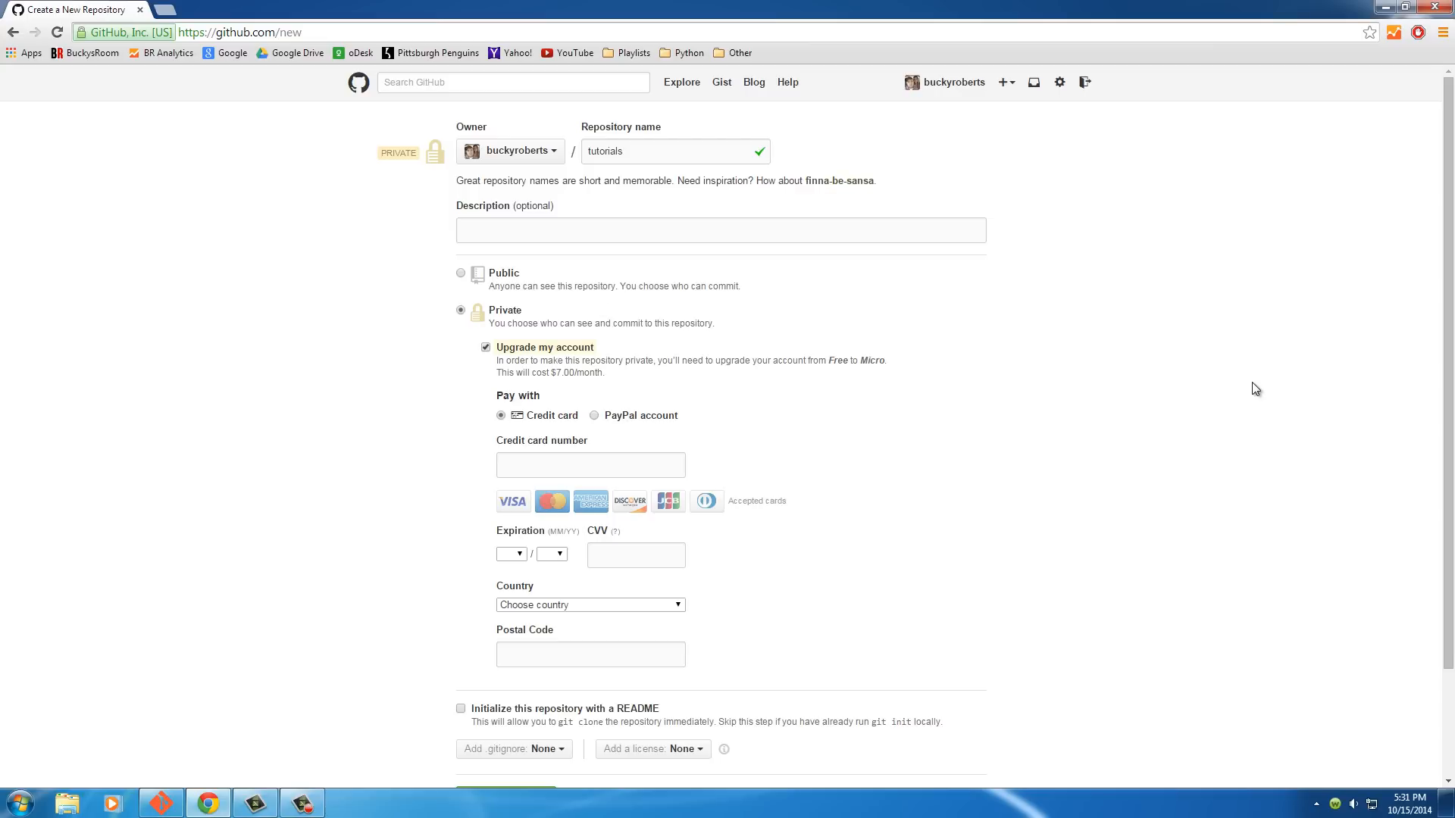
mouse_move(461, 282)
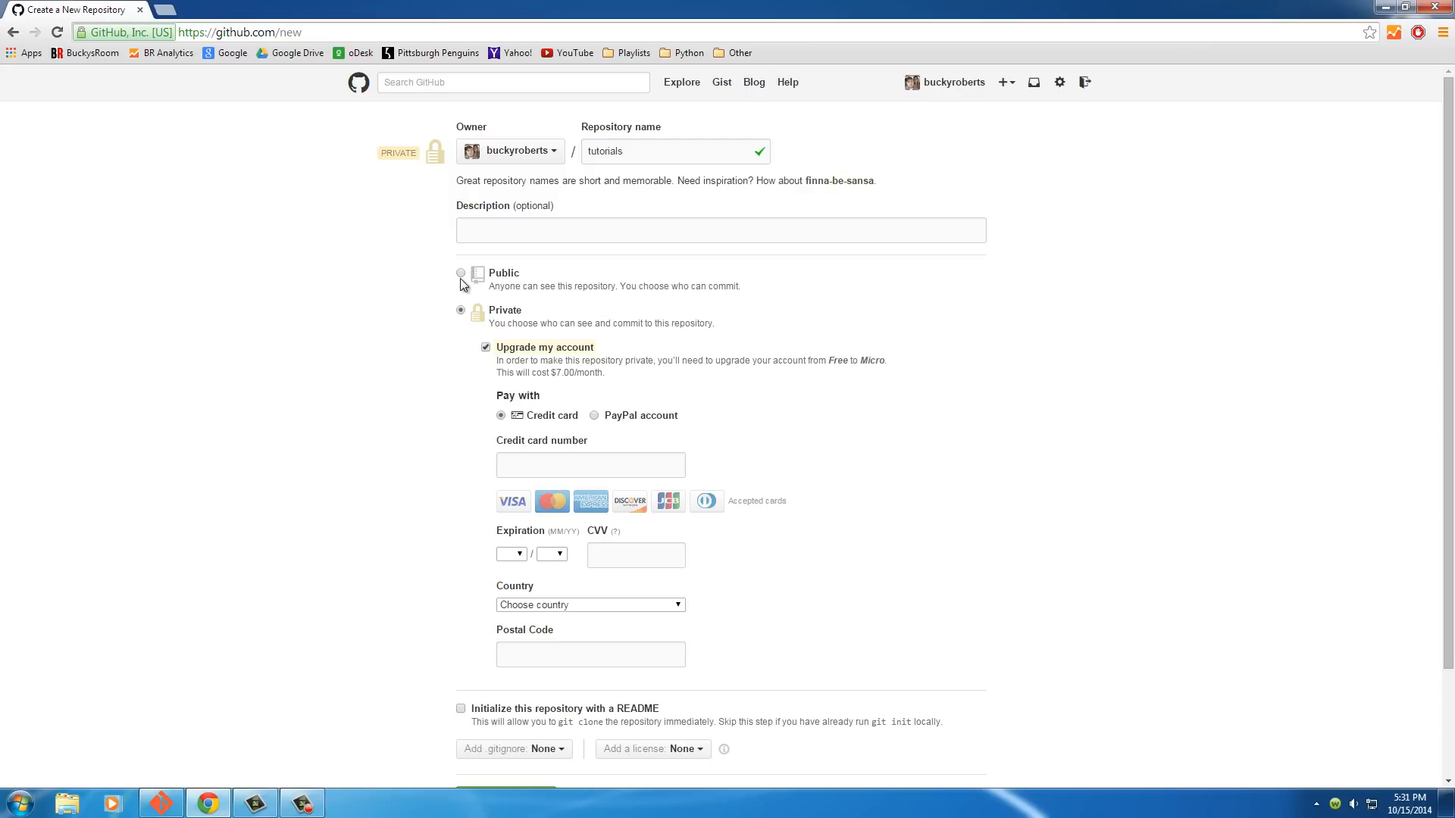
Toggle the visibility between Public and Private, ending with Public selected
left_click(467, 272)
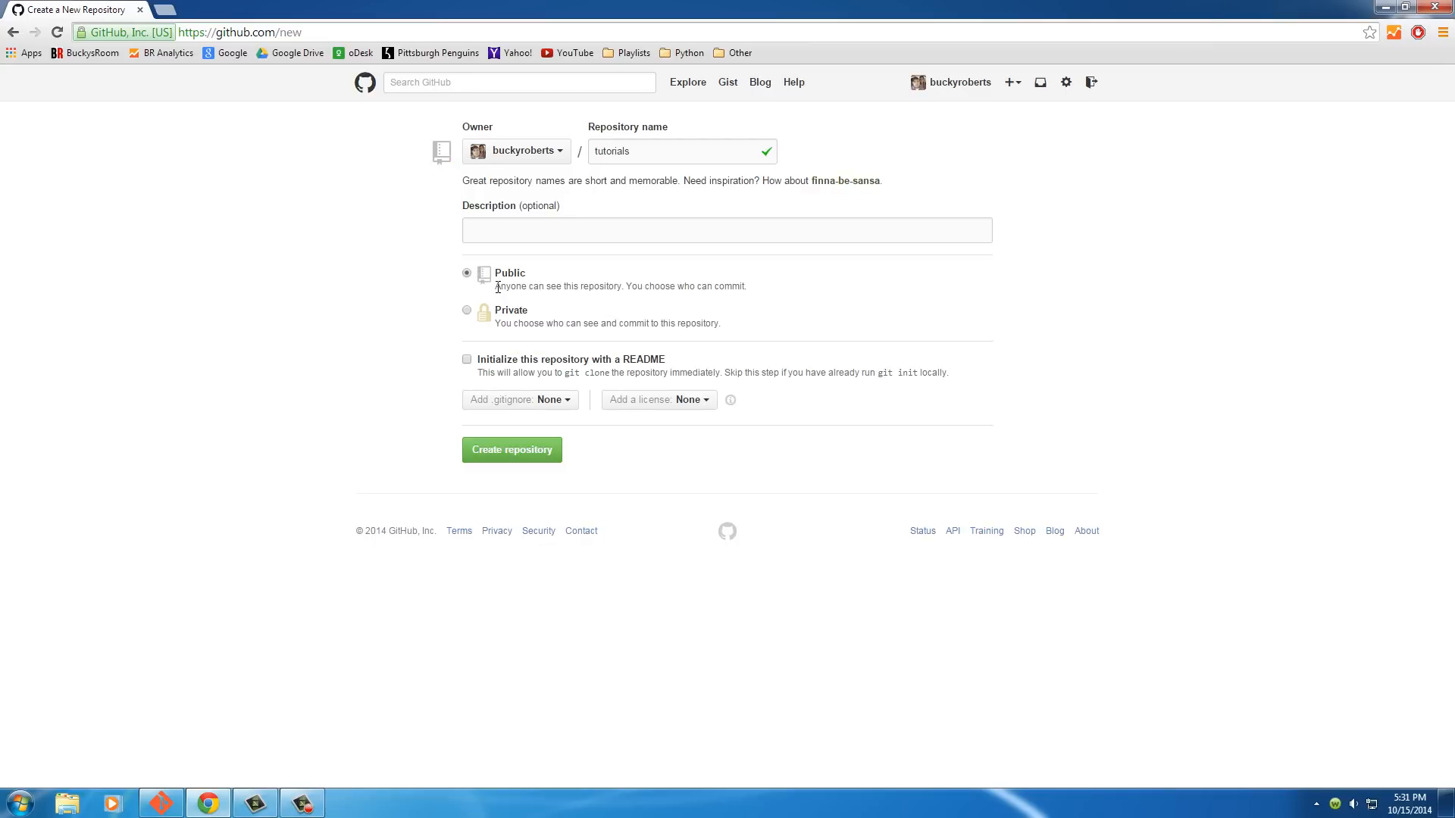
left_click(467, 309)
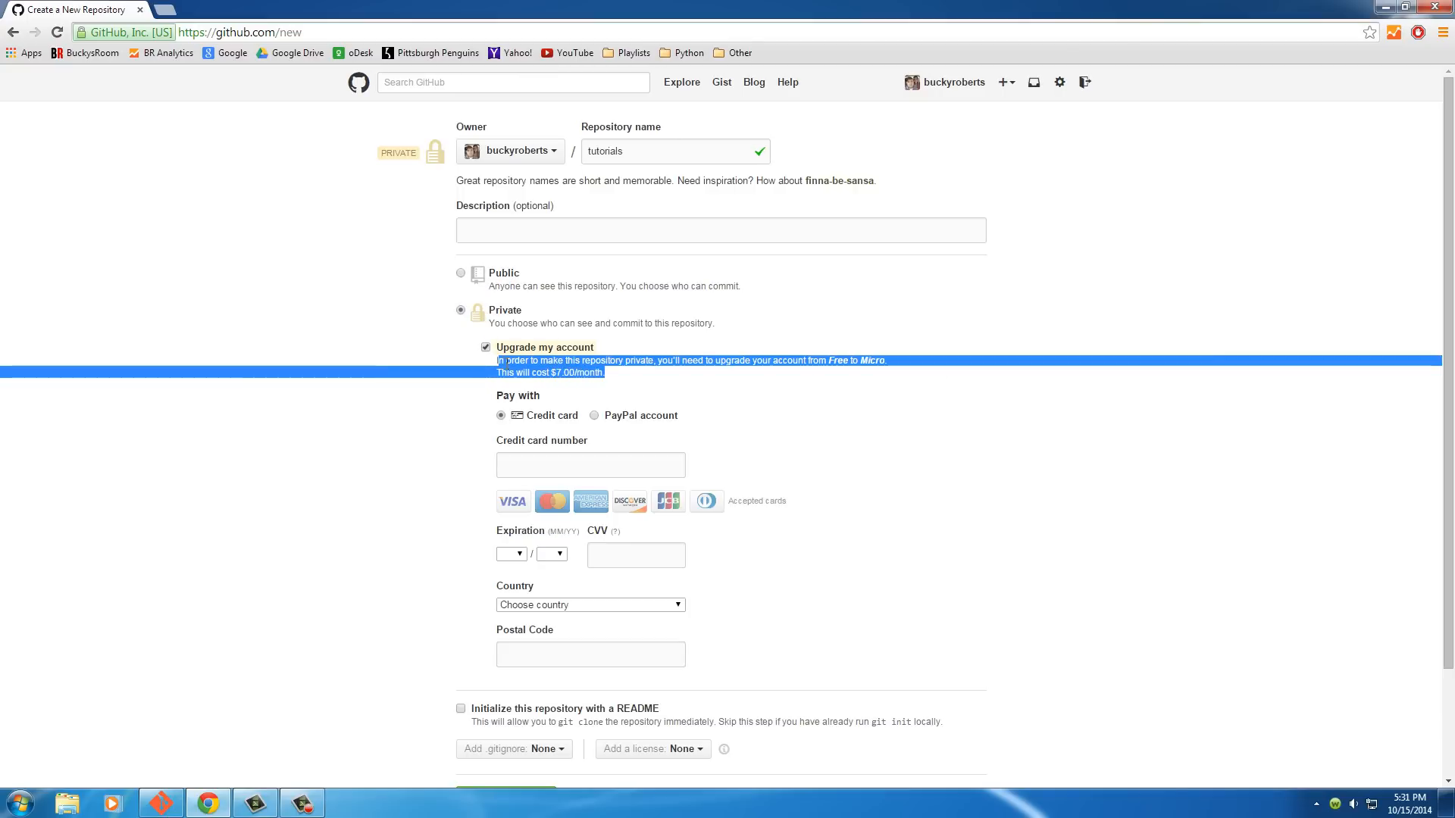
left_click(658, 397)
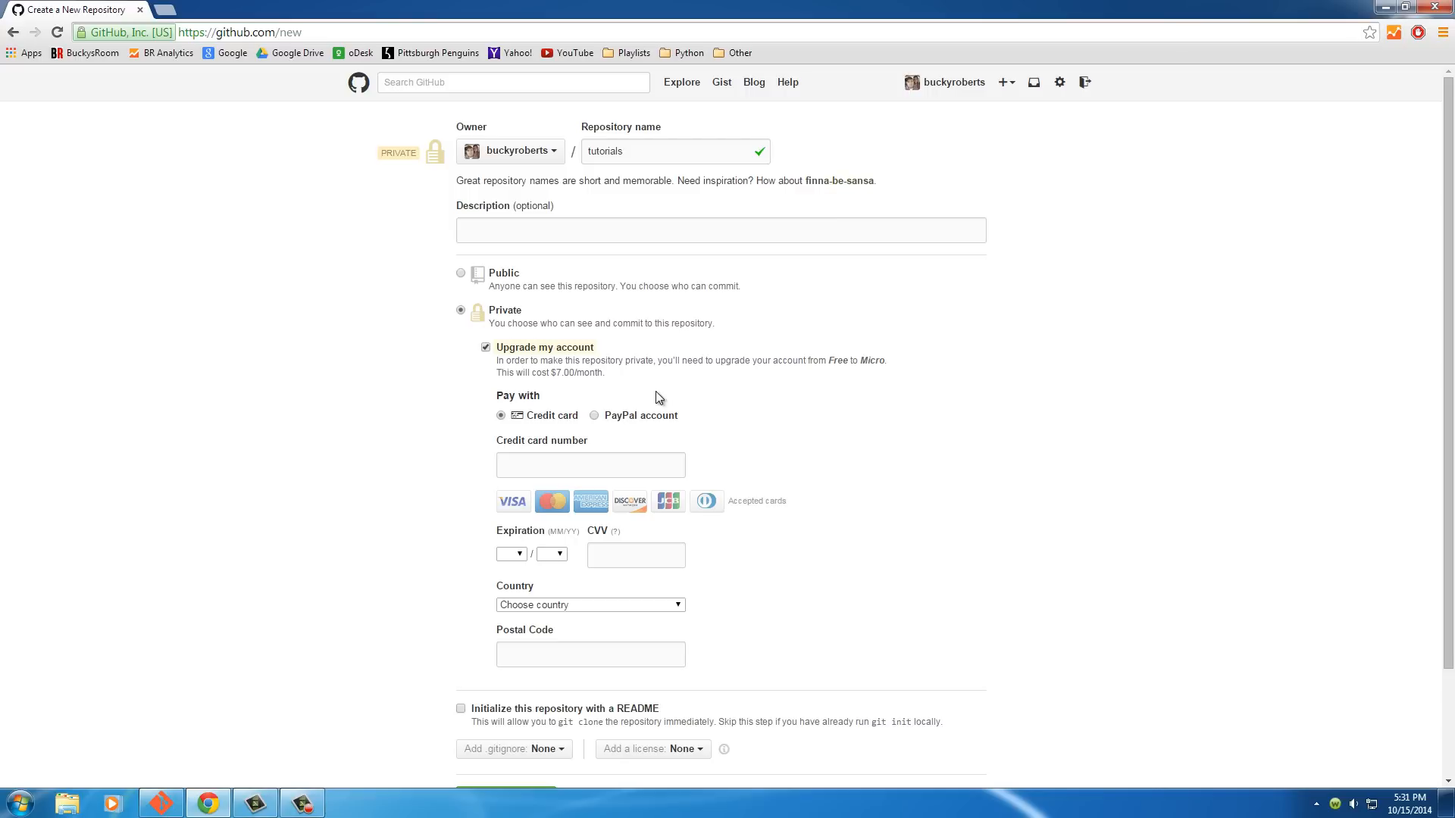
mouse_move(599, 373)
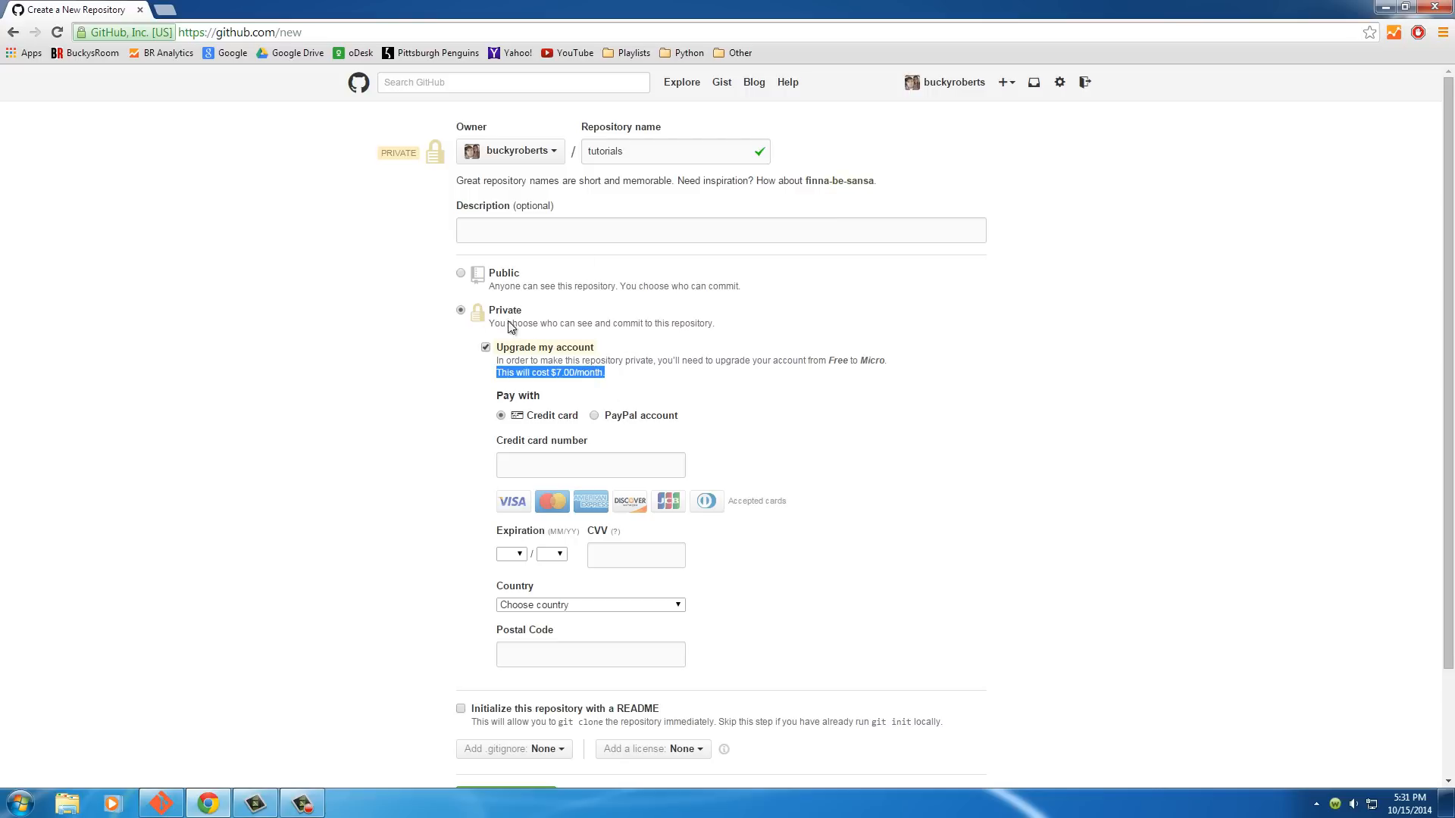
left_click(461, 273)
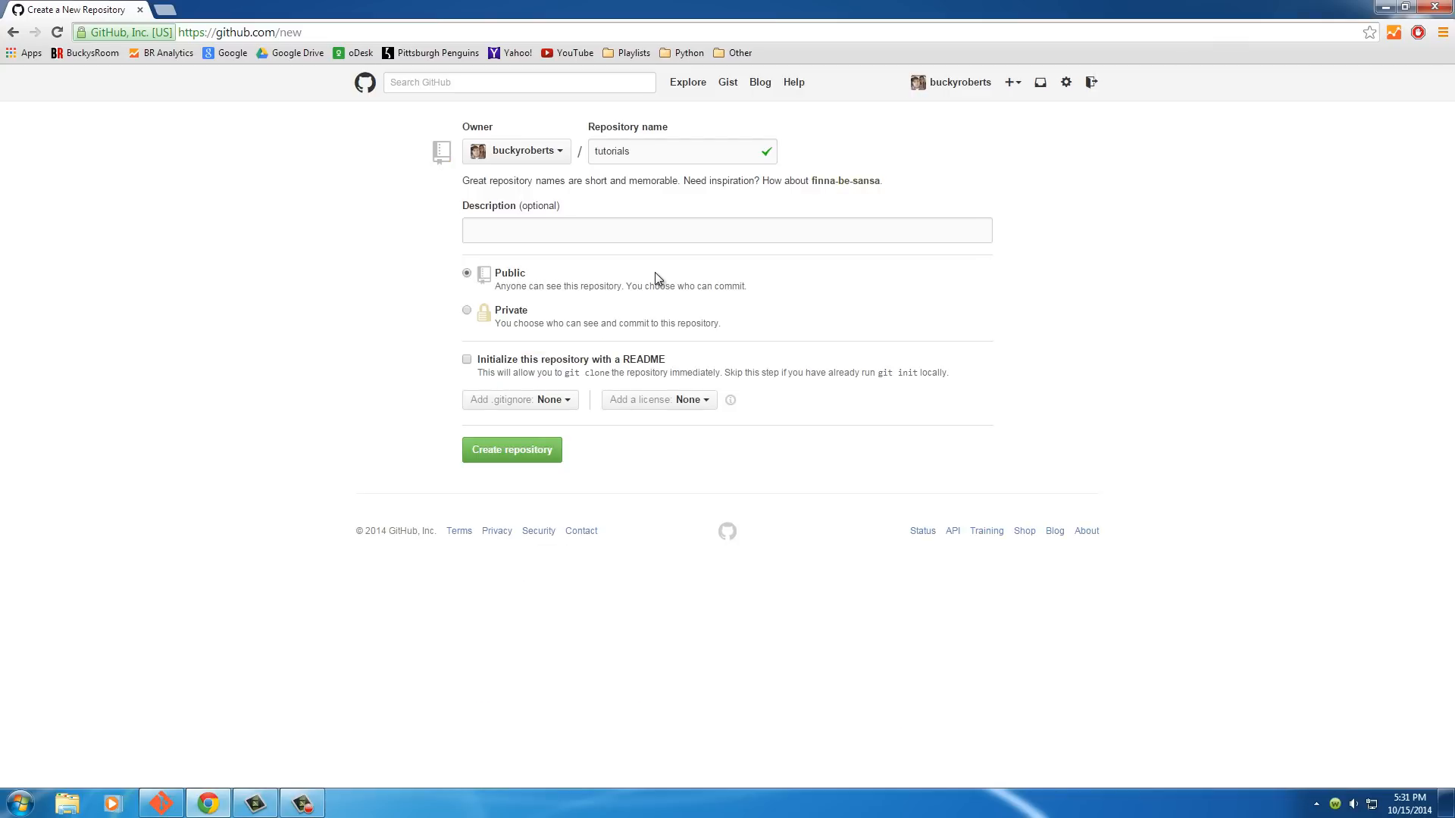
mouse_move(500, 271)
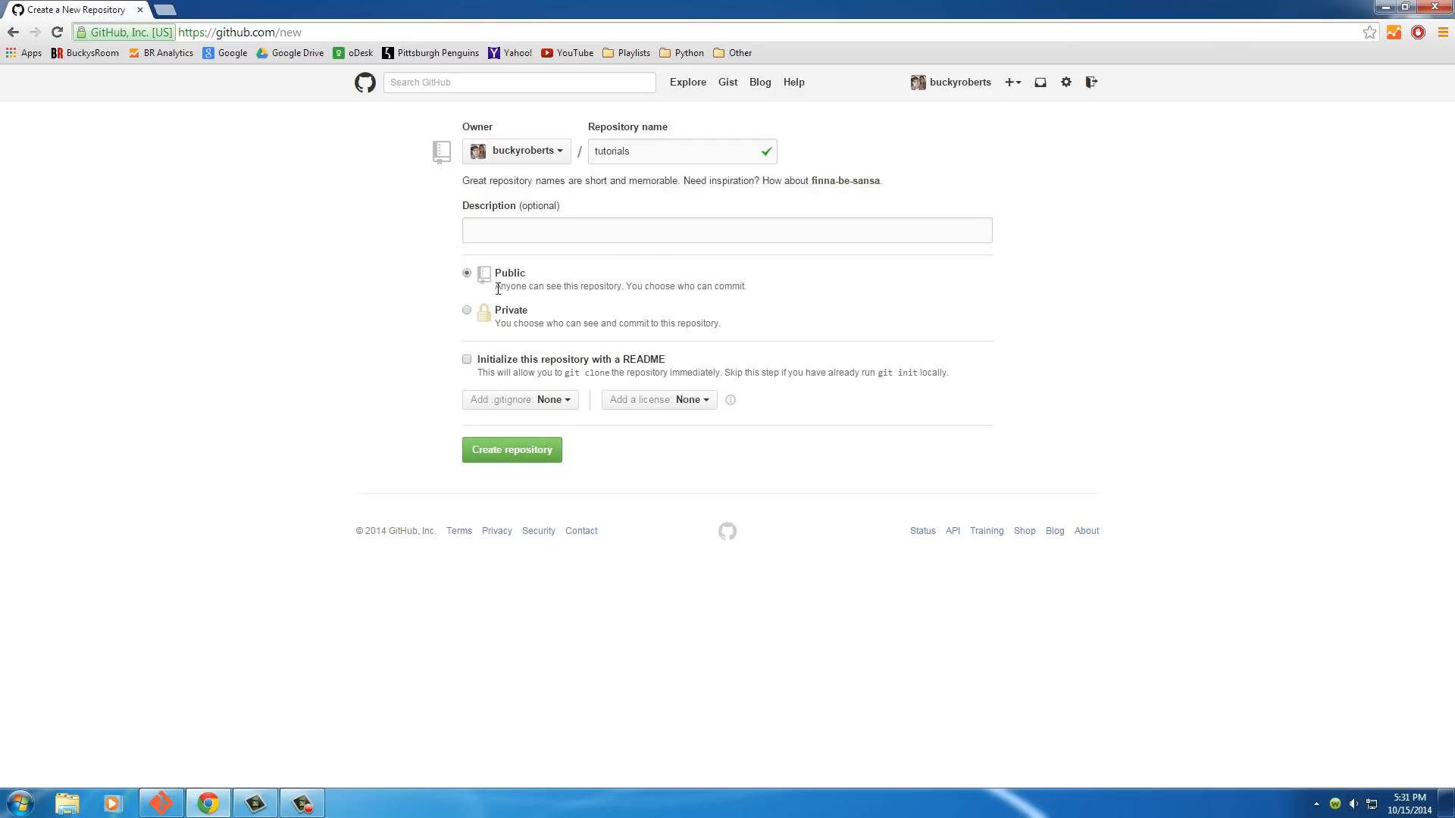
mouse_move(513, 364)
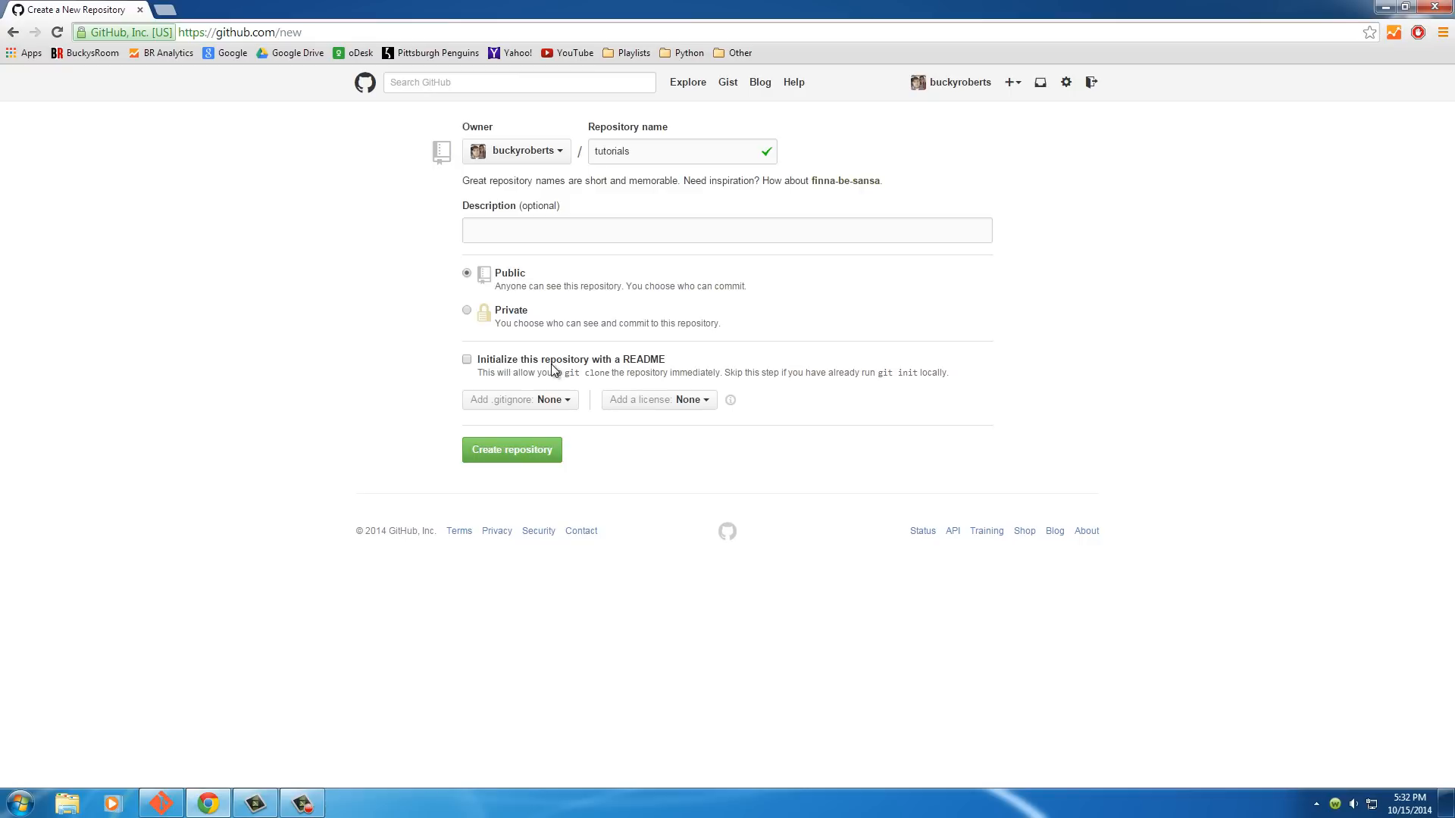
mouse_move(650, 365)
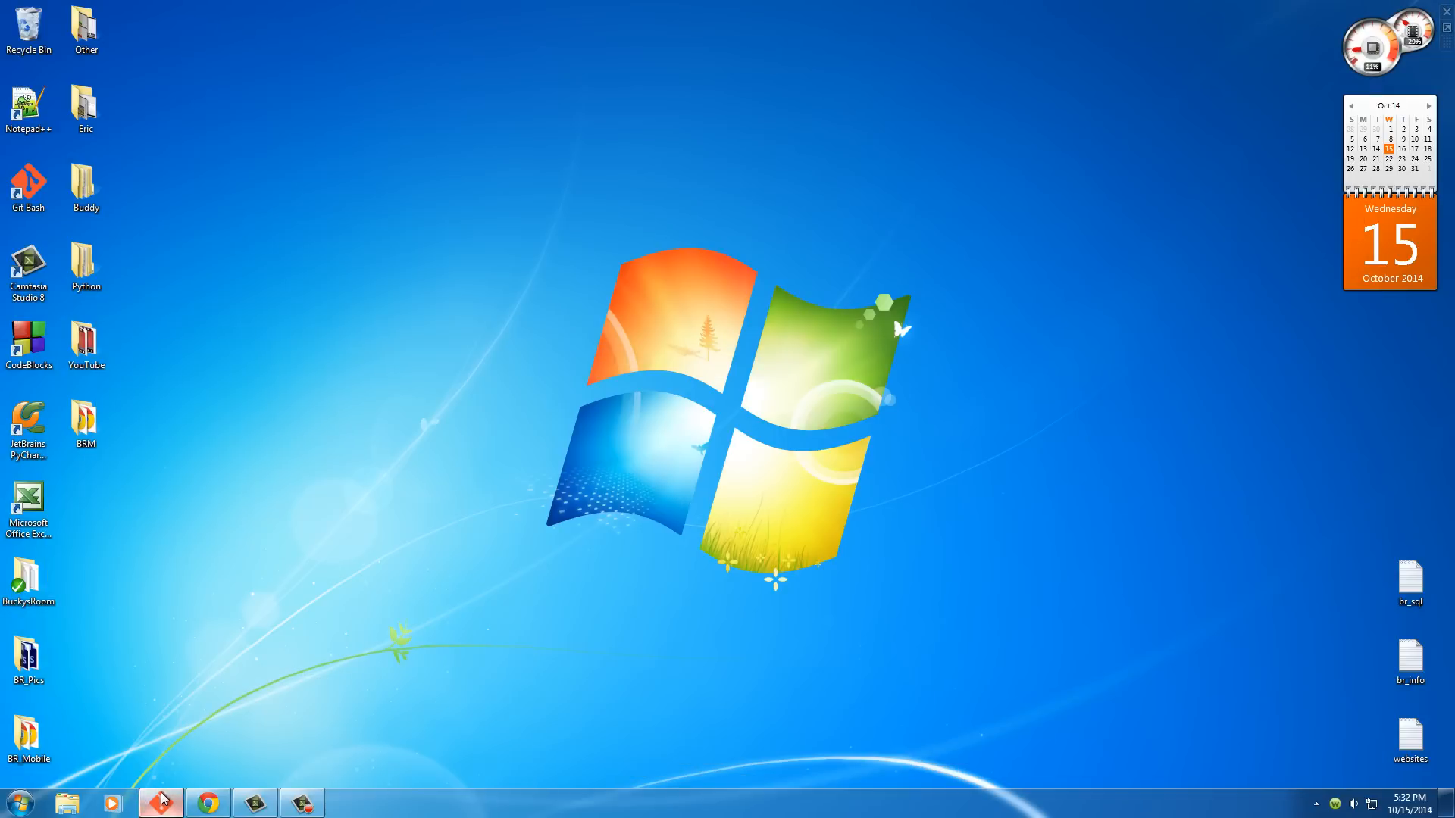
Enter git init in the BRM terminal window, then return to the browser
left_click(160, 798)
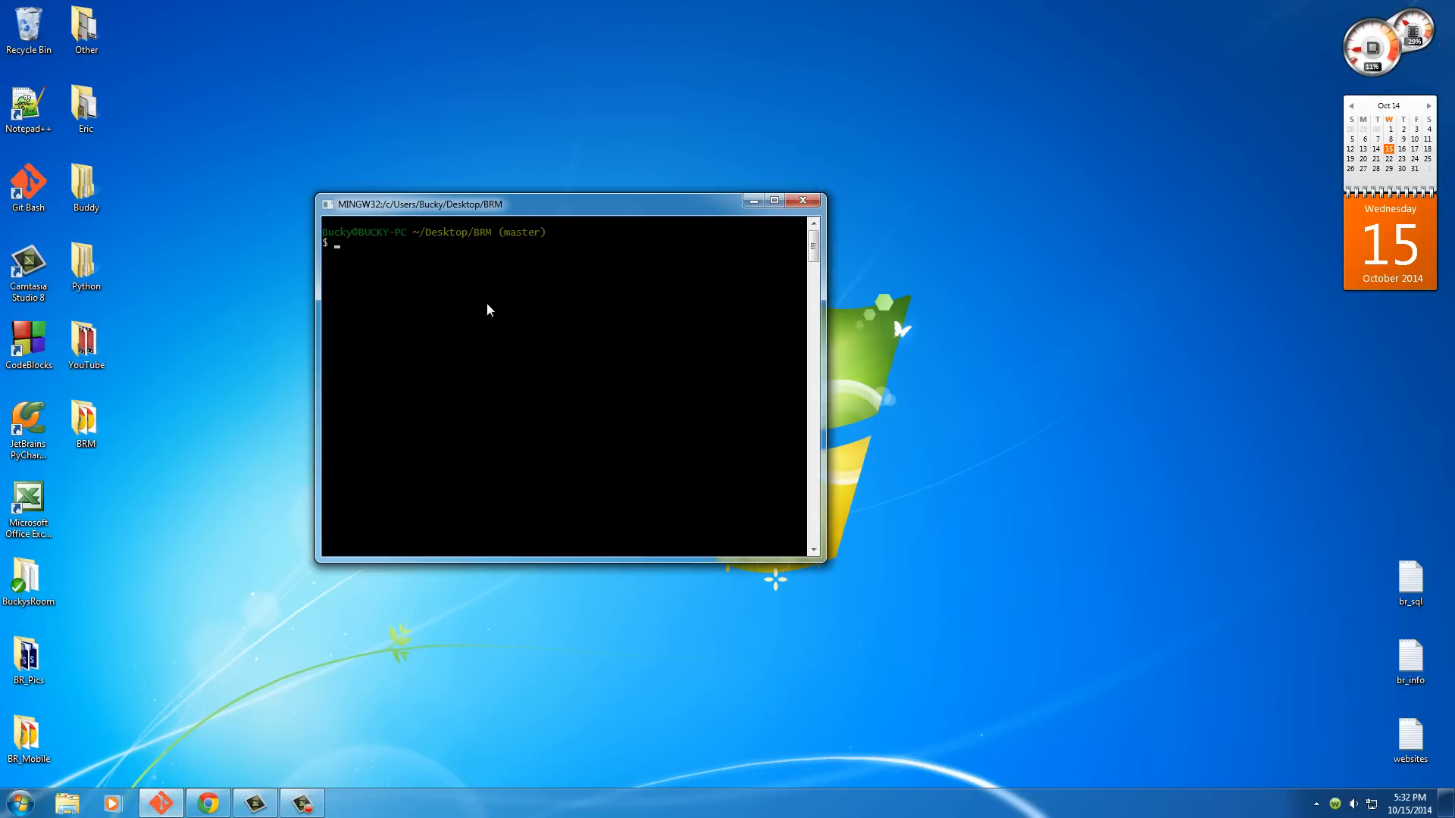
mouse_move(476, 391)
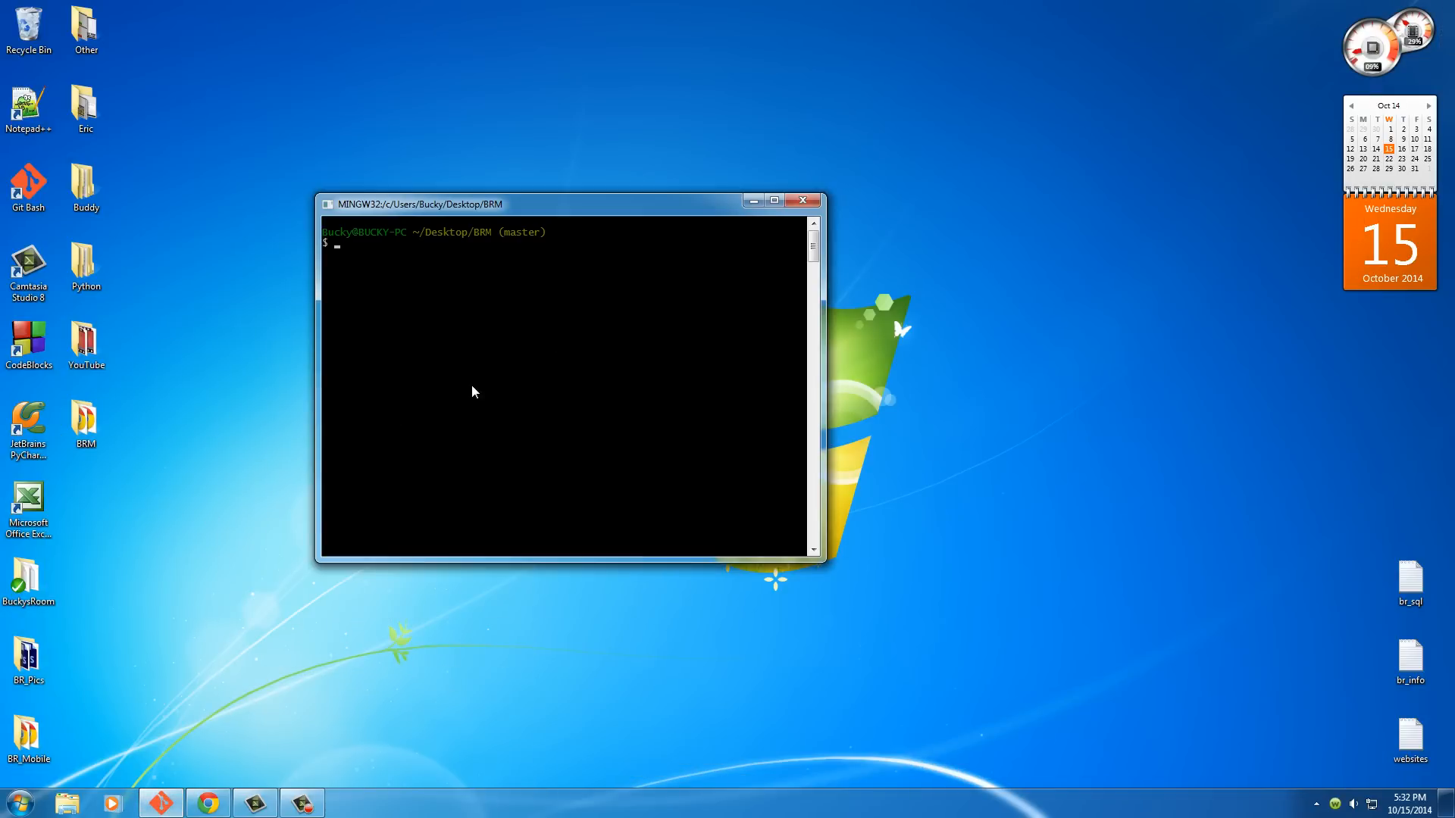
type("git init")
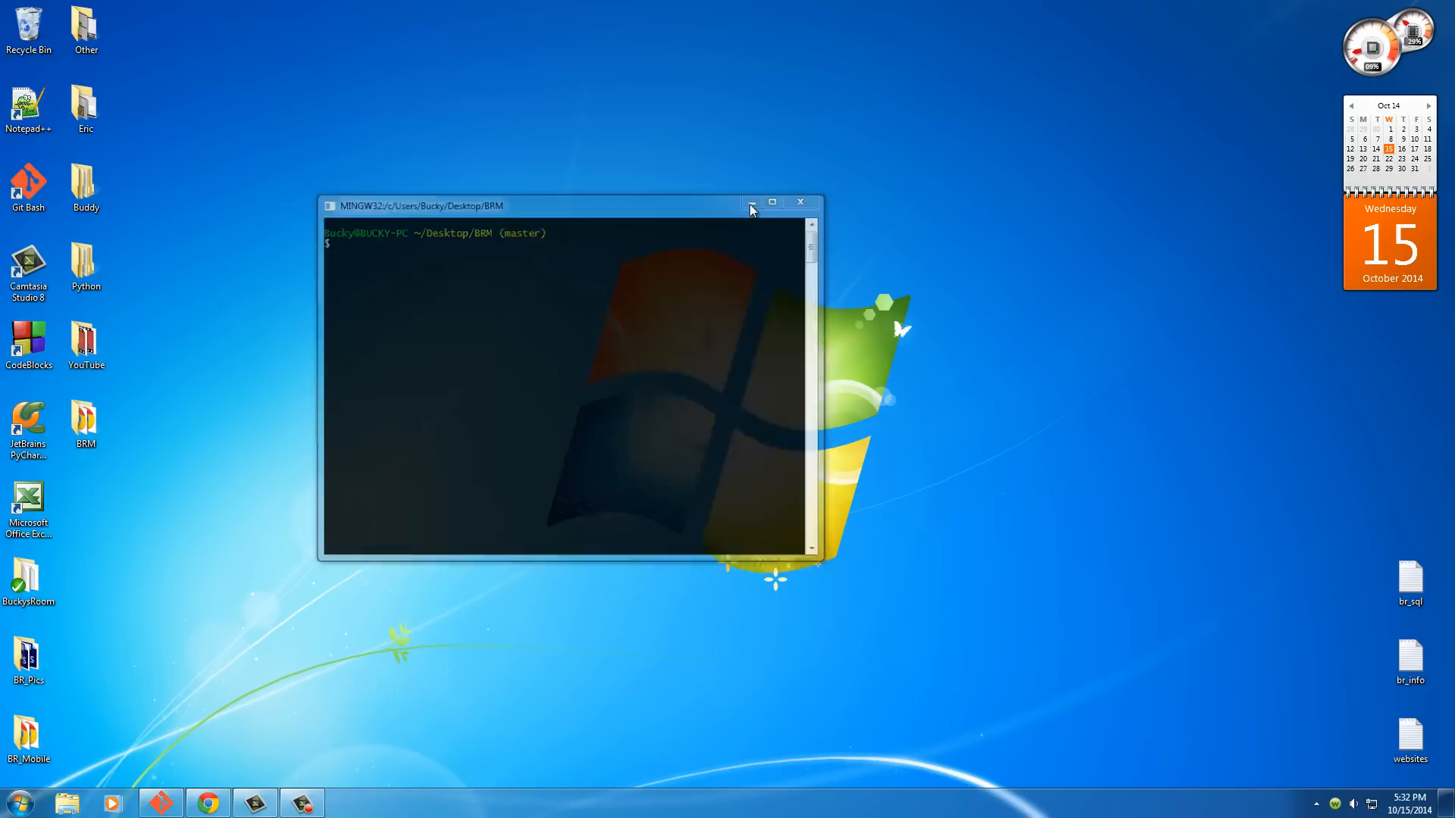
left_click(208, 803)
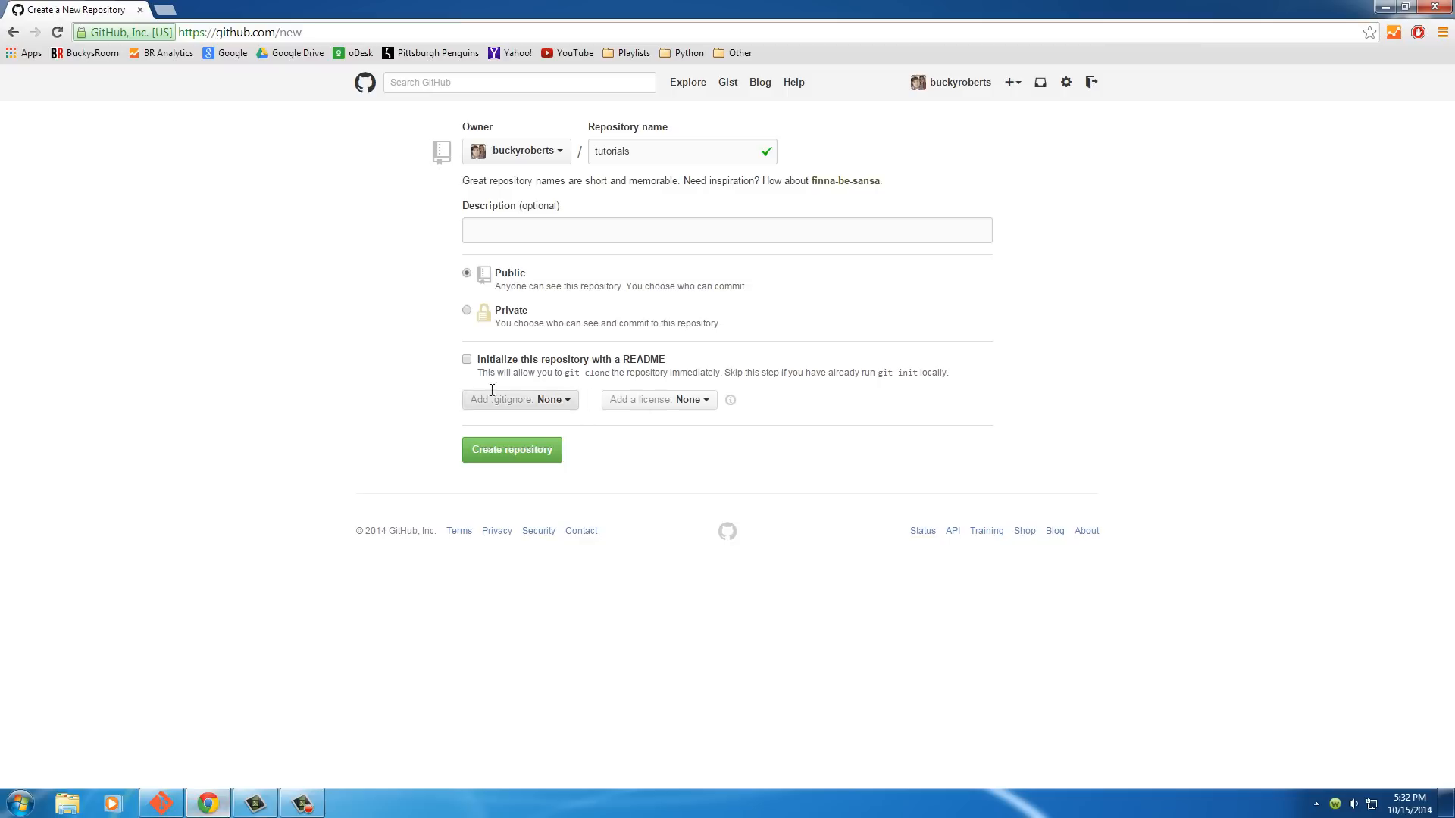
mouse_move(564, 418)
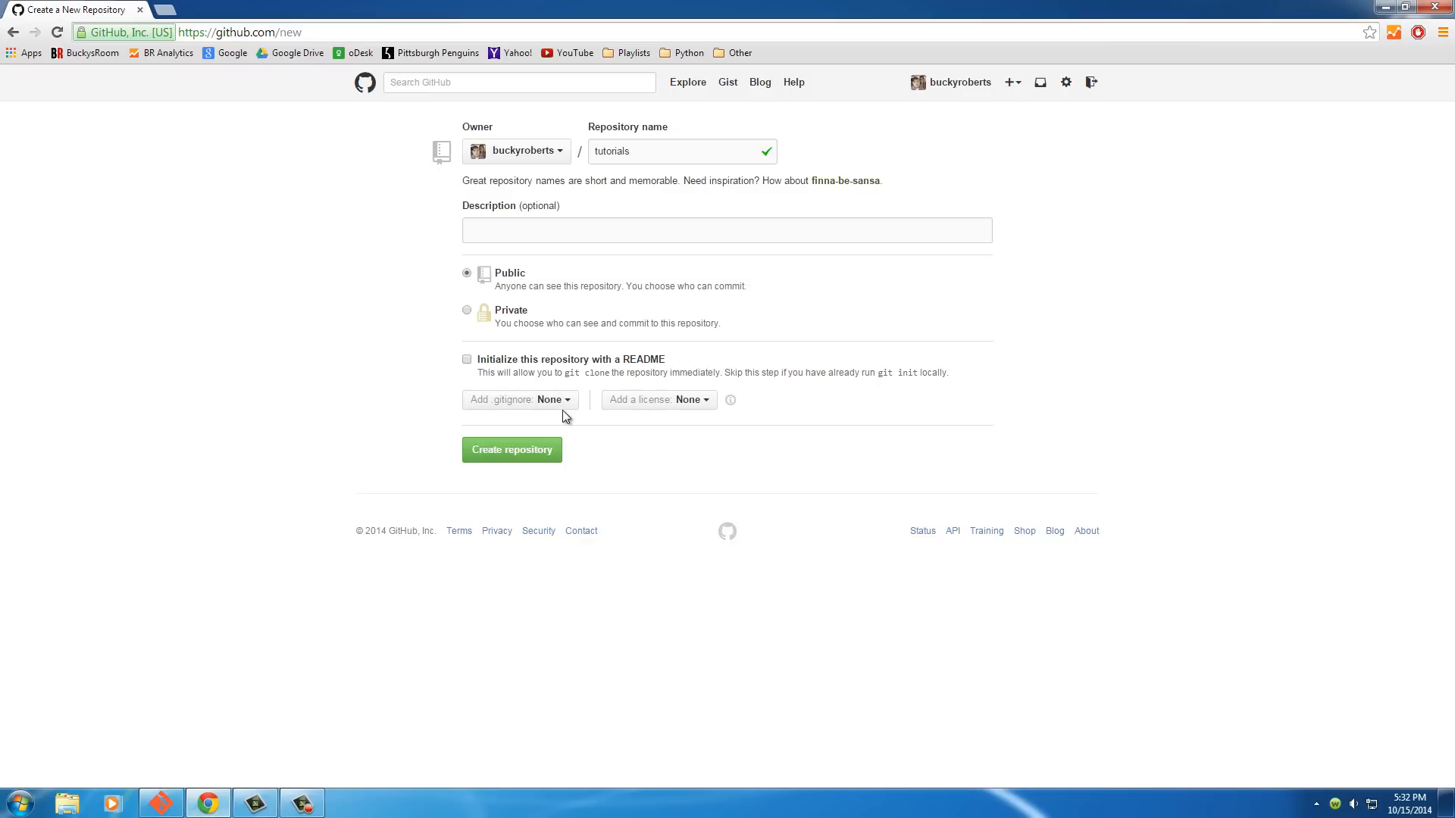
mouse_move(748, 136)
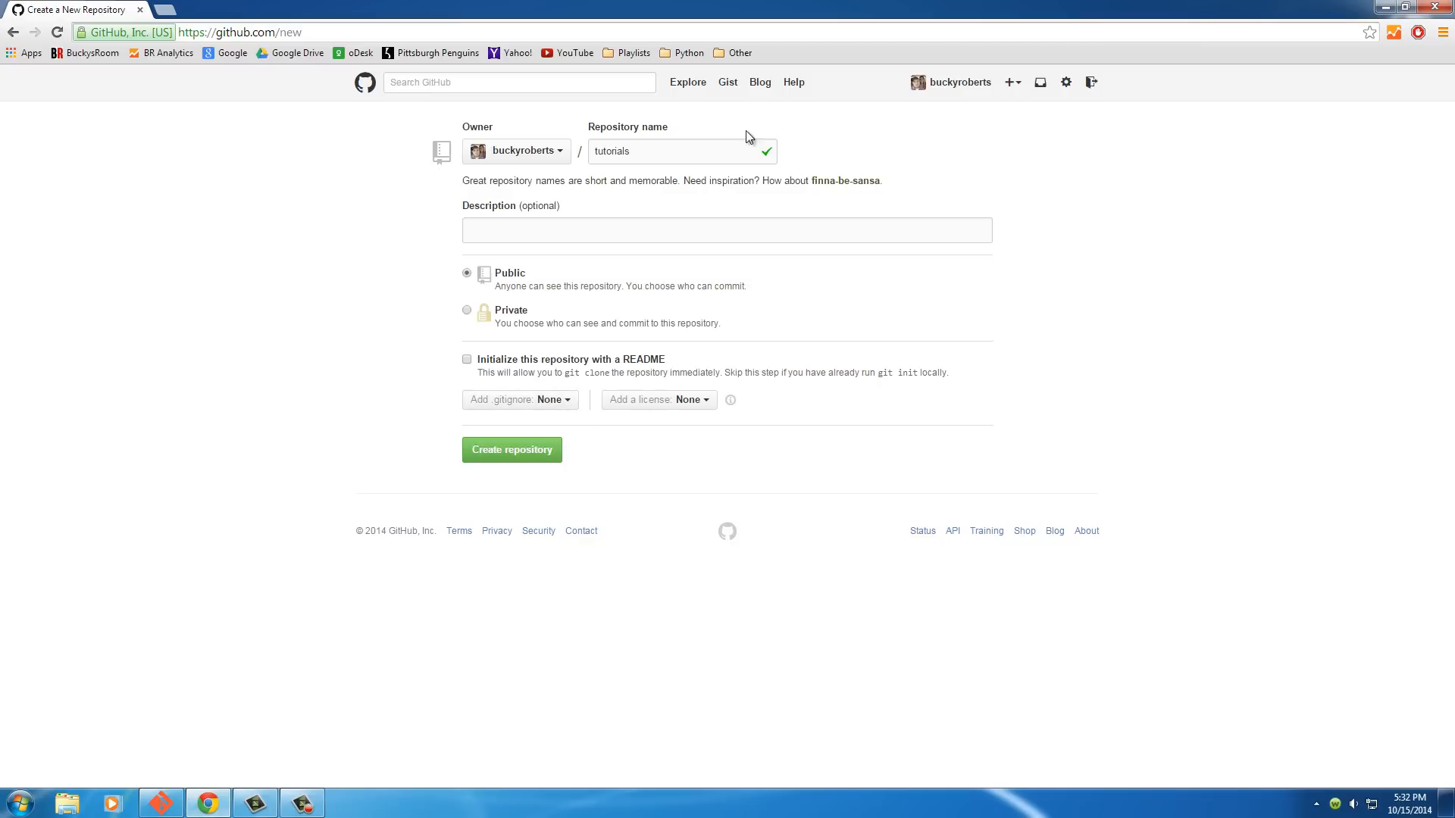
Create the public 'tutorials' repository without a README
double_click(612, 150)
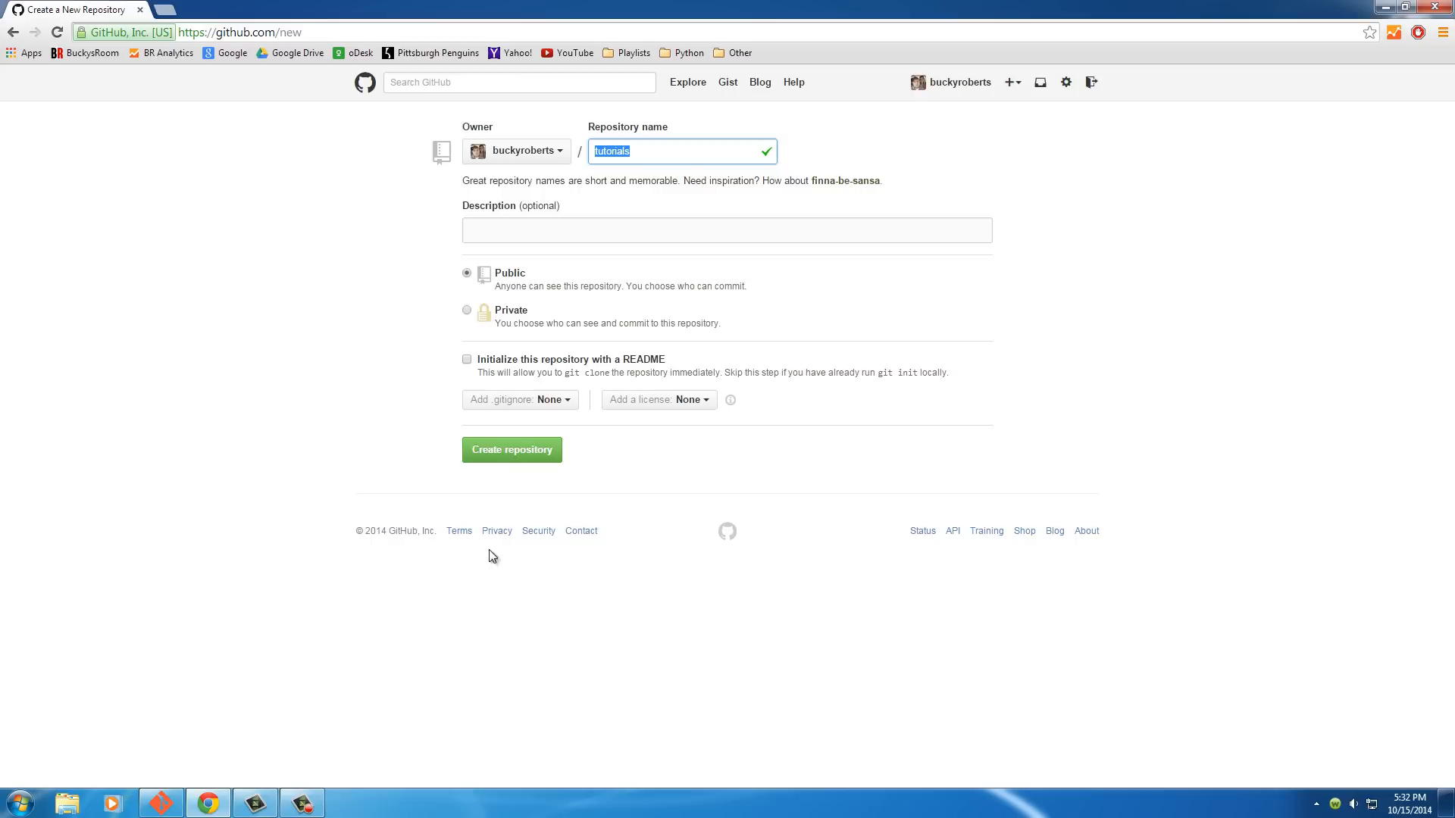
left_click(512, 449)
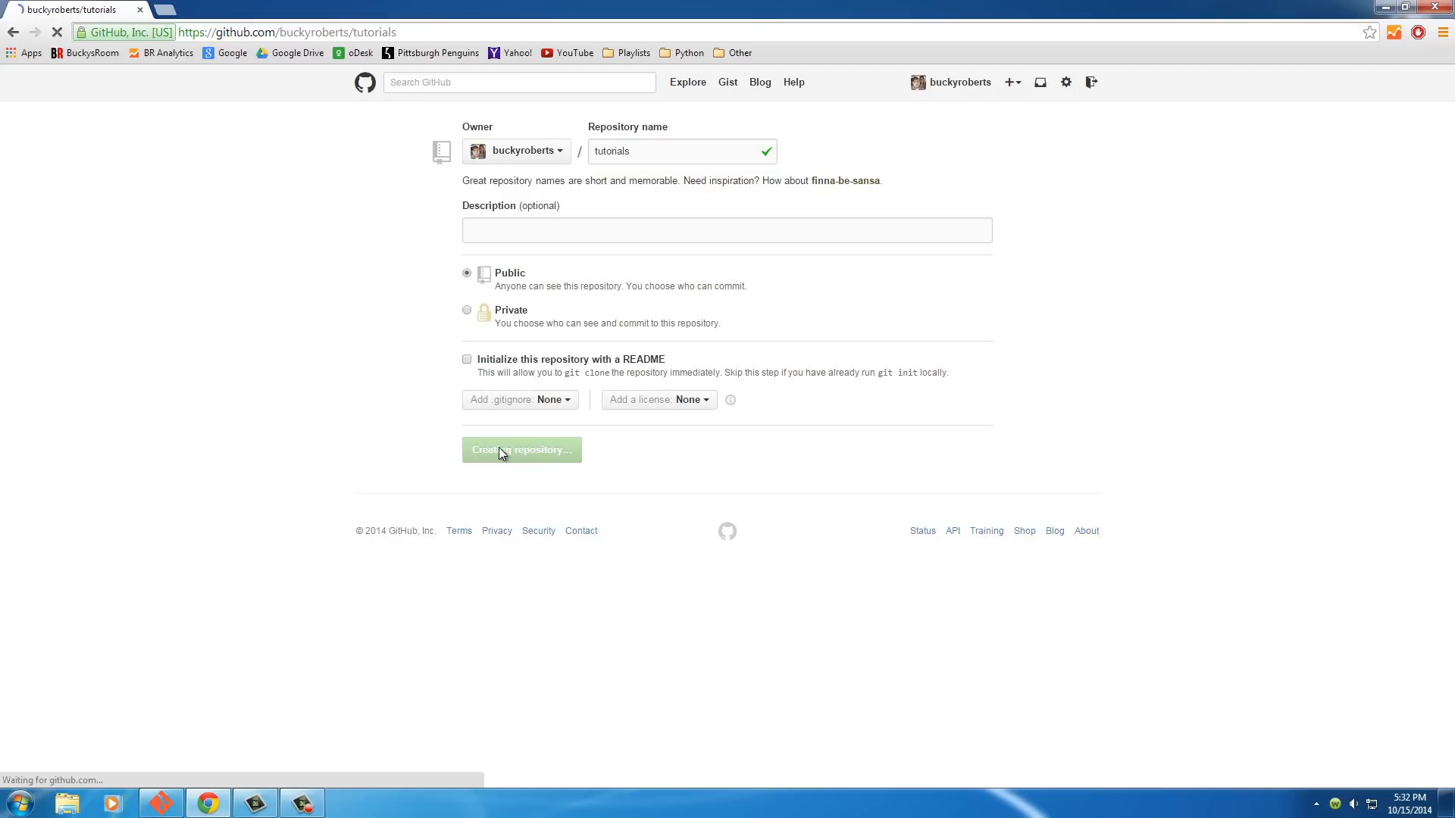
left_click(521, 448)
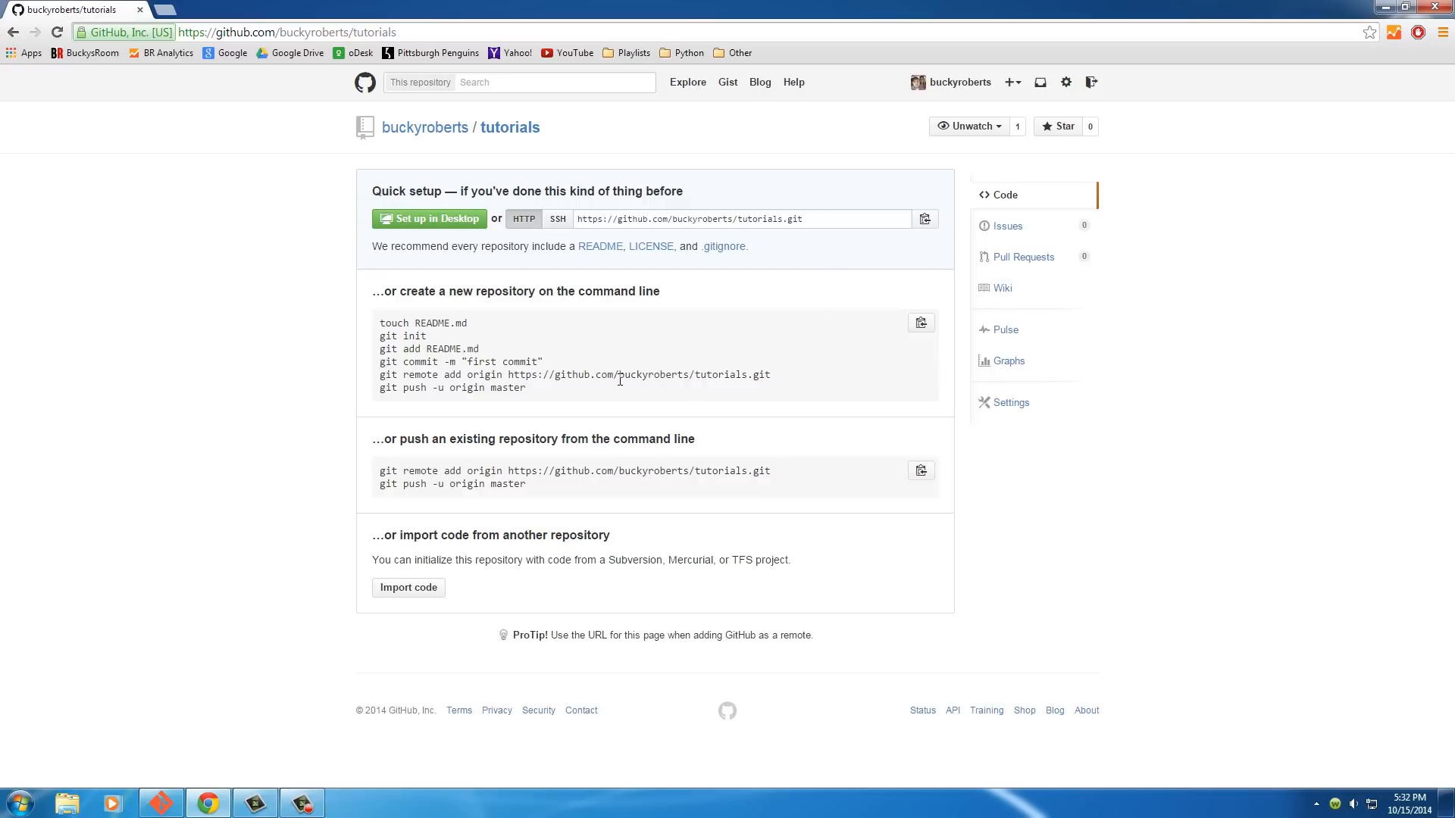
mouse_move(416, 409)
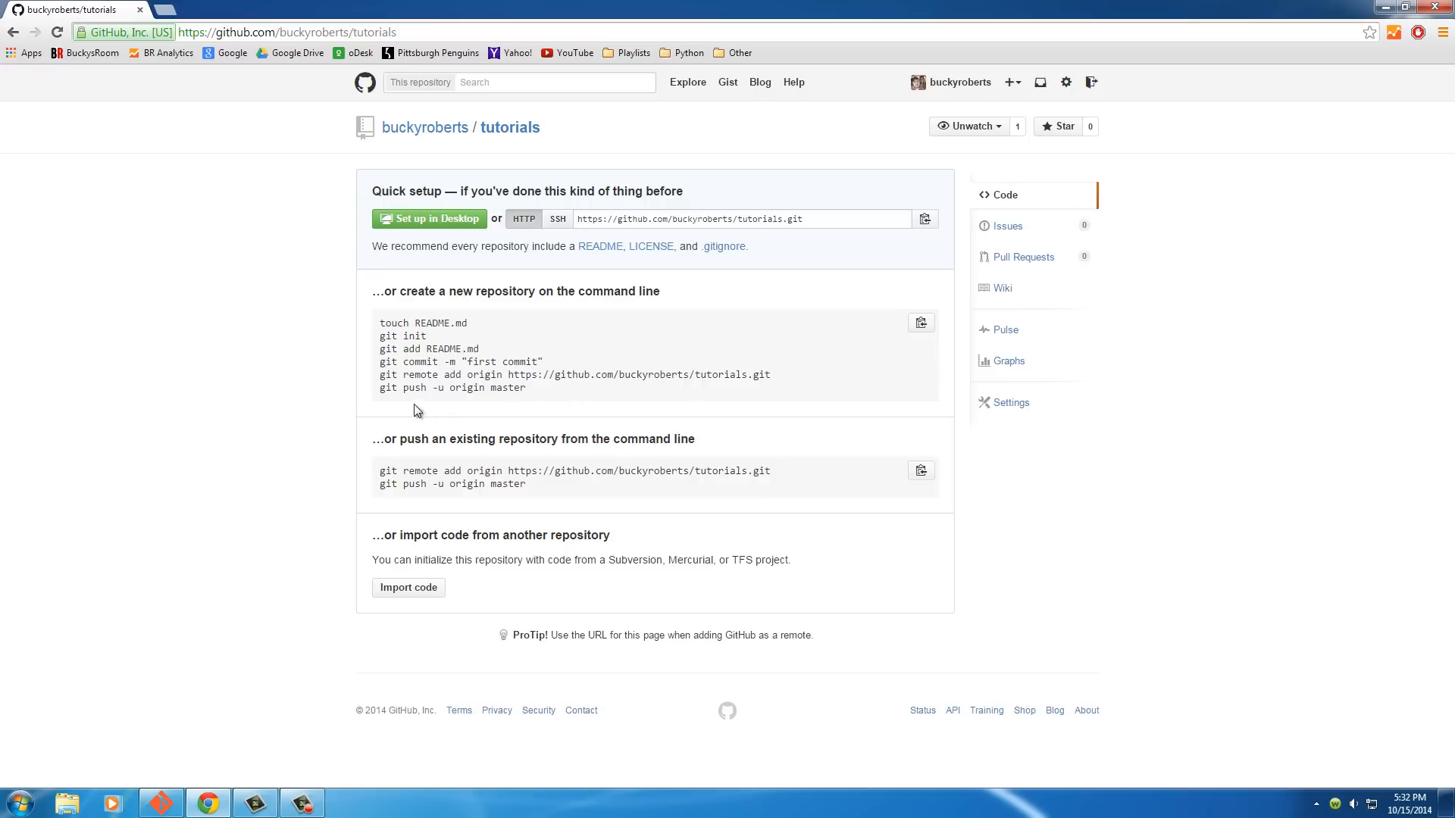
mouse_move(554, 291)
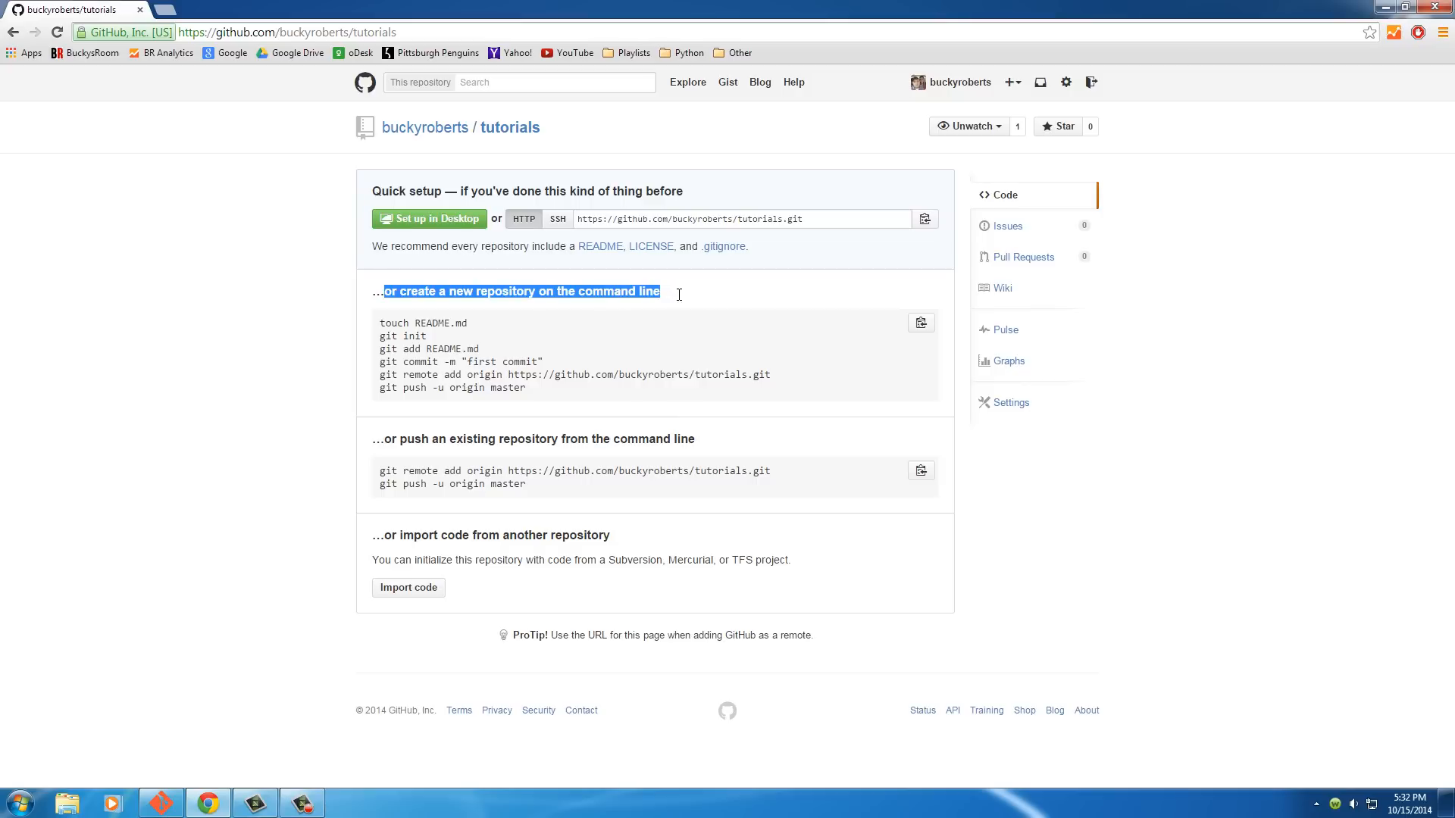
Review the tutorials repository's quick setup page, then minimize the browser
left_click(661, 303)
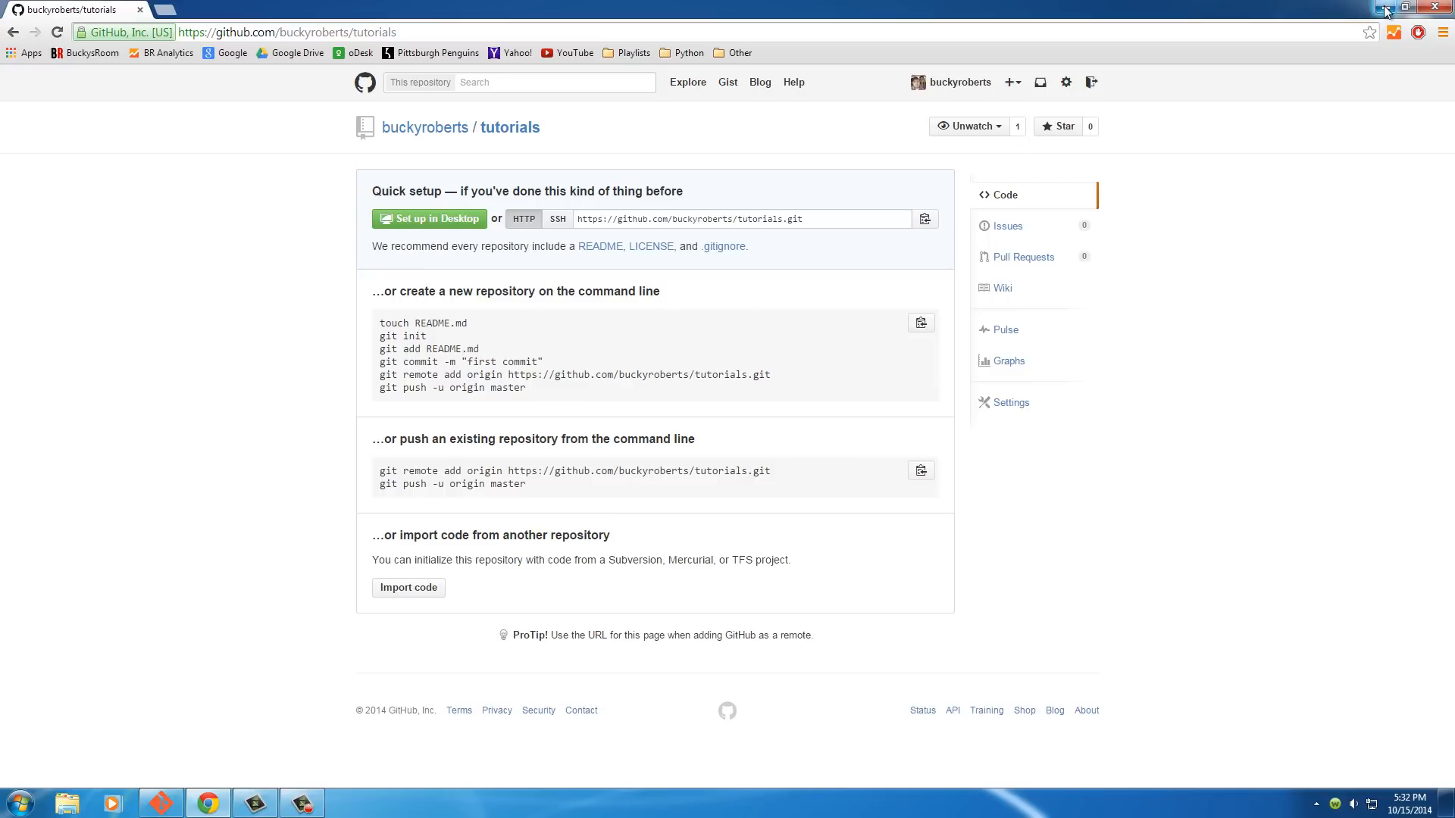
left_click(1437, 6)
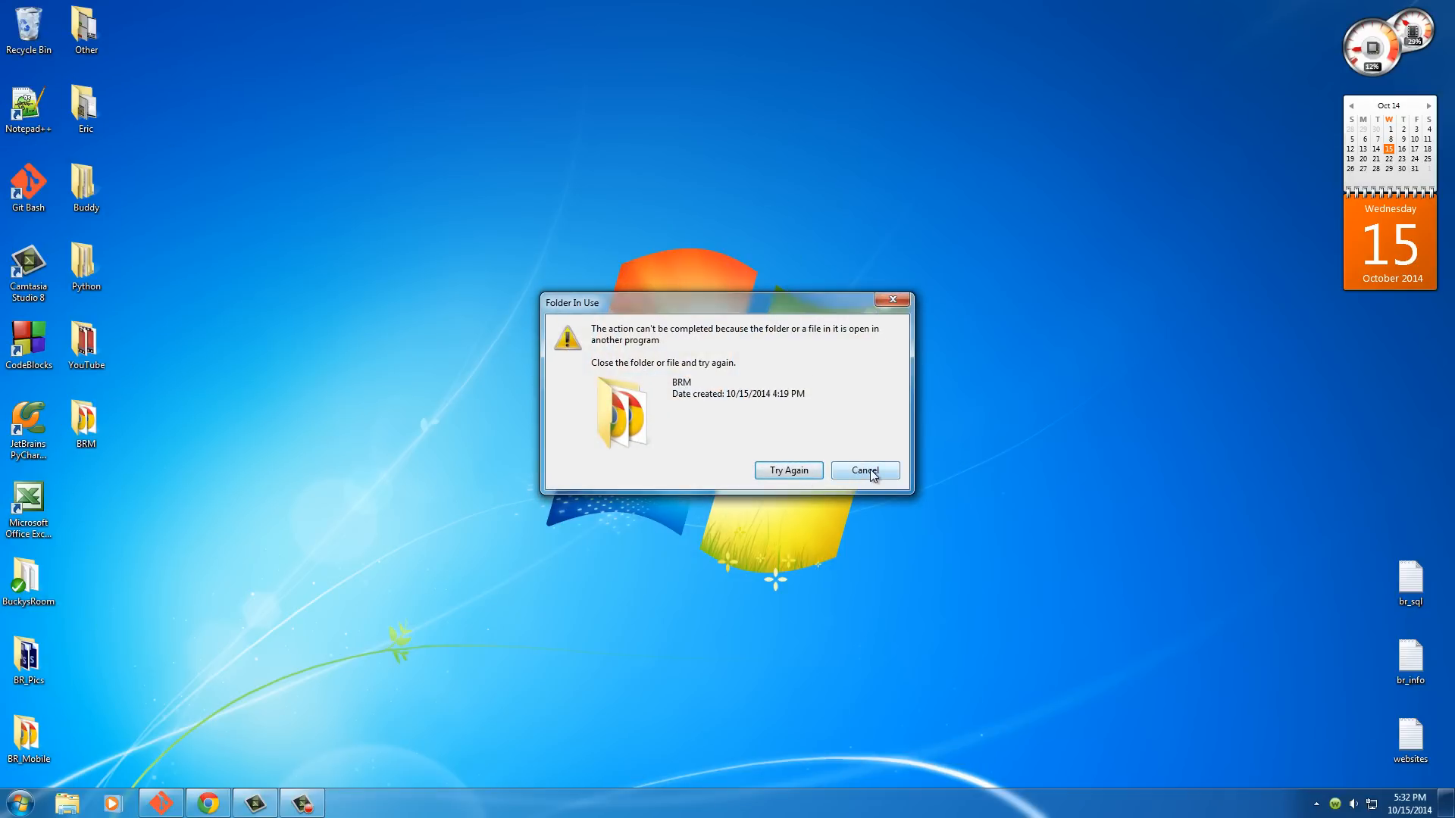
Dismiss the folder-in-use warning, close the old terminal, and copy BR_Mobile as 'BRM'
left_click(864, 470)
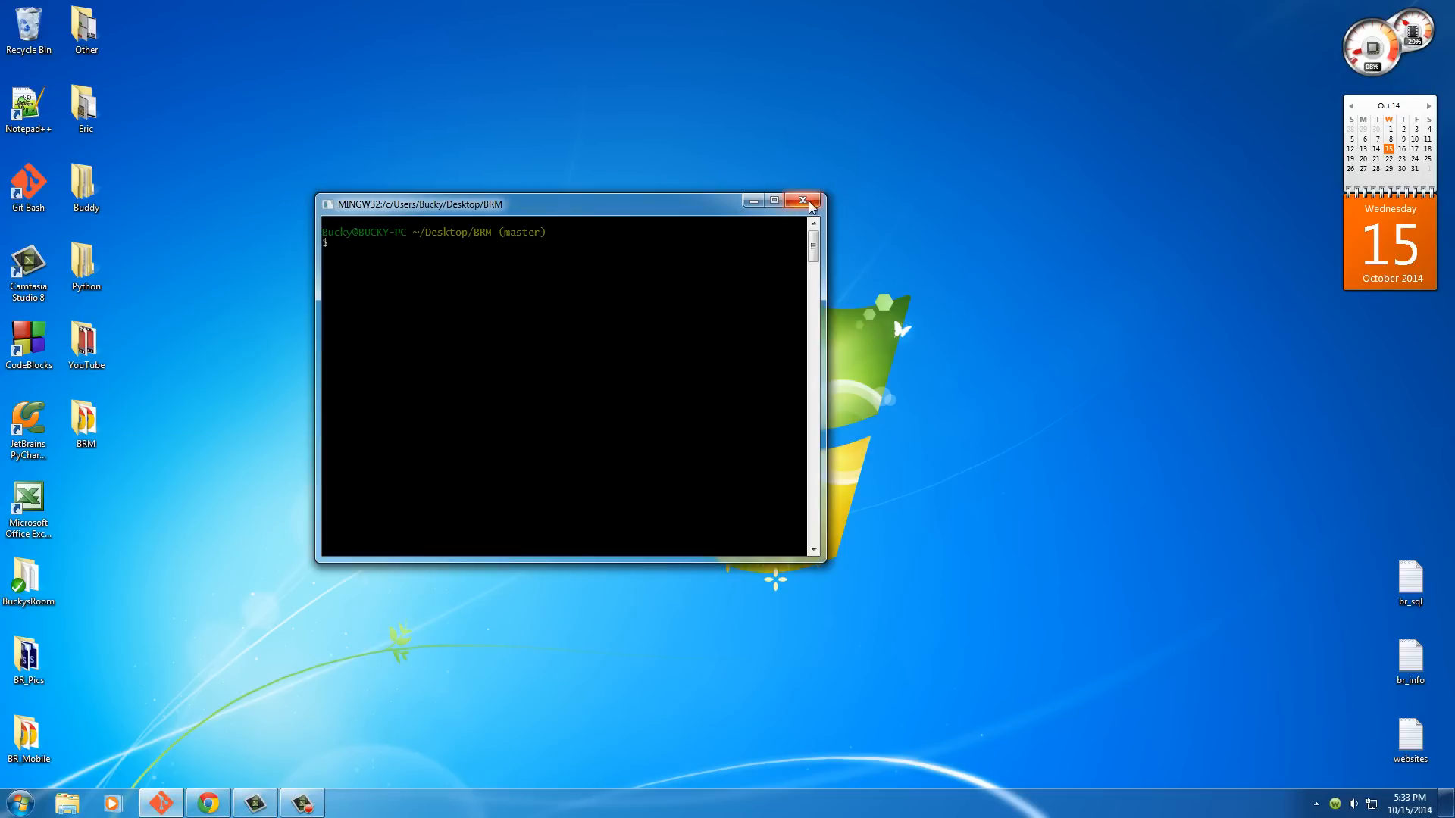
left_click(800, 200)
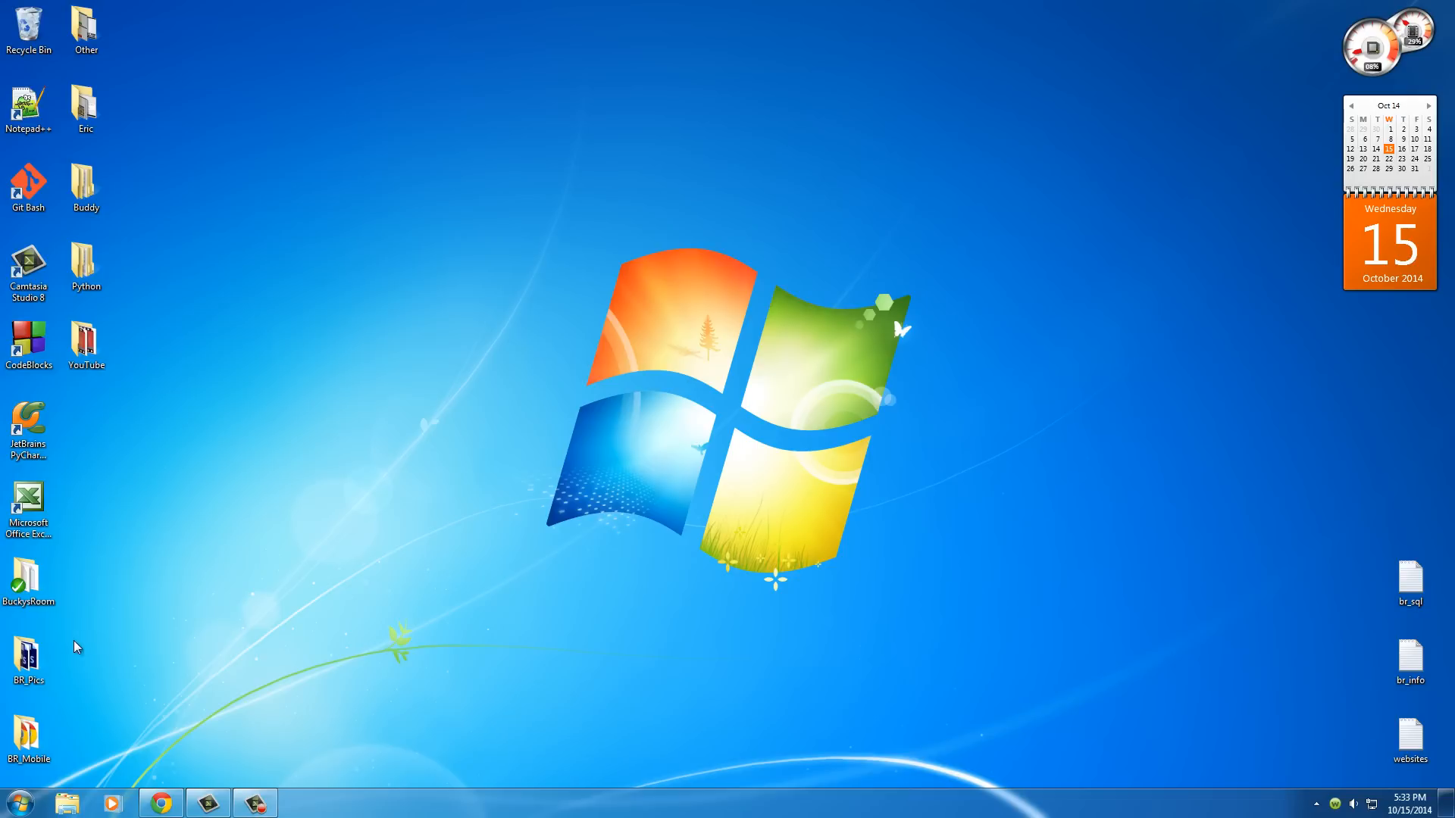
mouse_move(136, 607)
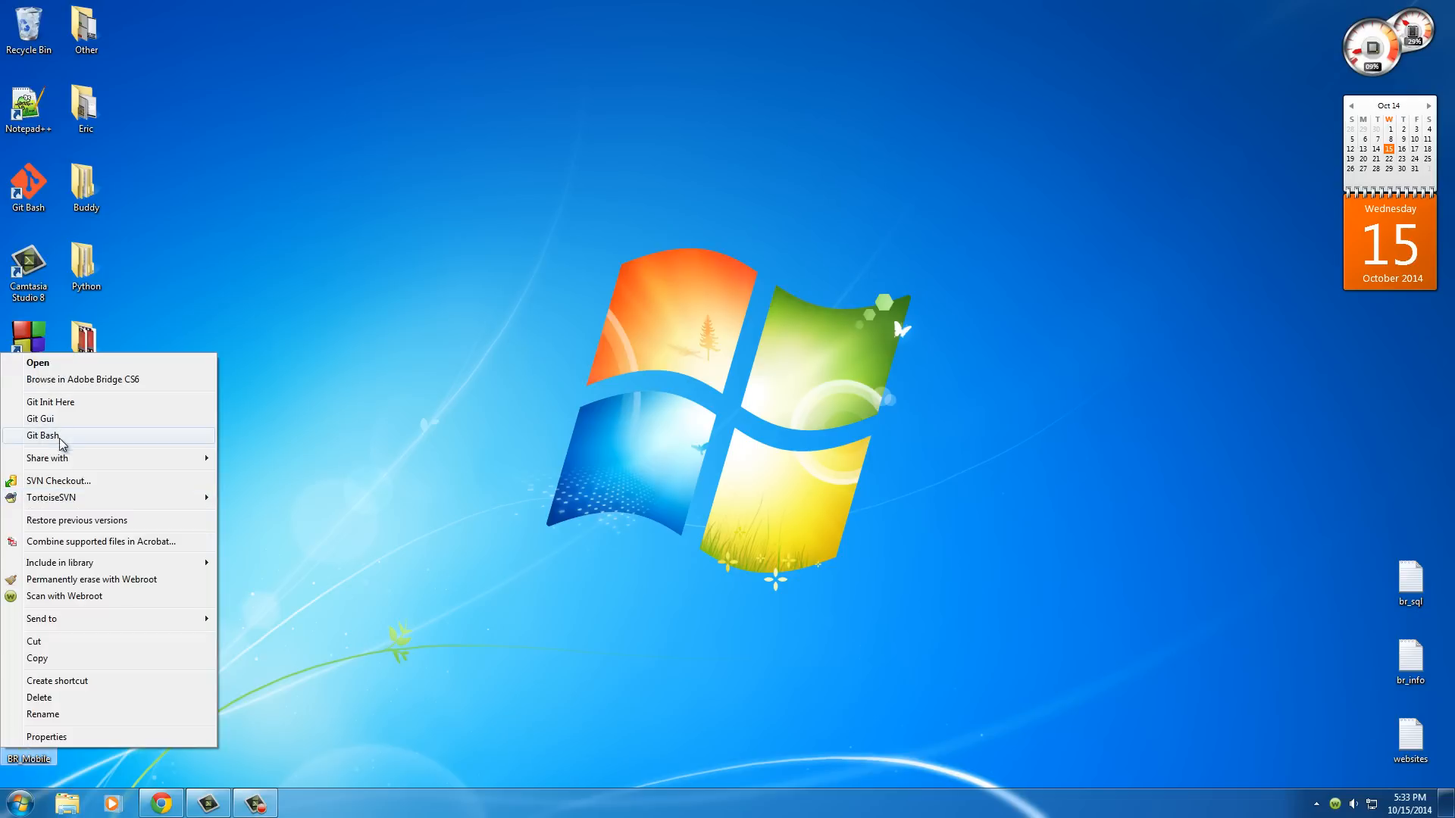
left_click(439, 476)
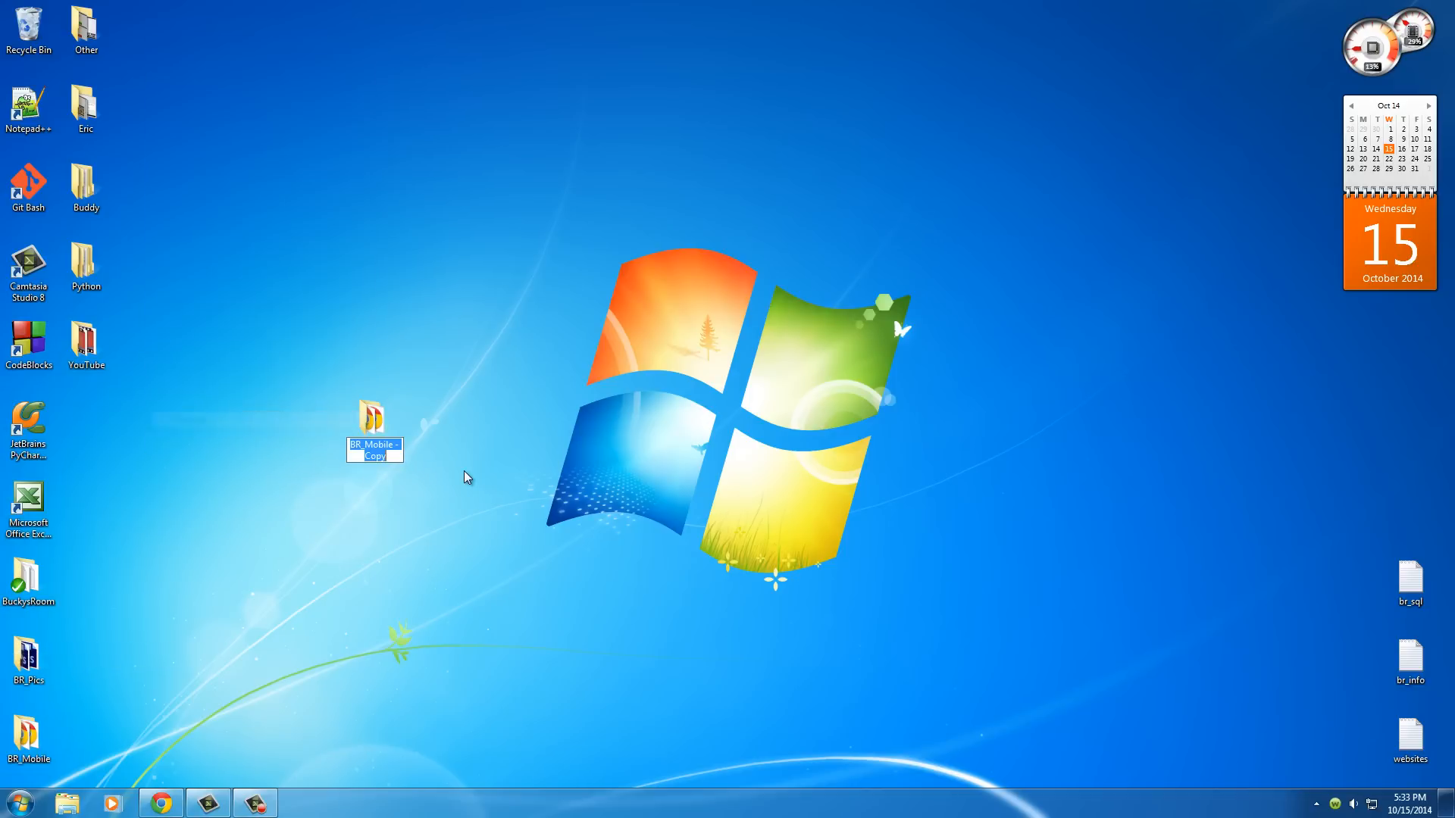
type("BRM")
type("pwd")
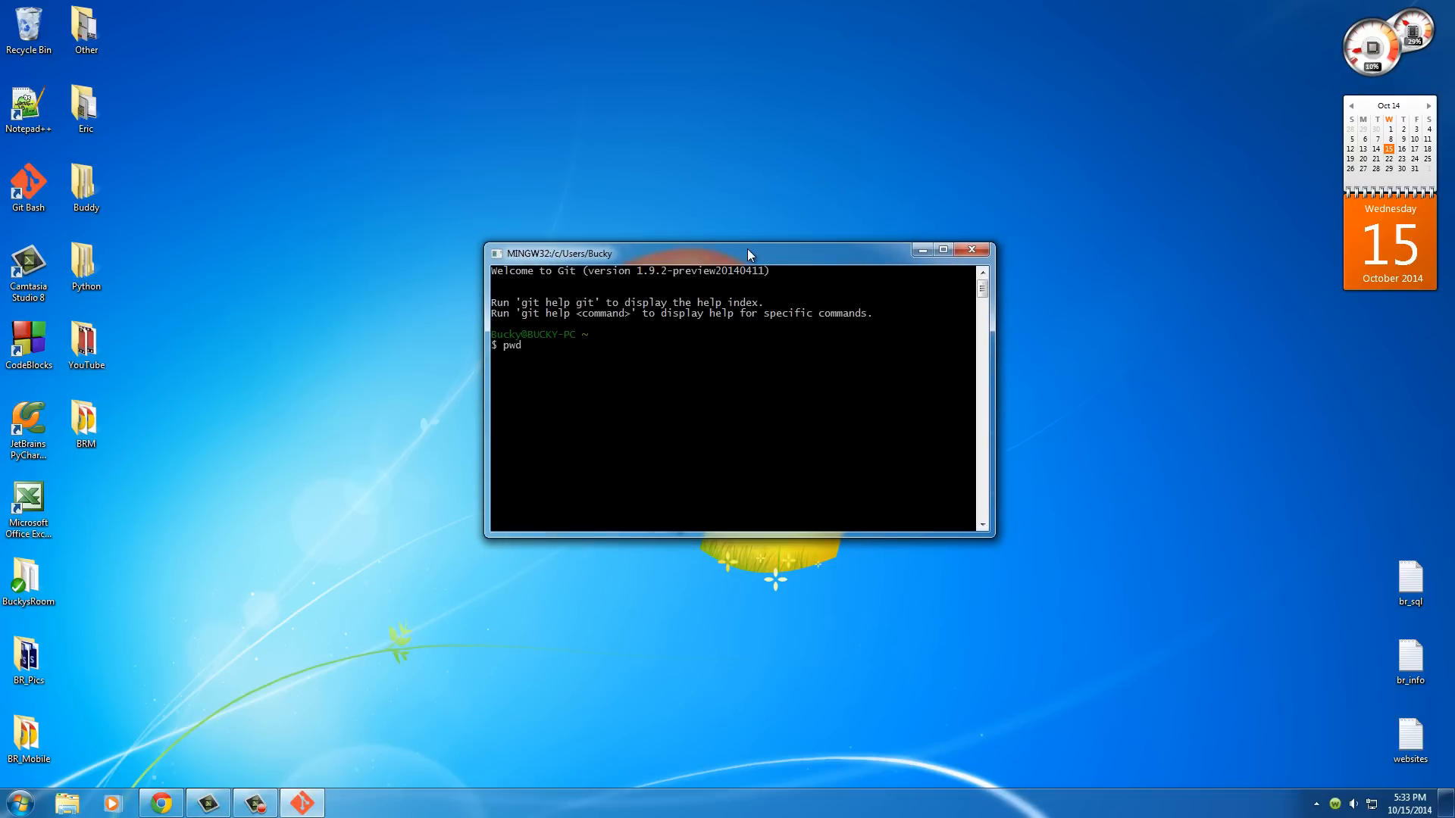
Change into Desktop/BRM, list its files, and run git init
type("cd")
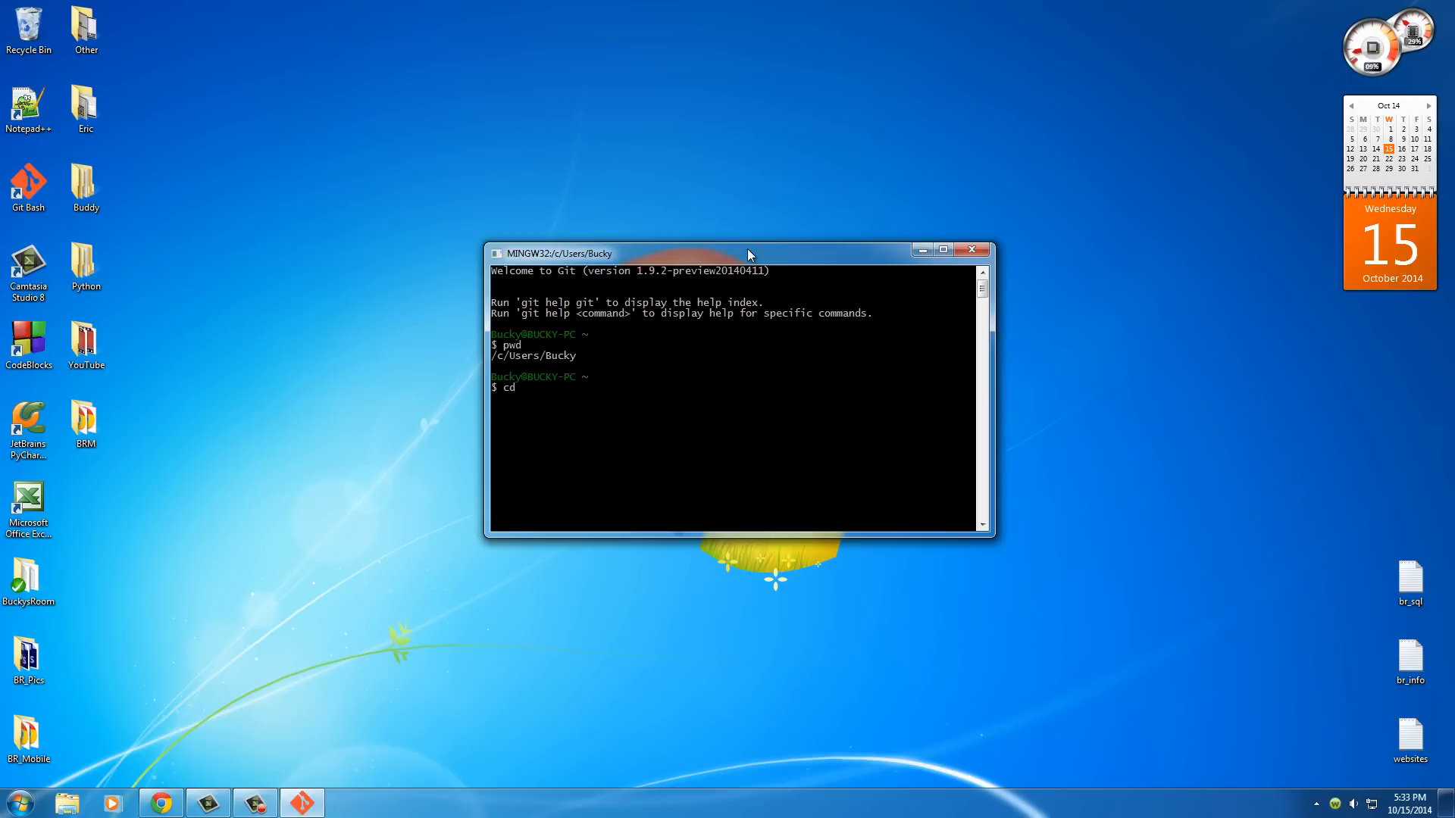
type("EDes")
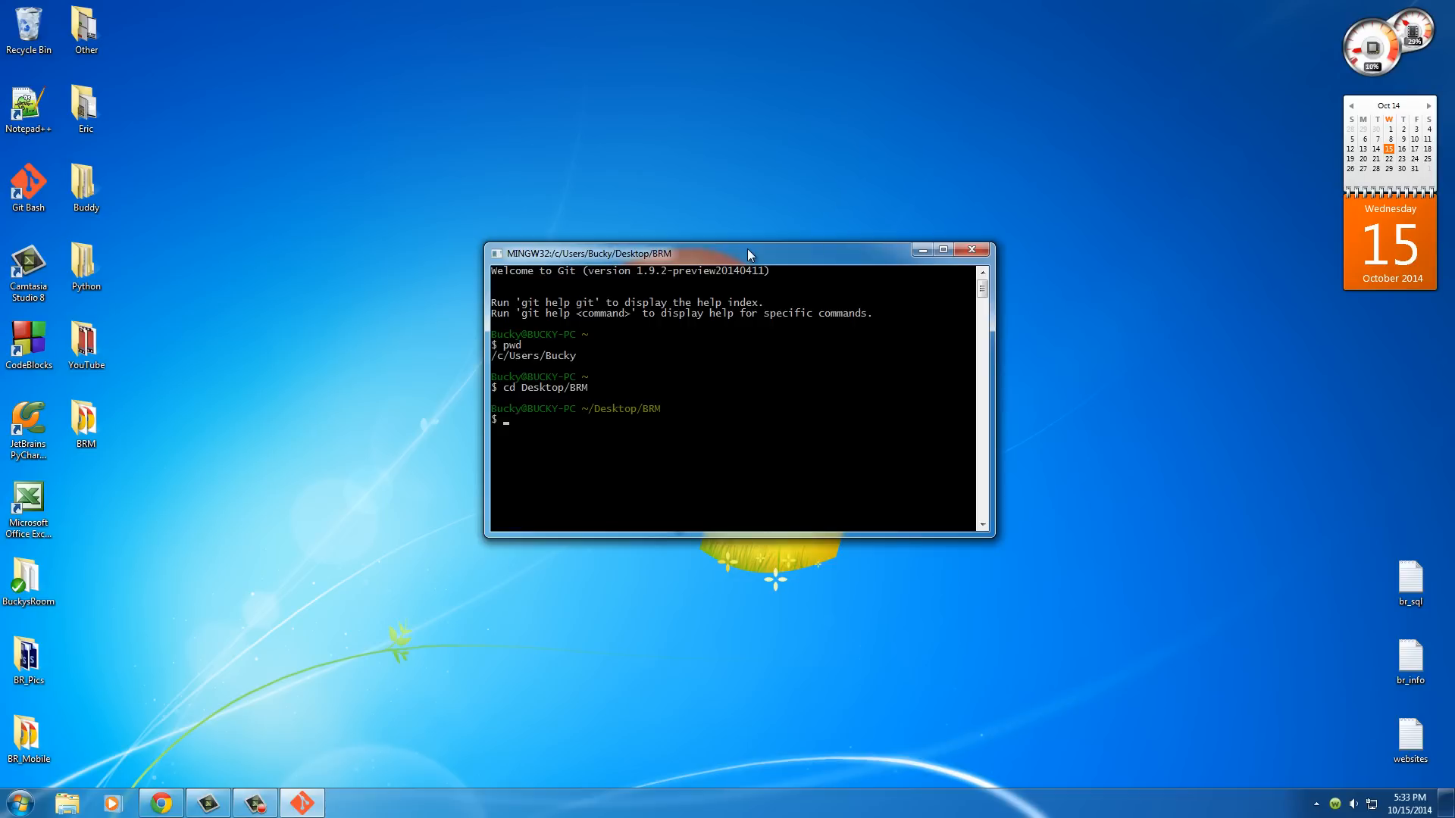
type("ls")
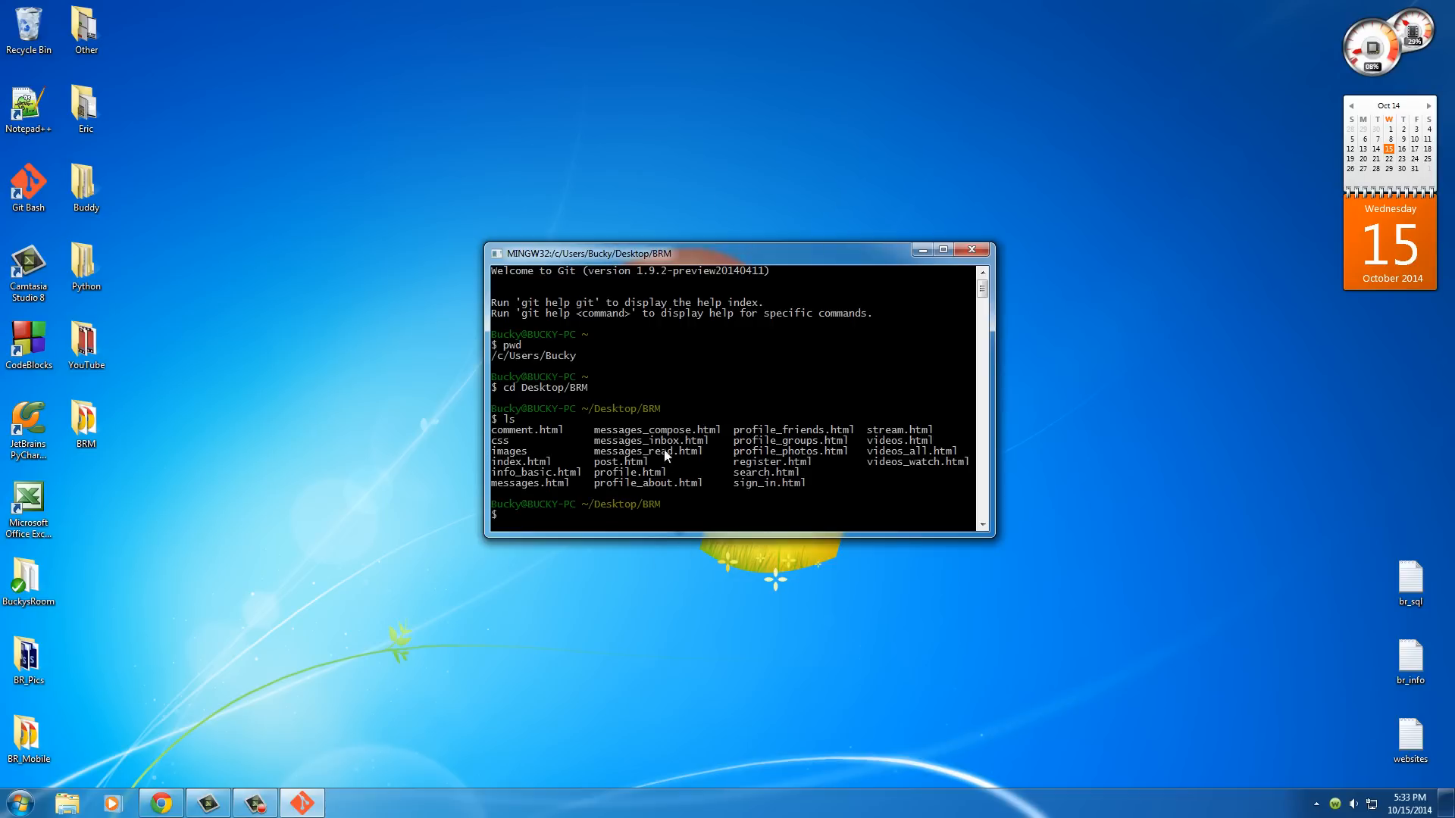
mouse_move(615, 384)
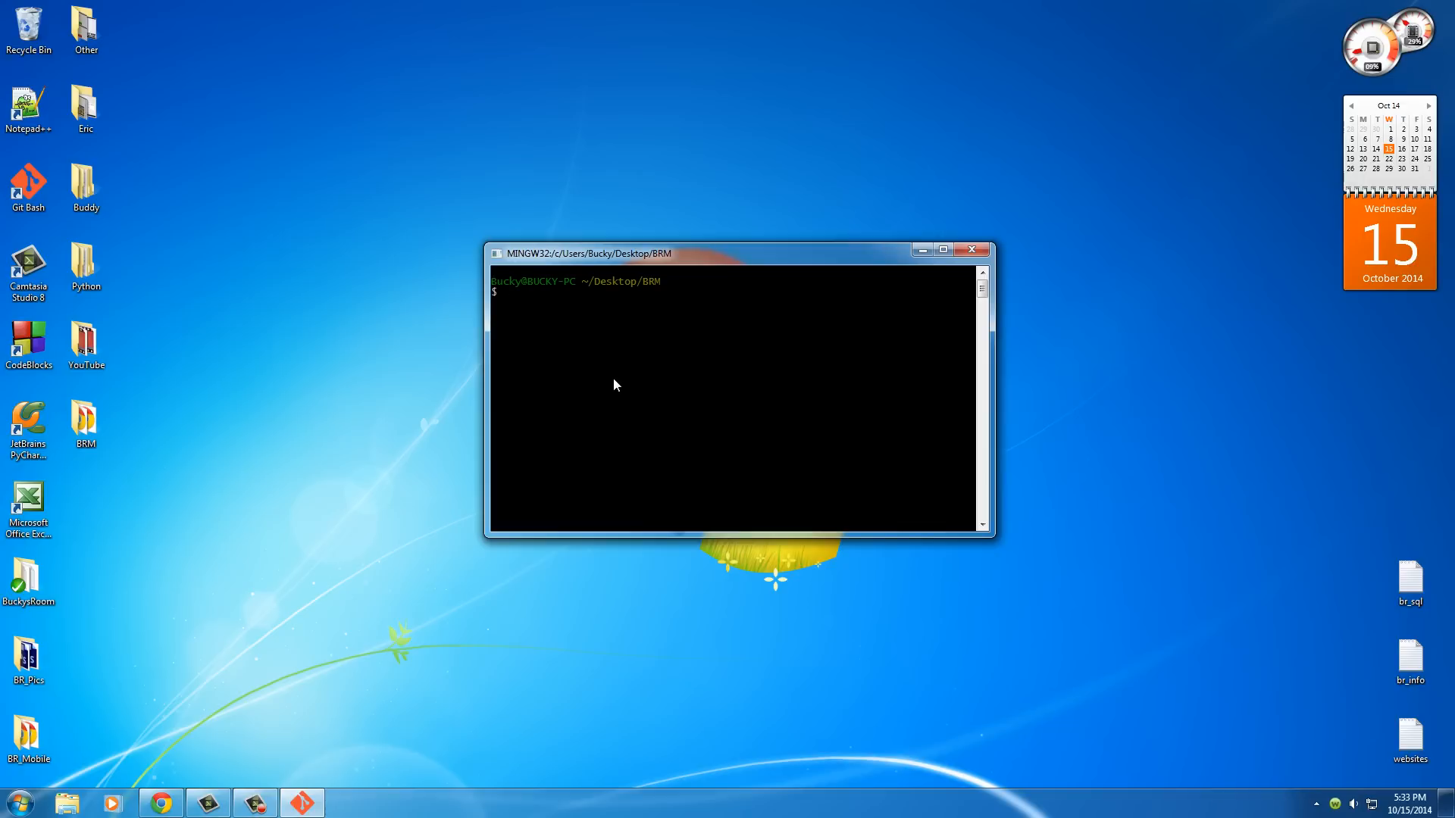
type("git init")
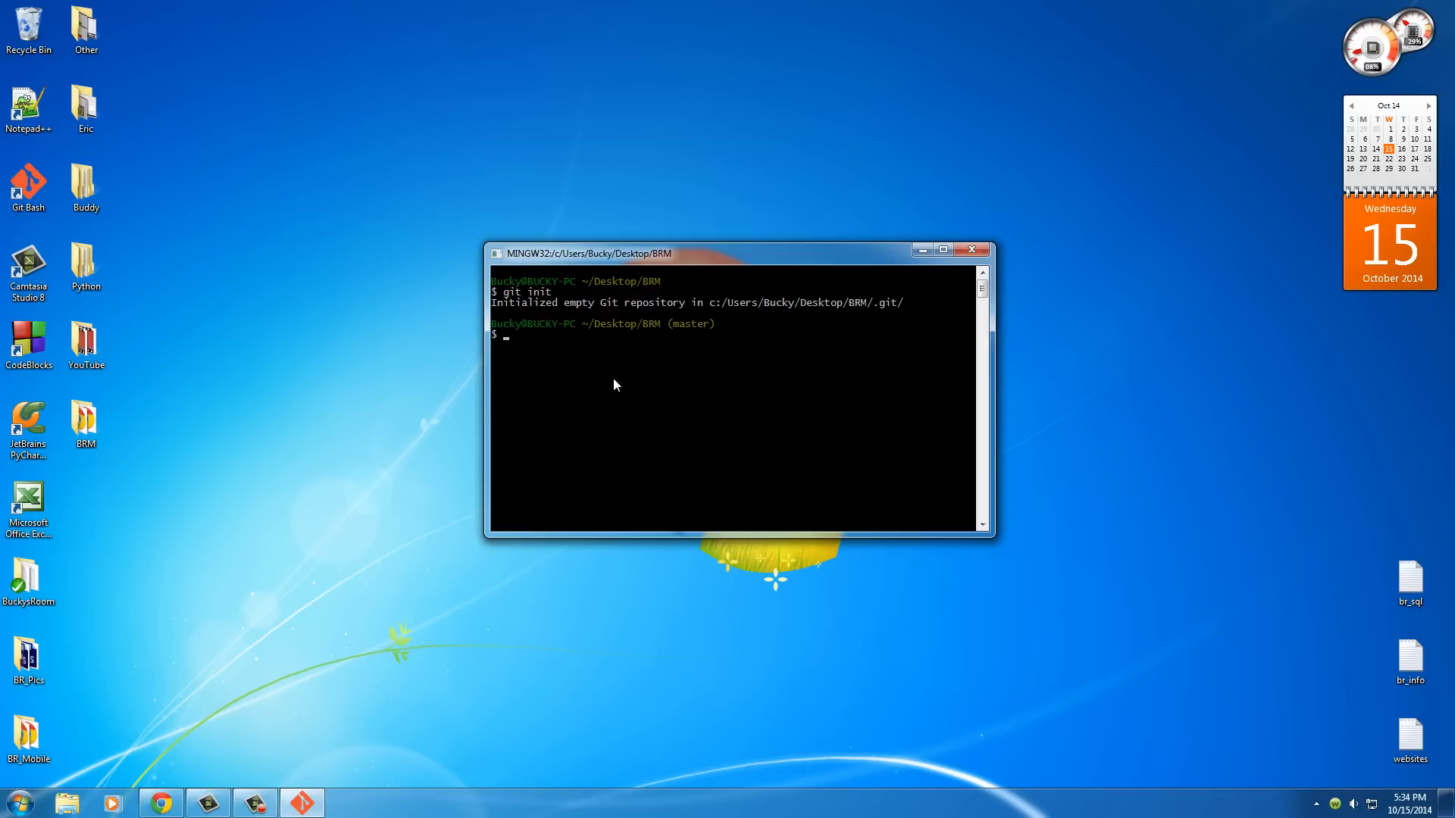
Stage all BRM files with git add . and commit them with a message
type("git add")
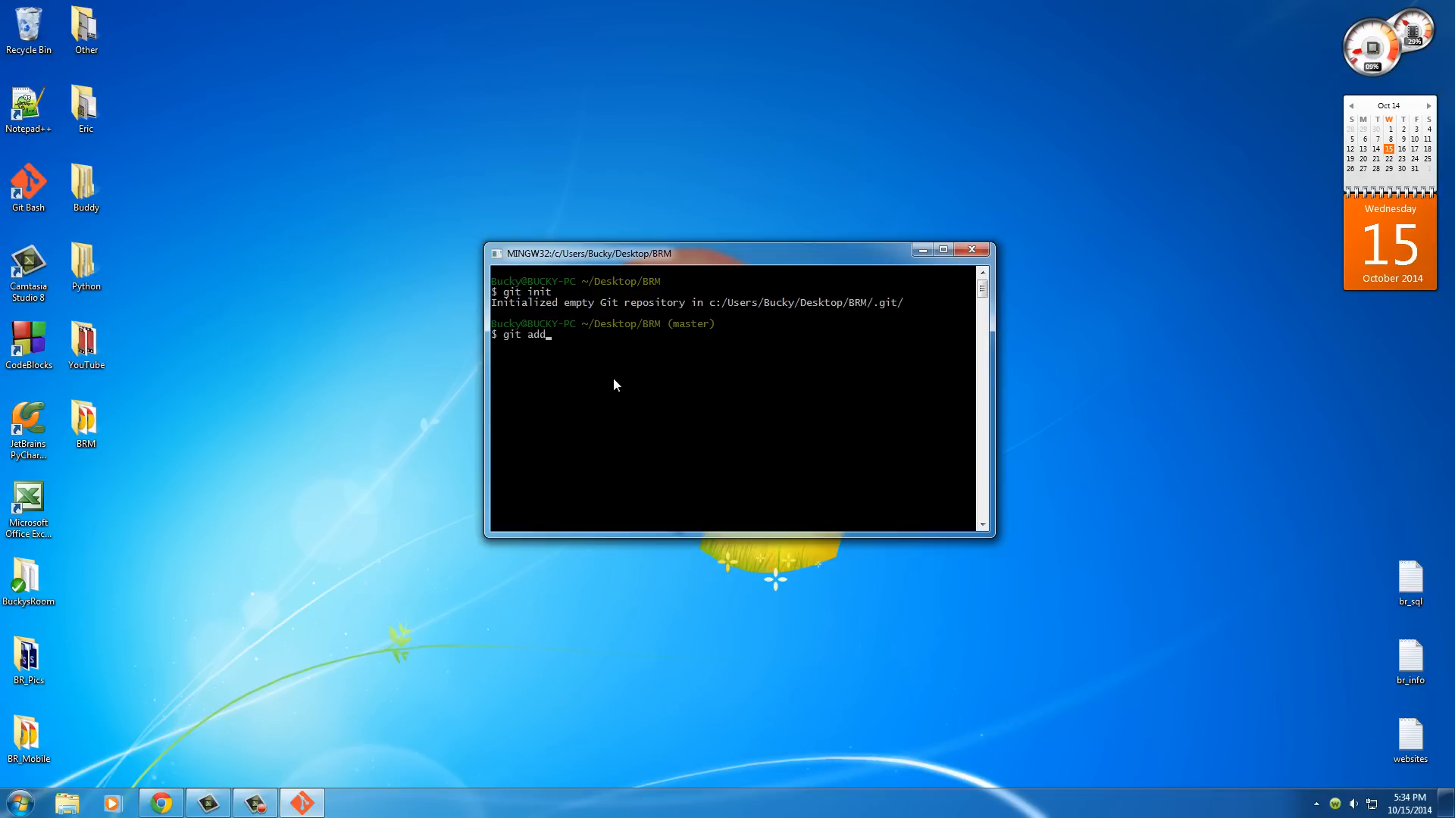
type(".")
type("git comm")
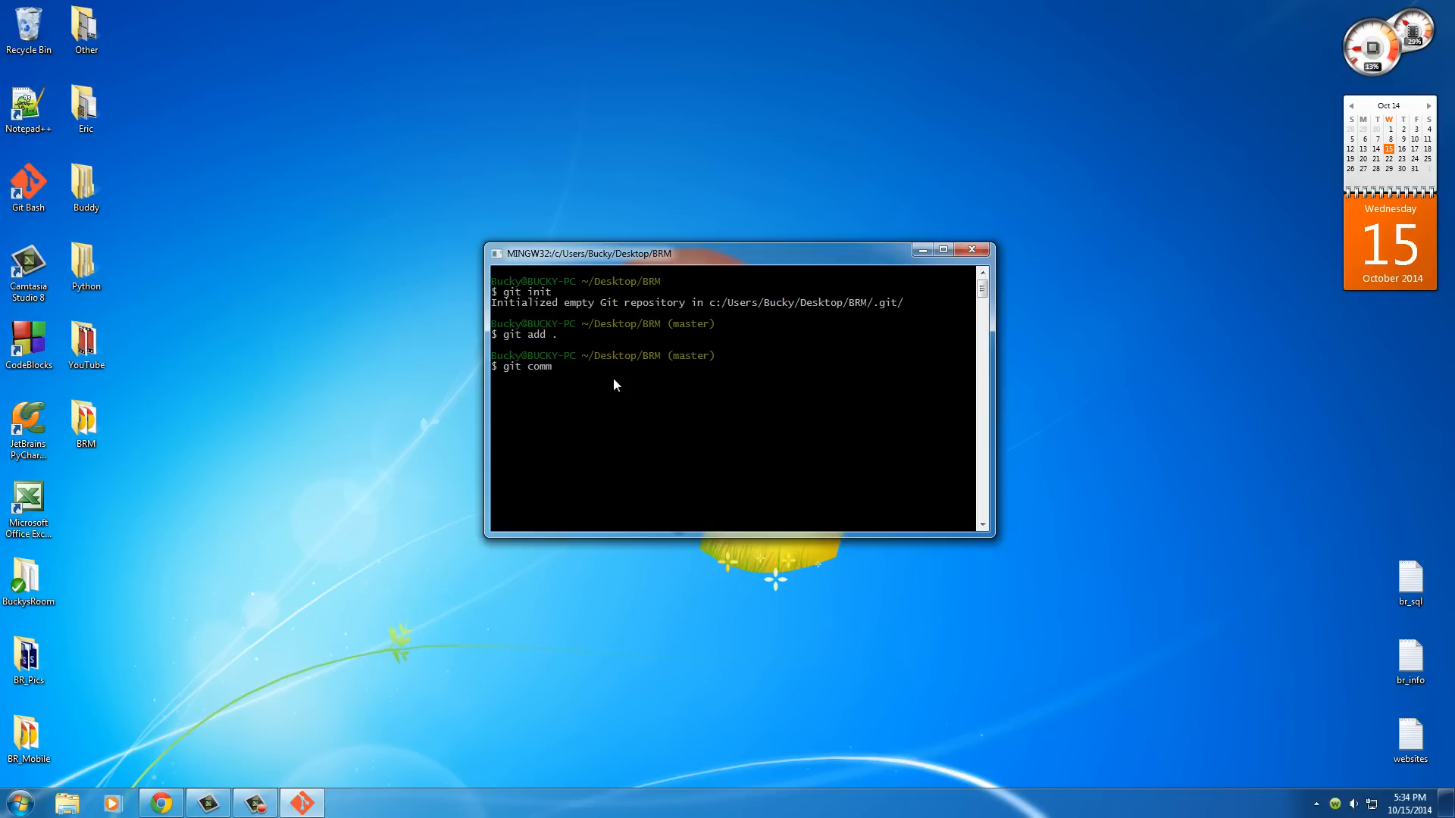
type("it -m \"\"")
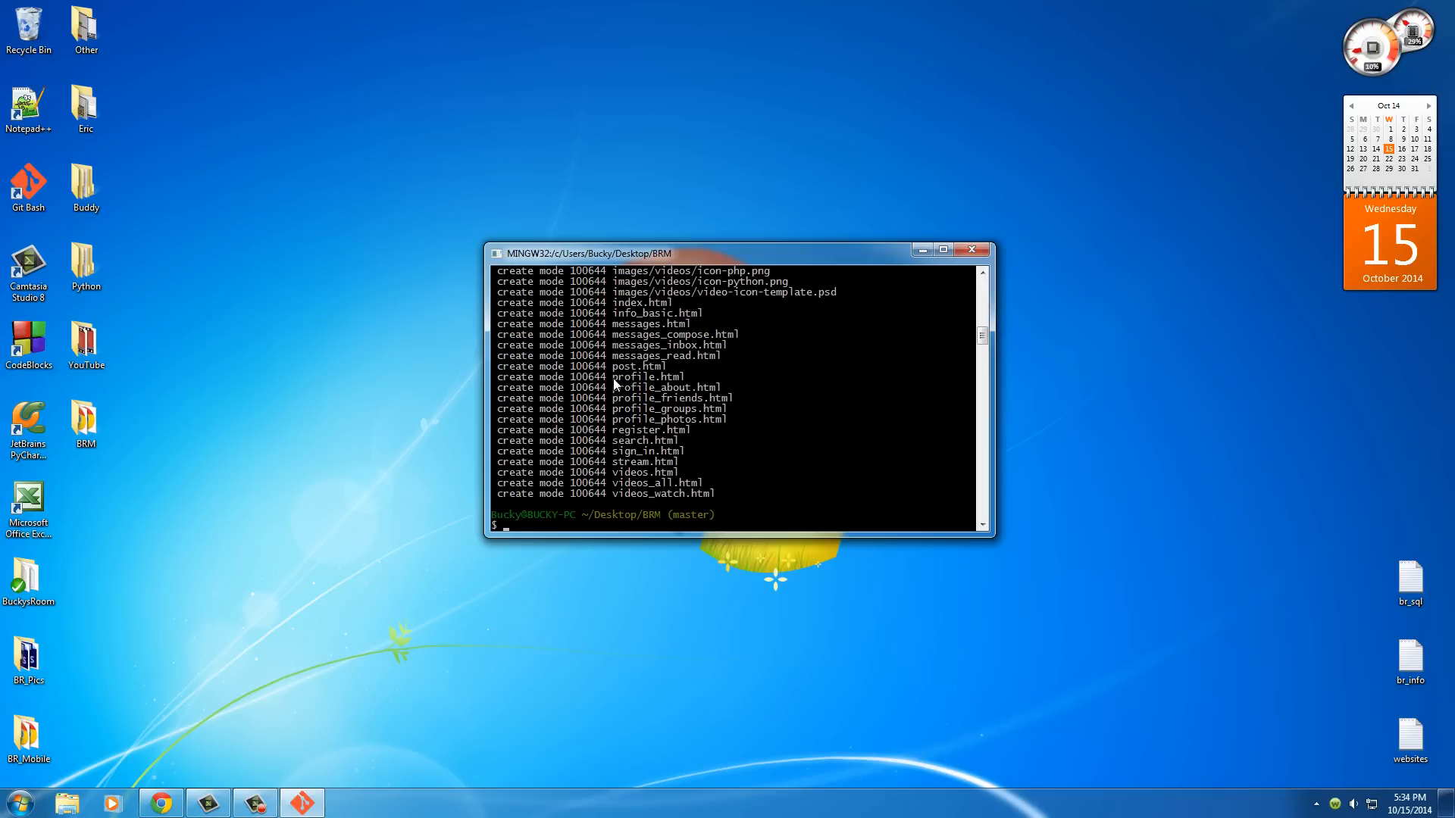
type("git")
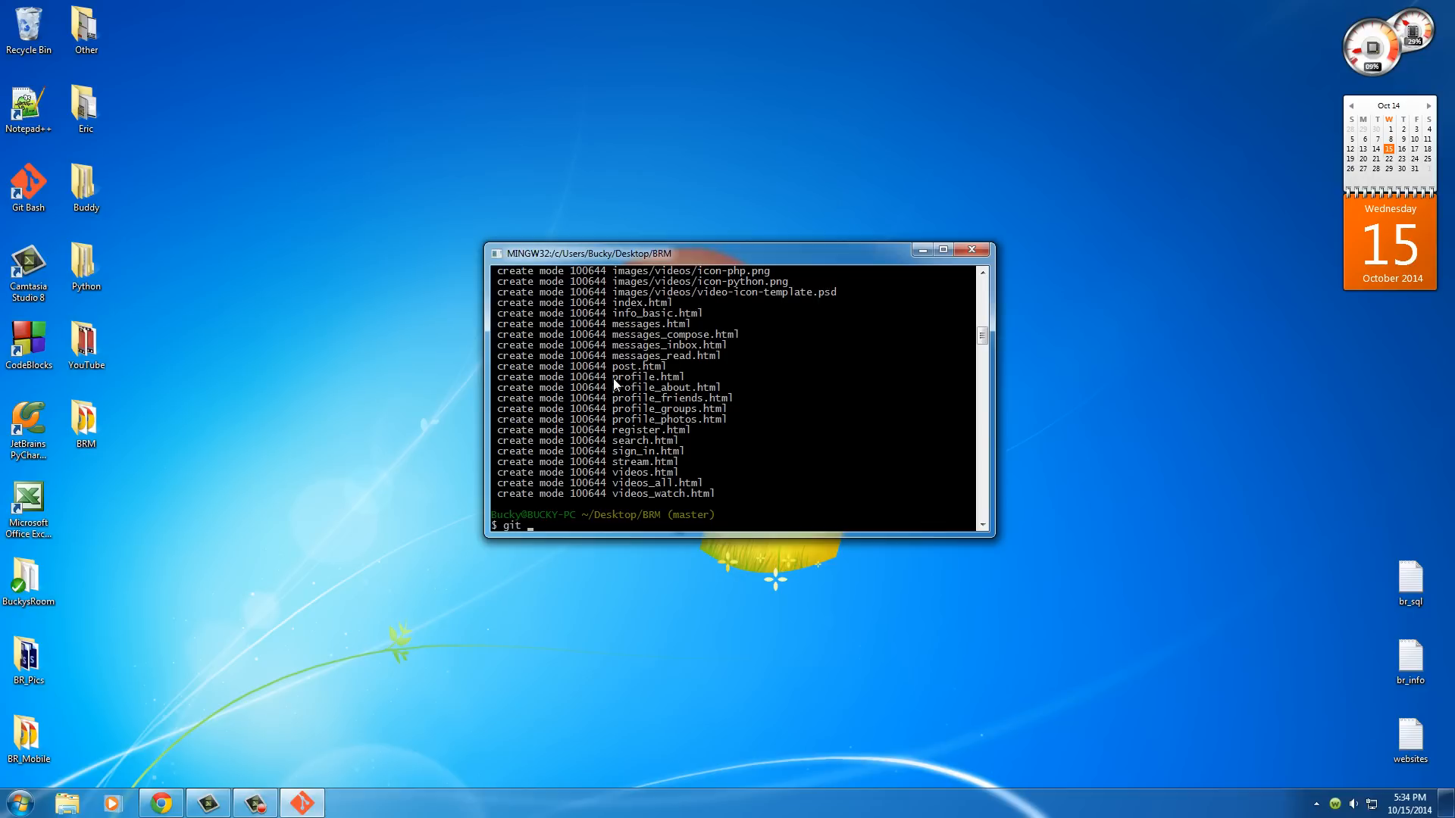